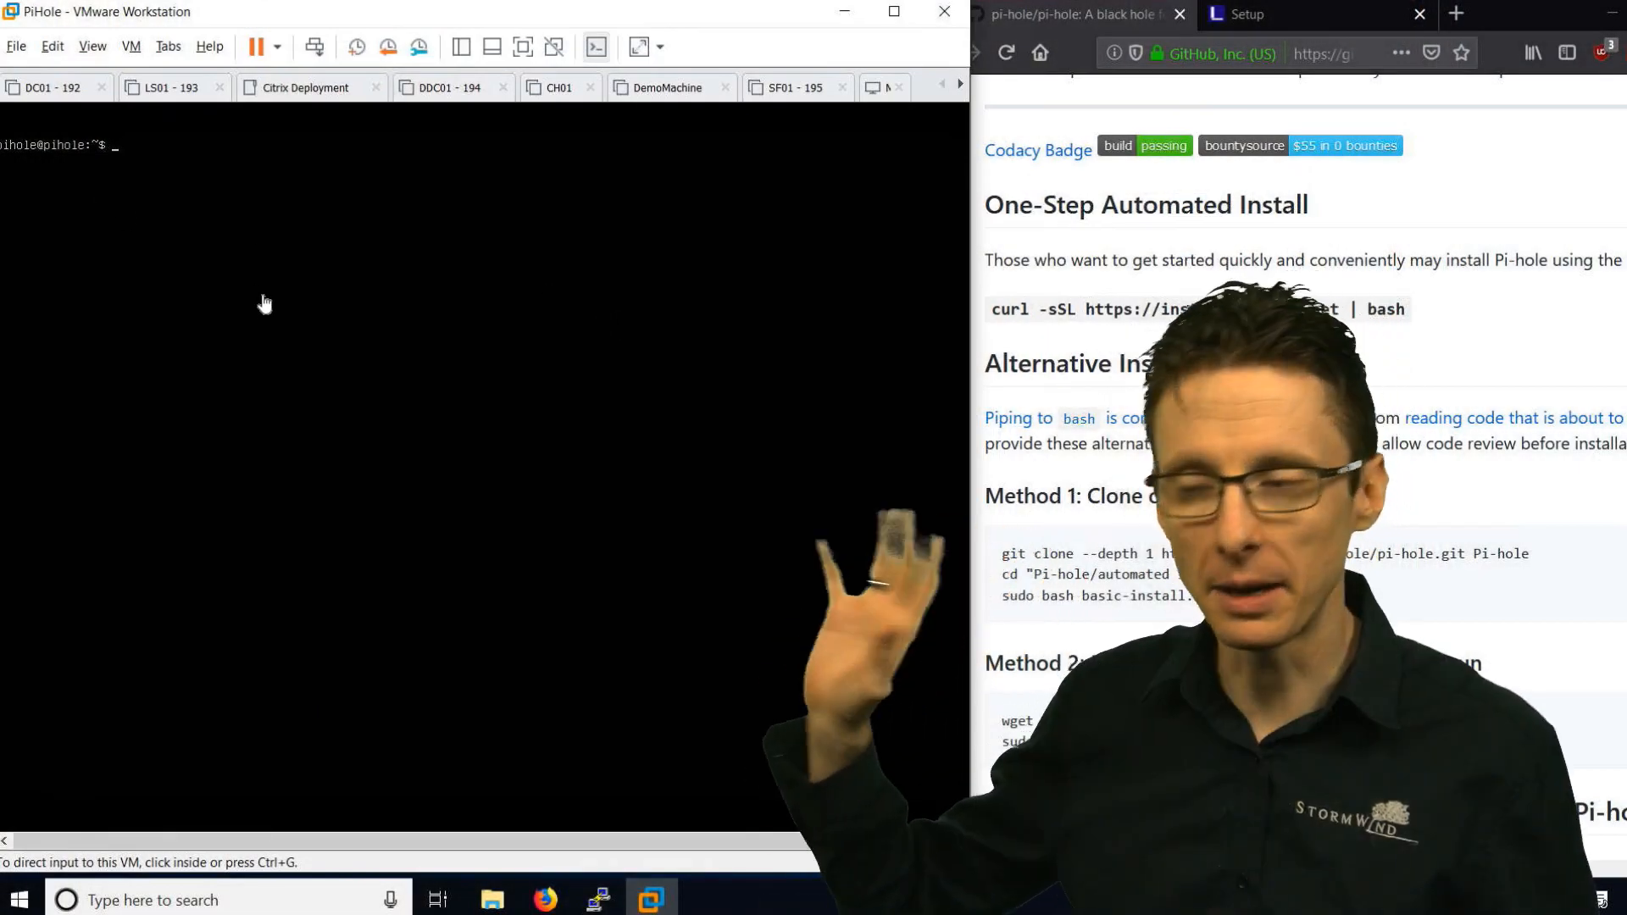
left_click(265, 302)
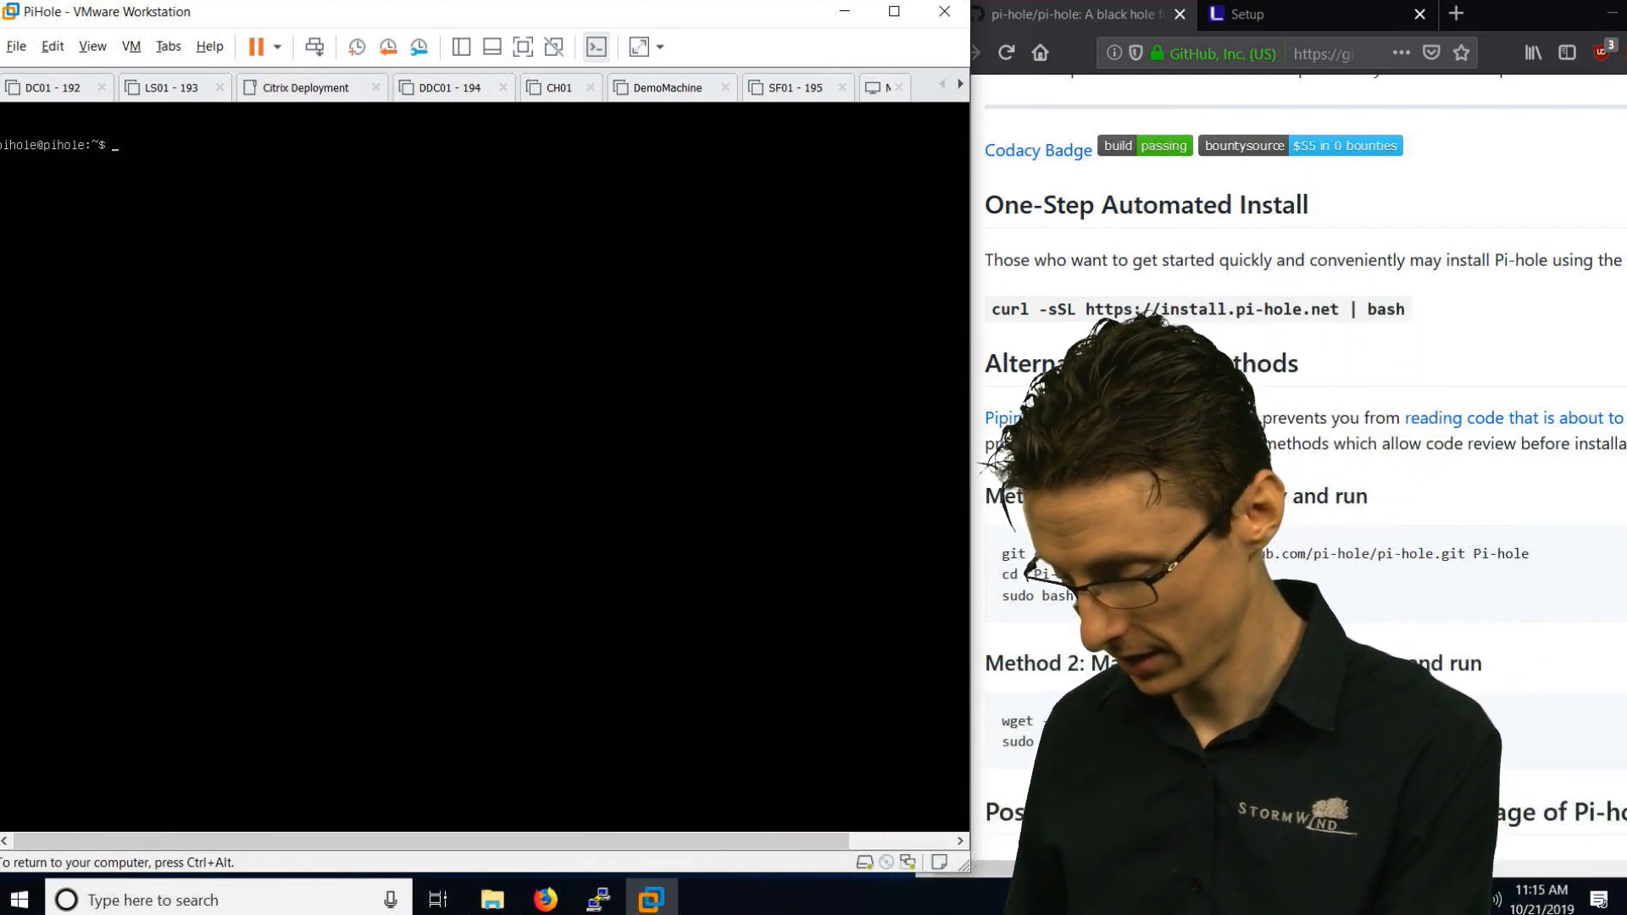
type("curl")
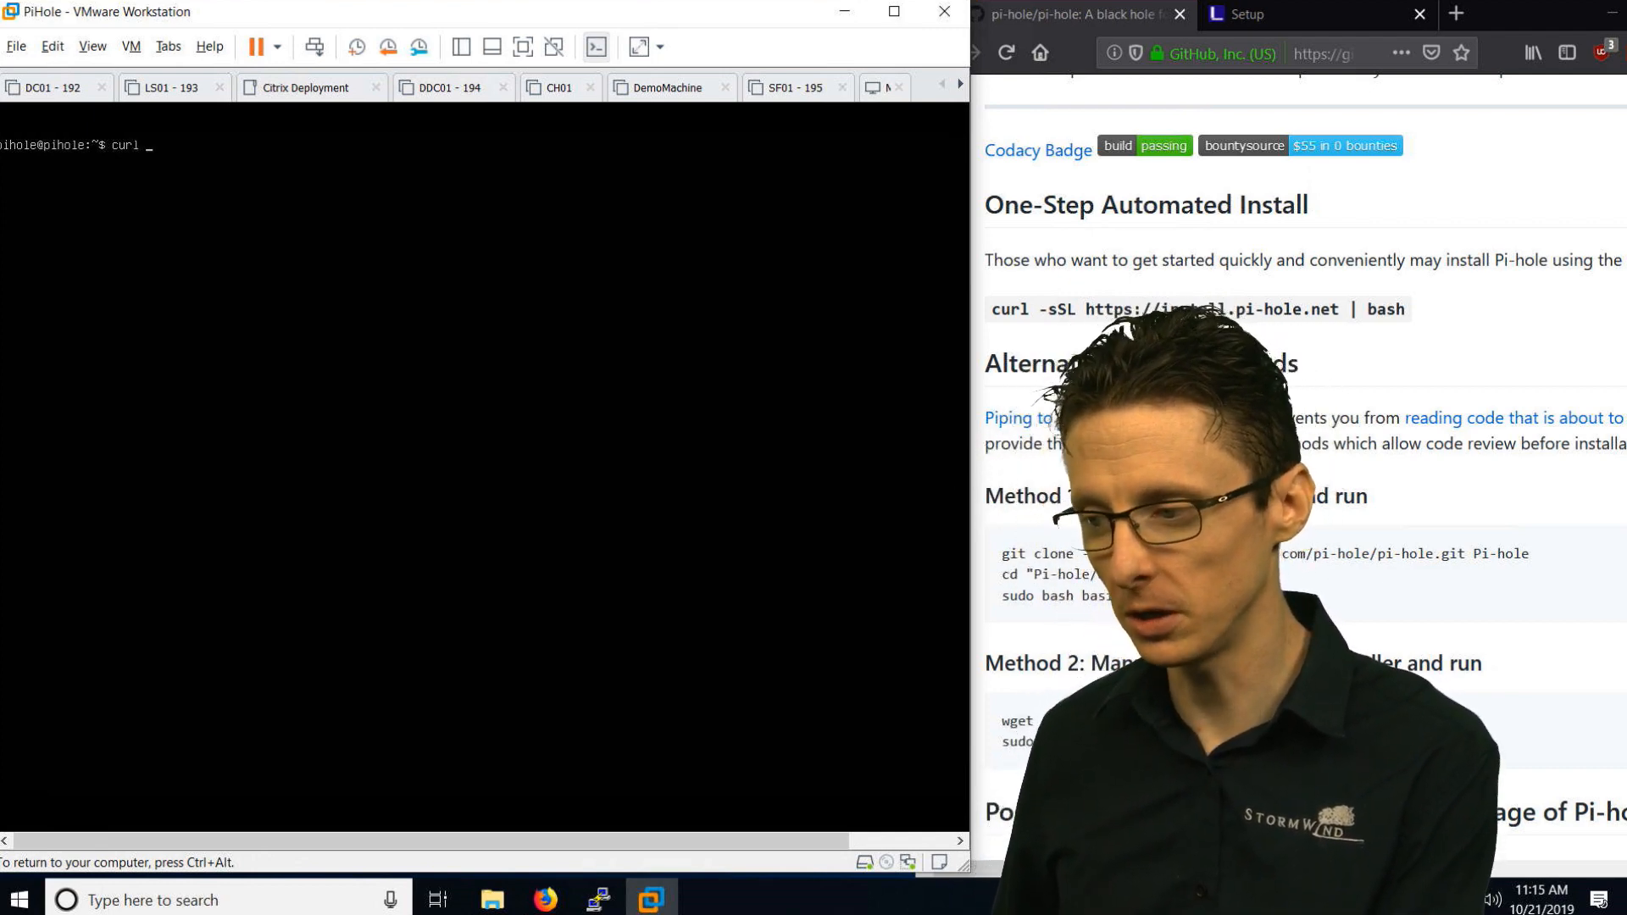
type("-sS")
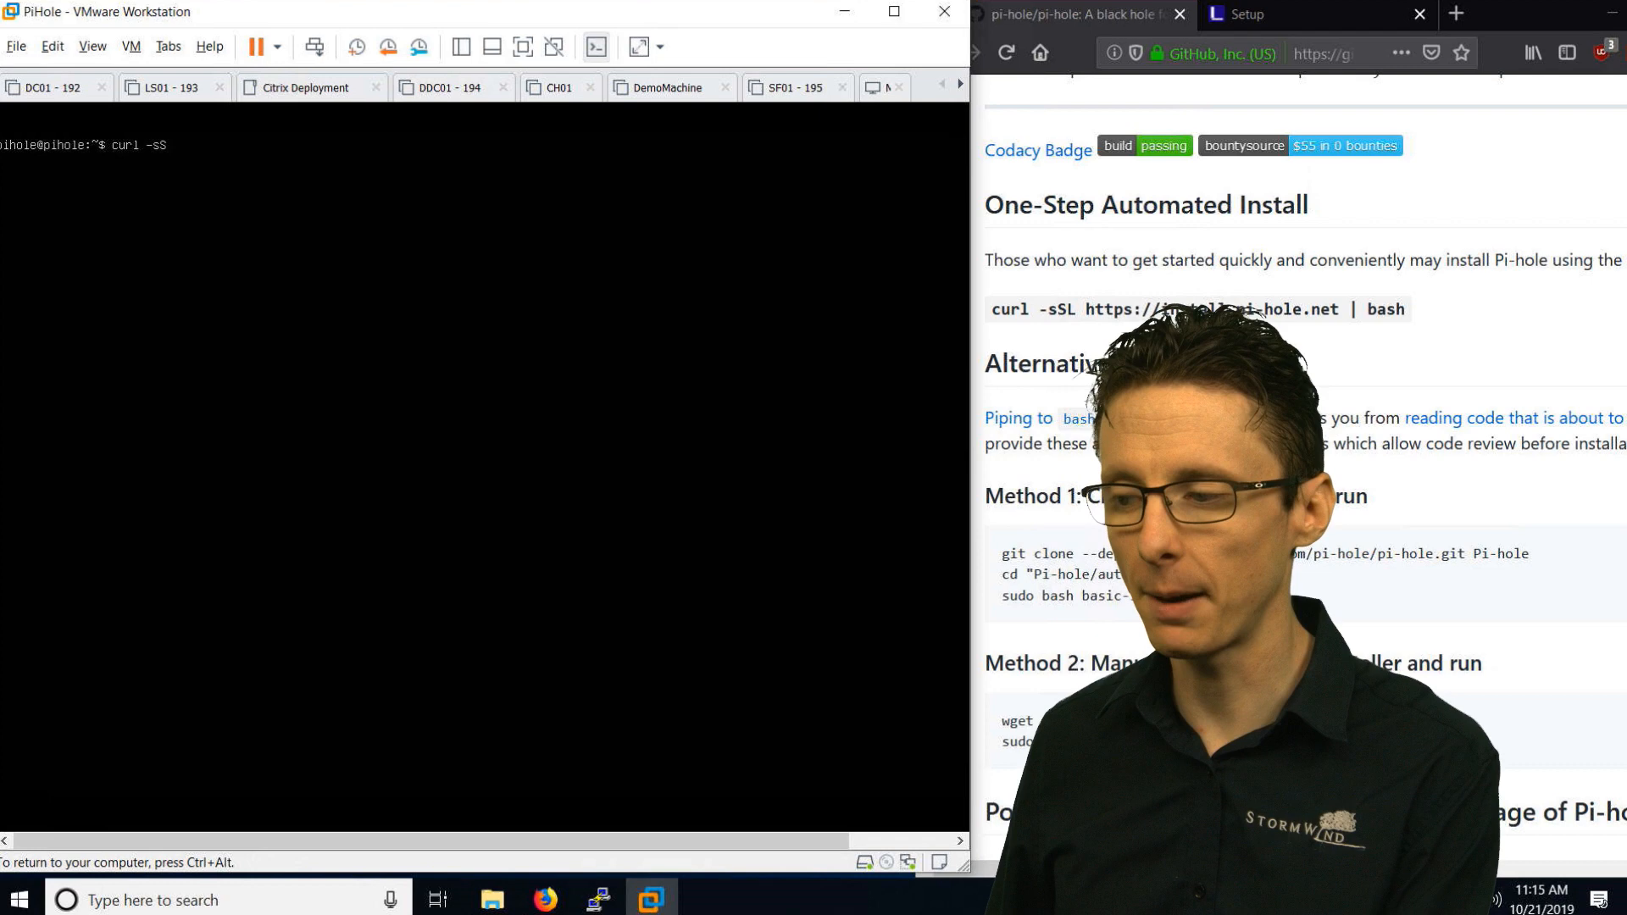
type("L")
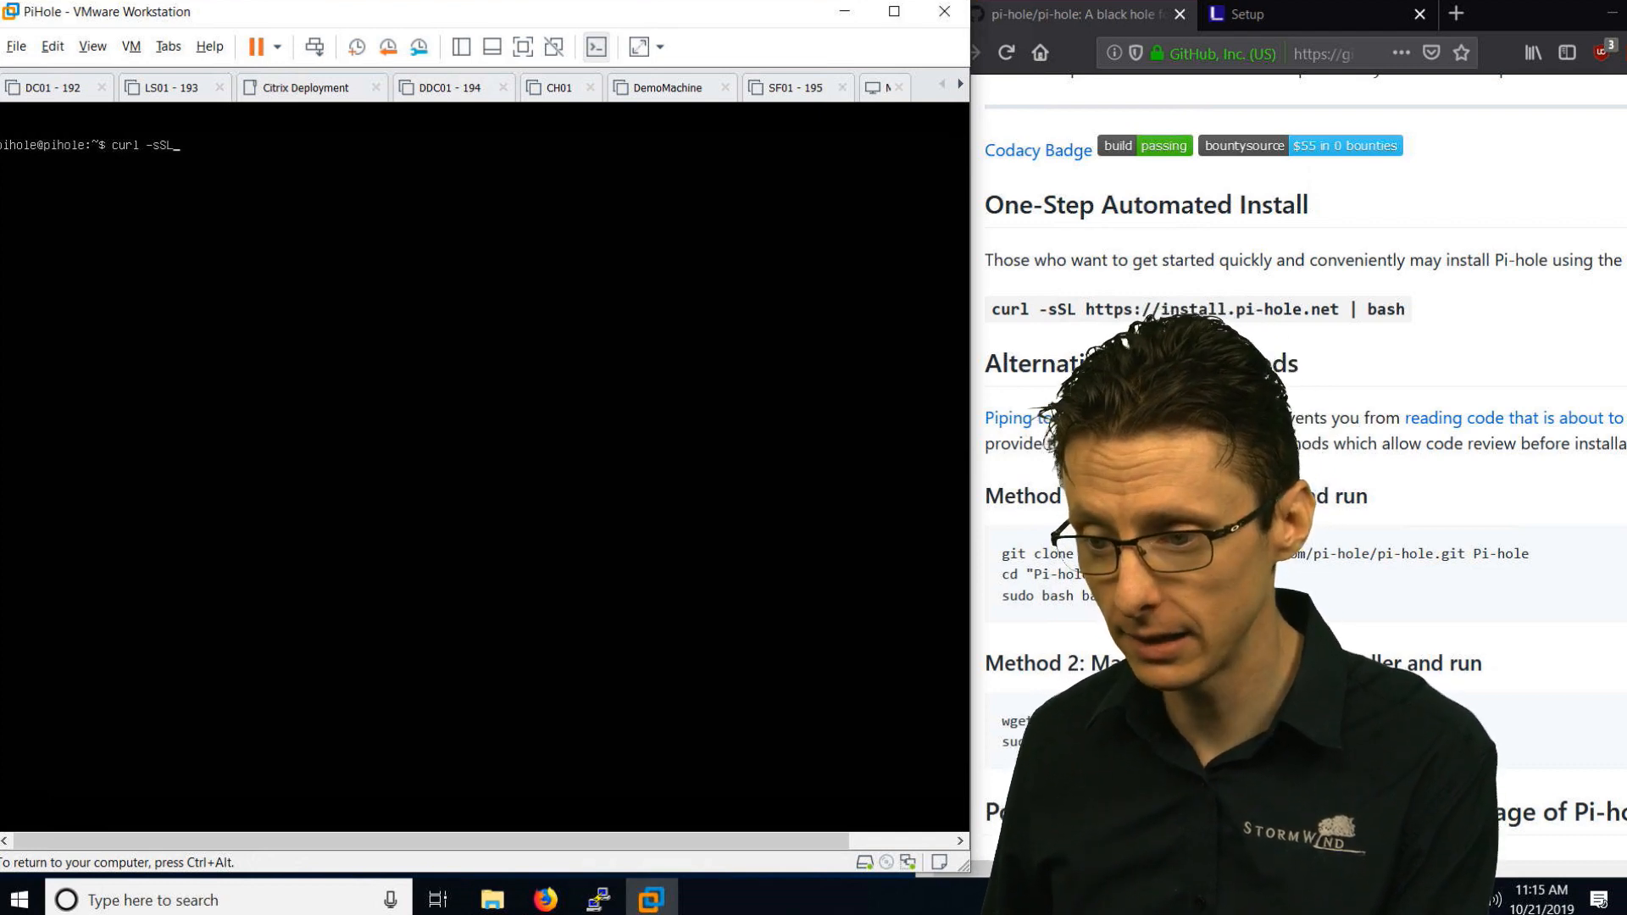
type("https://i")
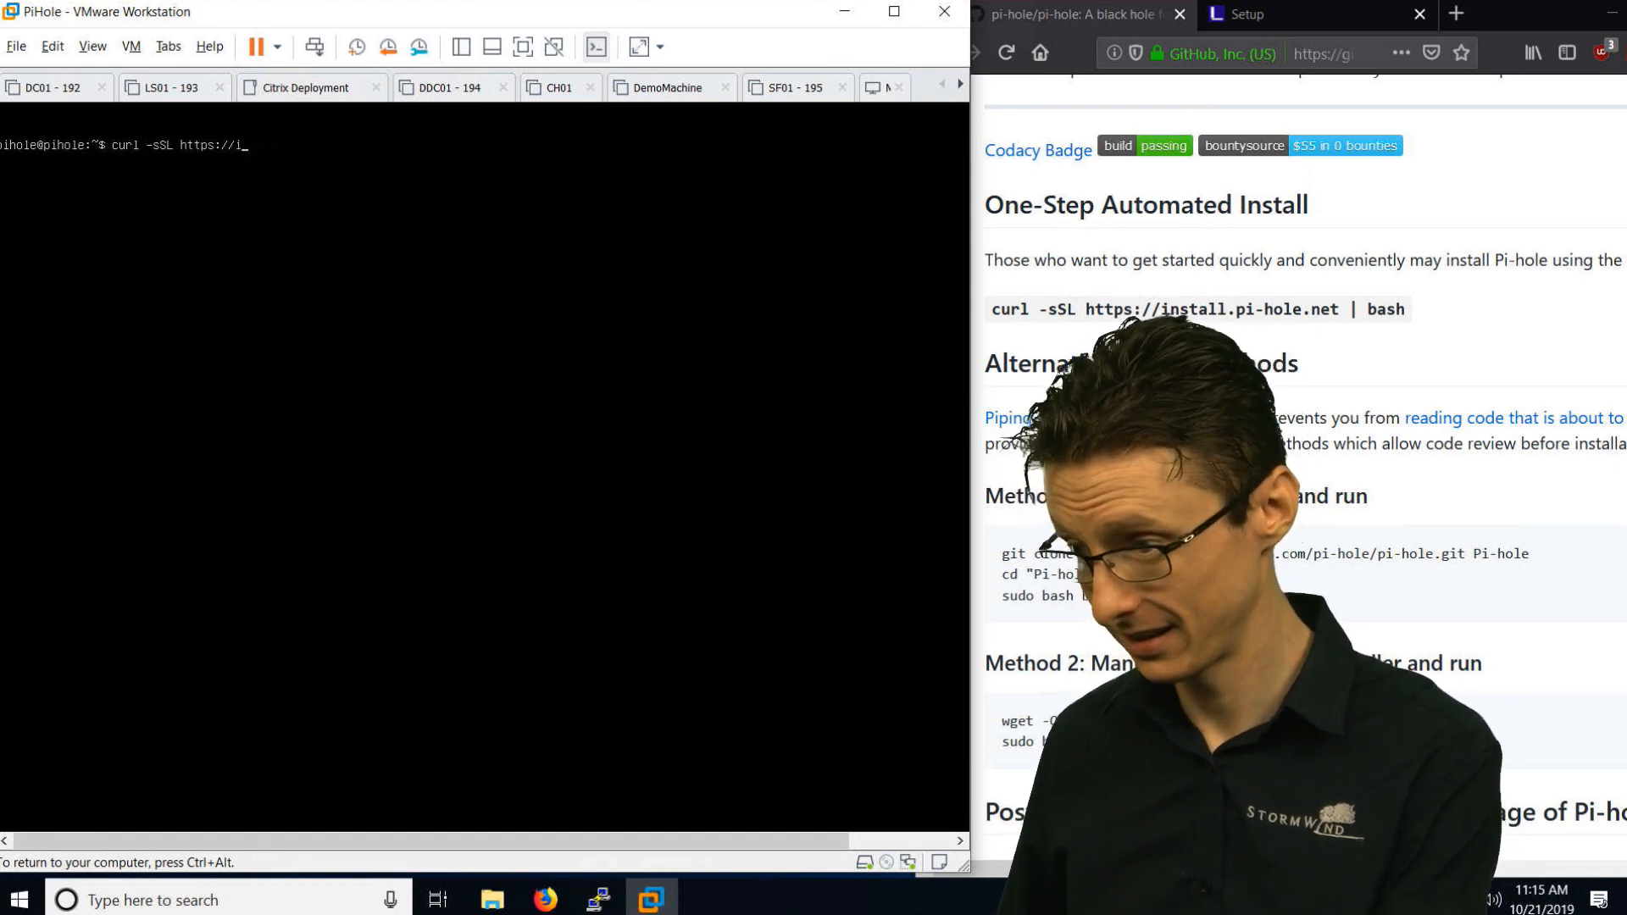
type("nstall.pi")
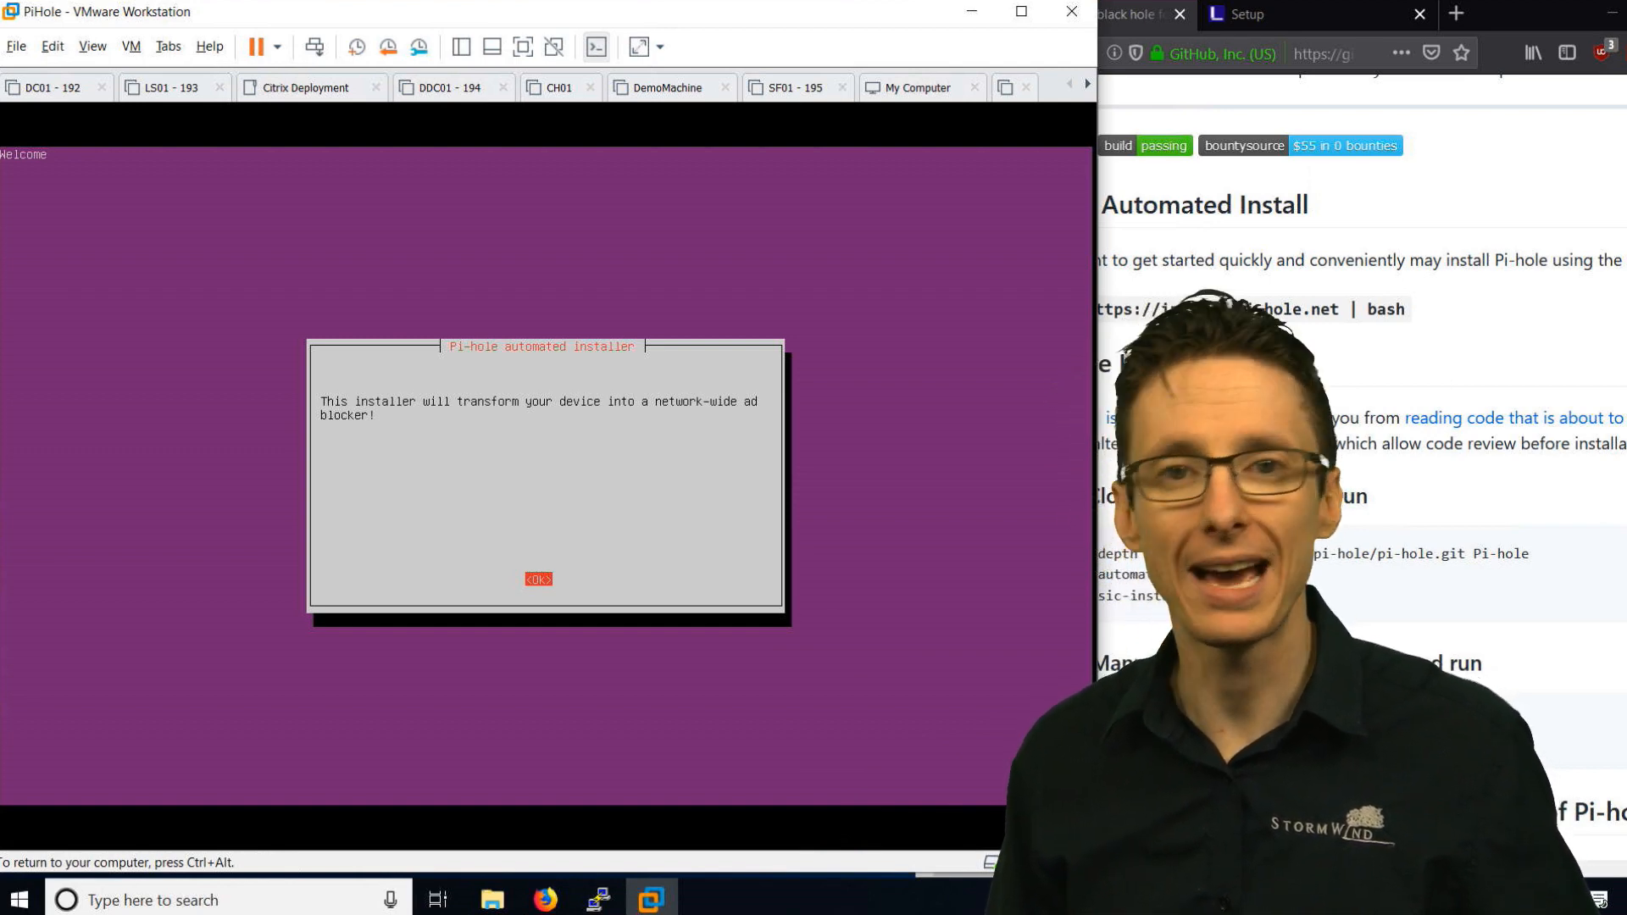
Accept the welcome, donations and Static IP Needed notices to reach the upstream DNS list
left_click(537, 580)
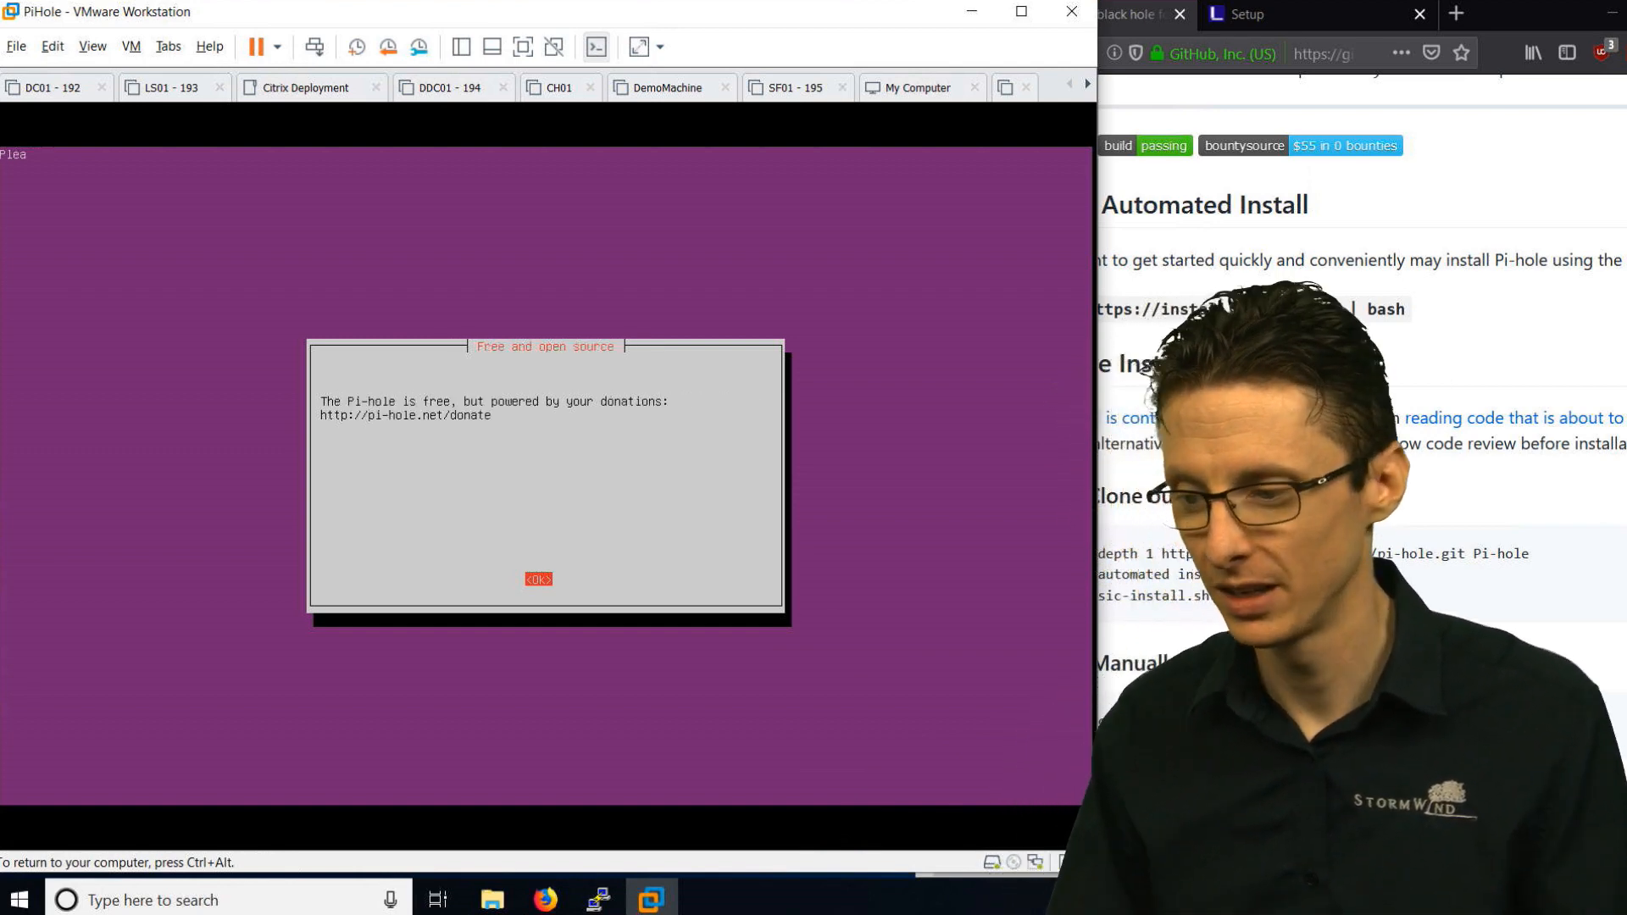
left_click(538, 580)
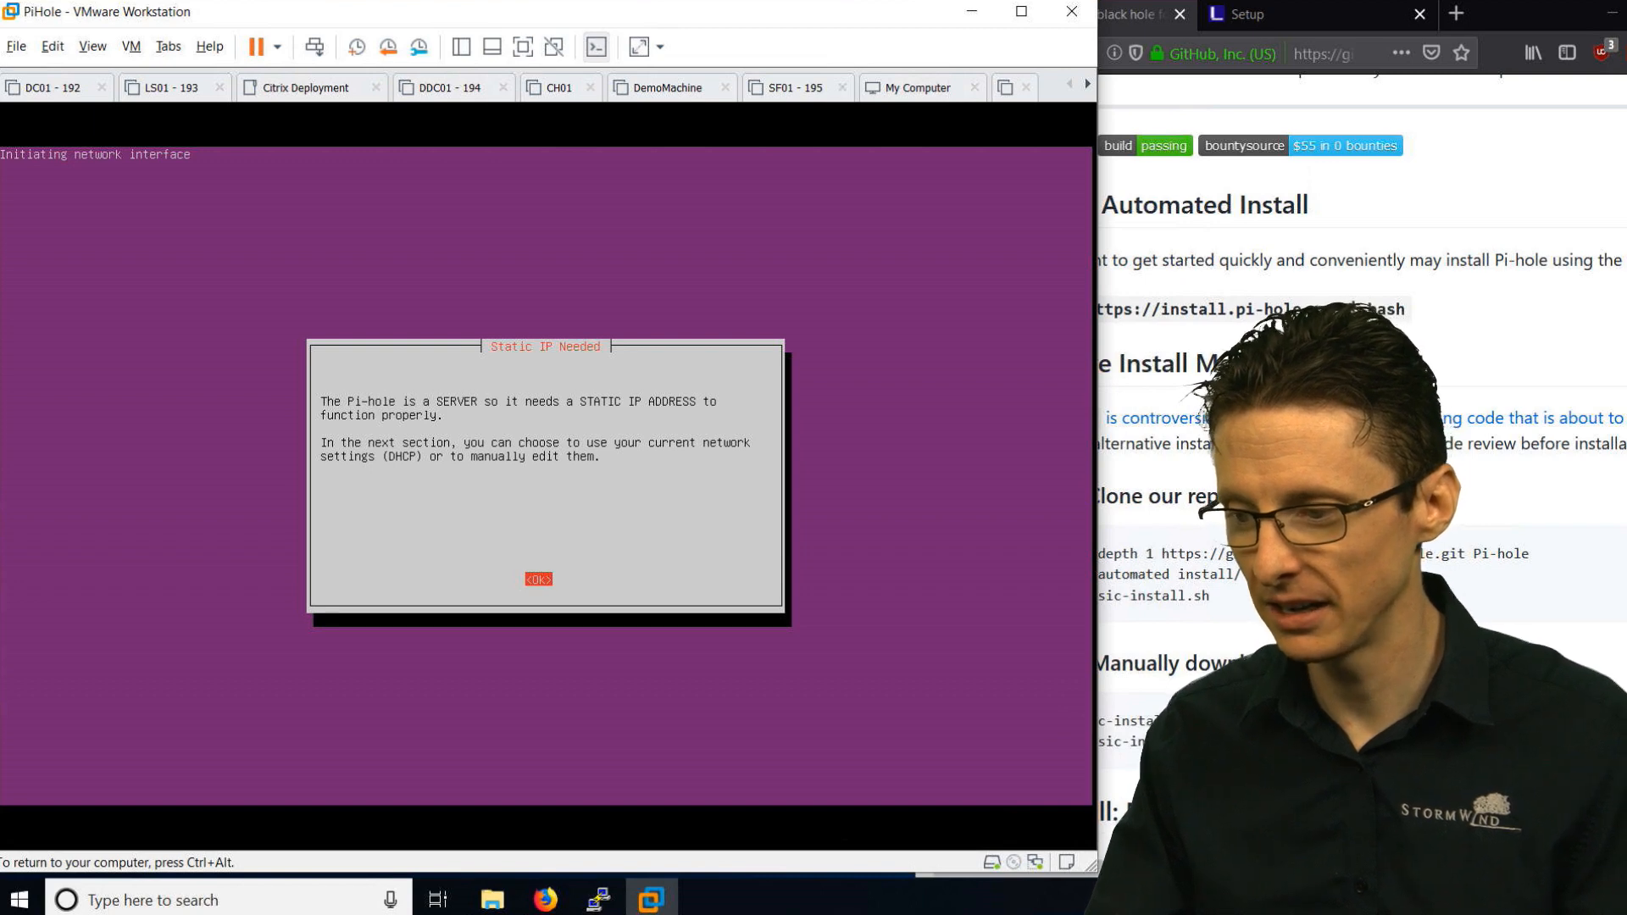
left_click(538, 580)
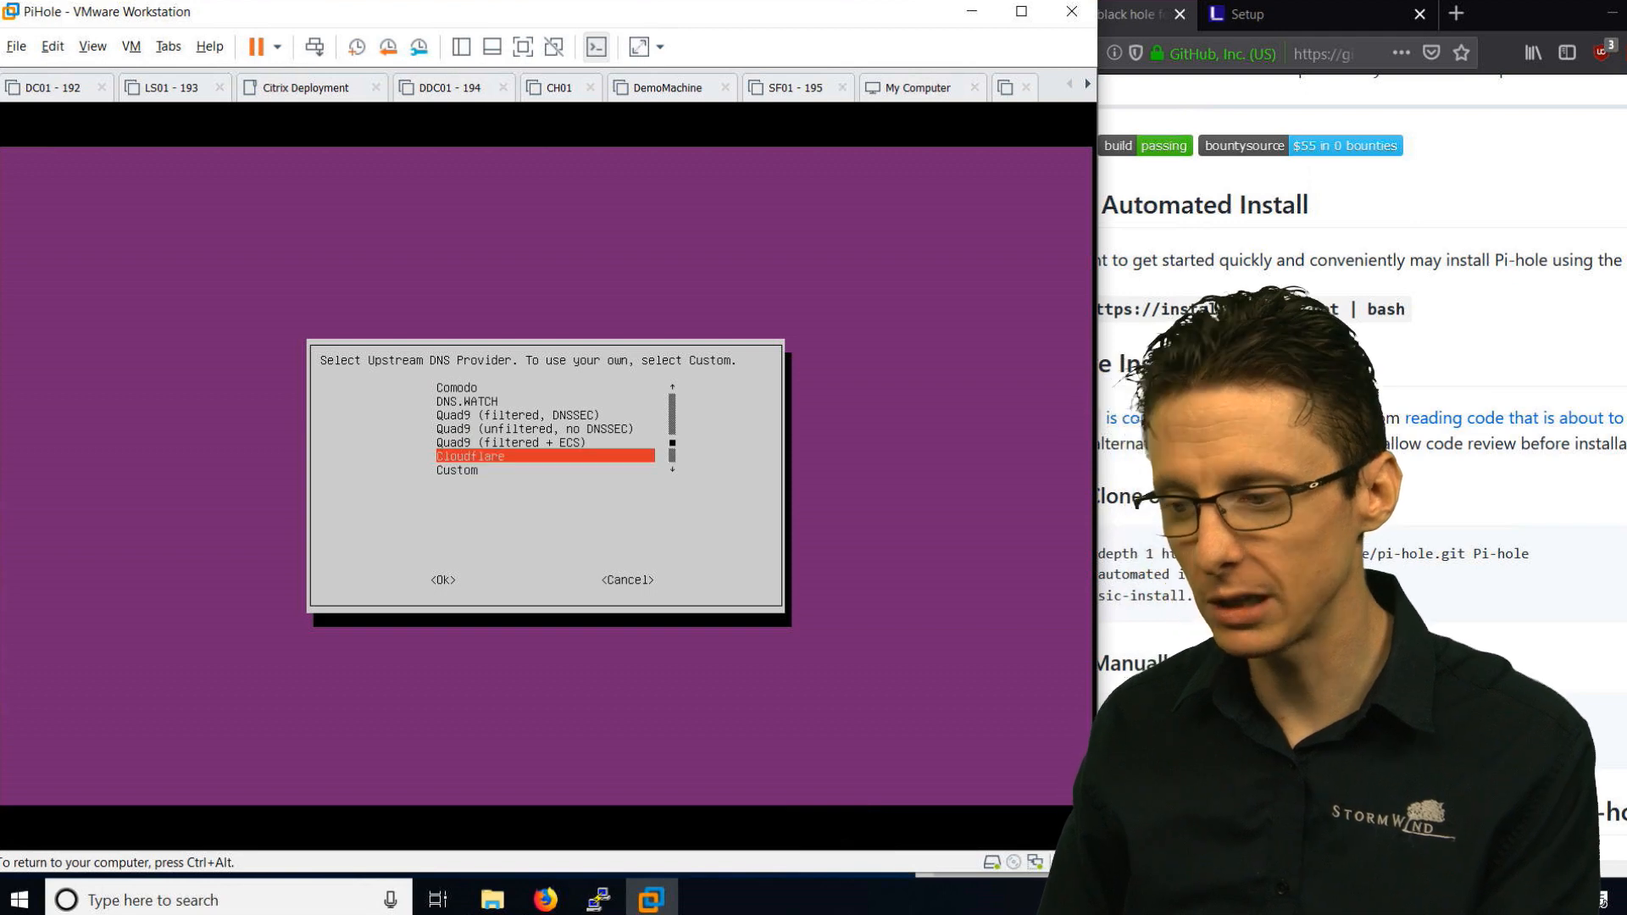
Choose Quad9 (filtered + ECS) as upstream DNS and keep blocking over IPv4 and IPv6
key("Up")
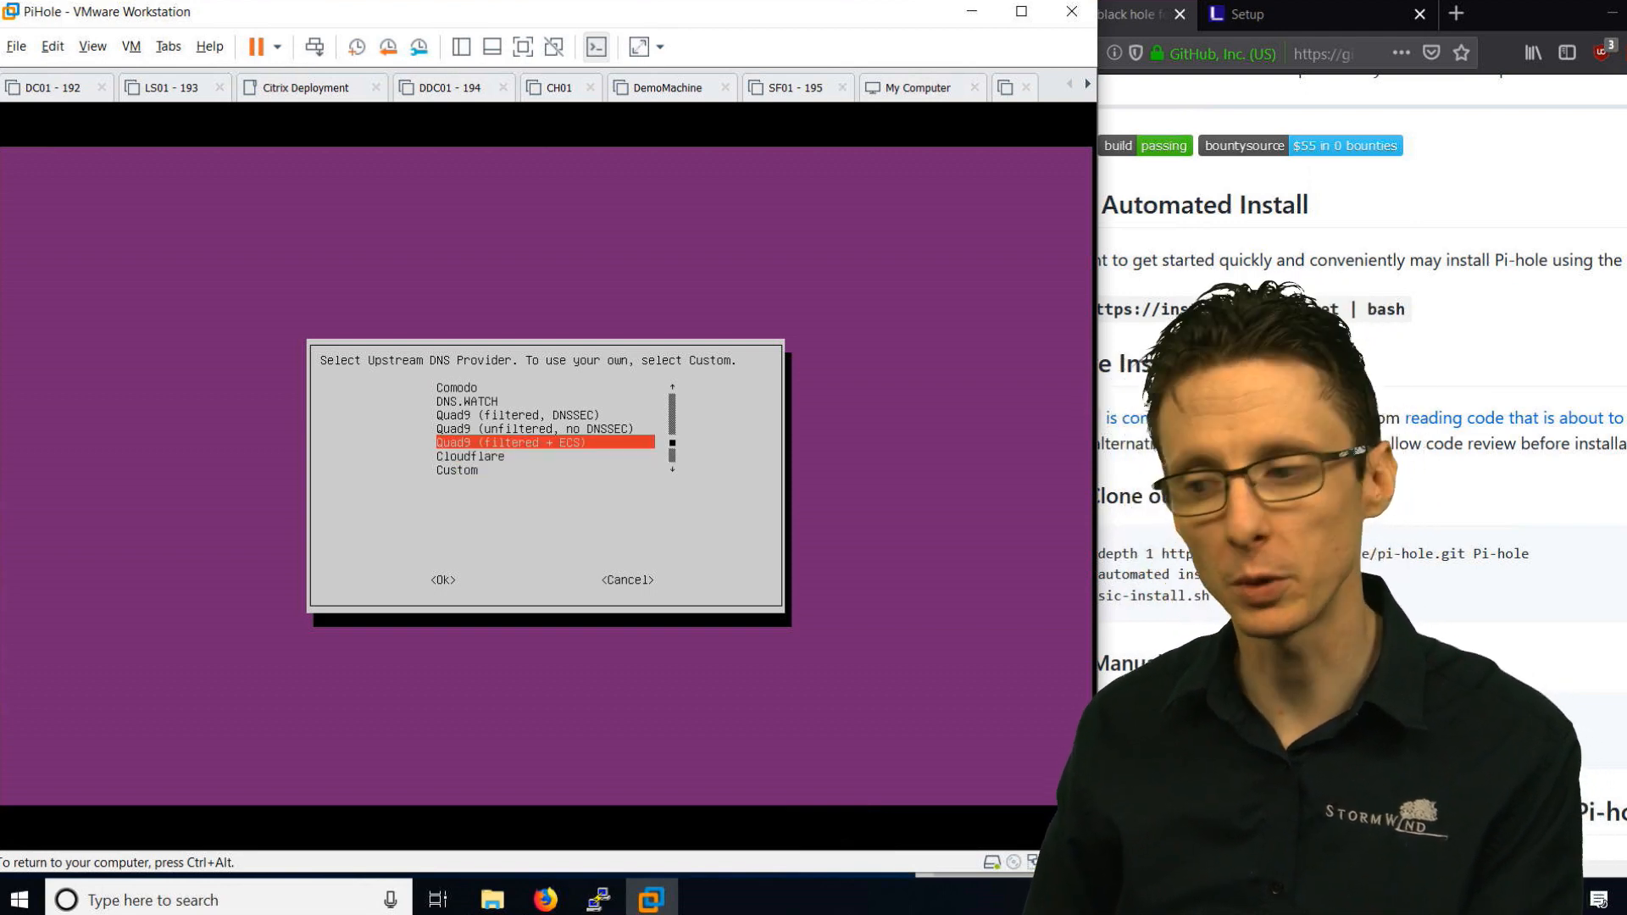
left_click(442, 579)
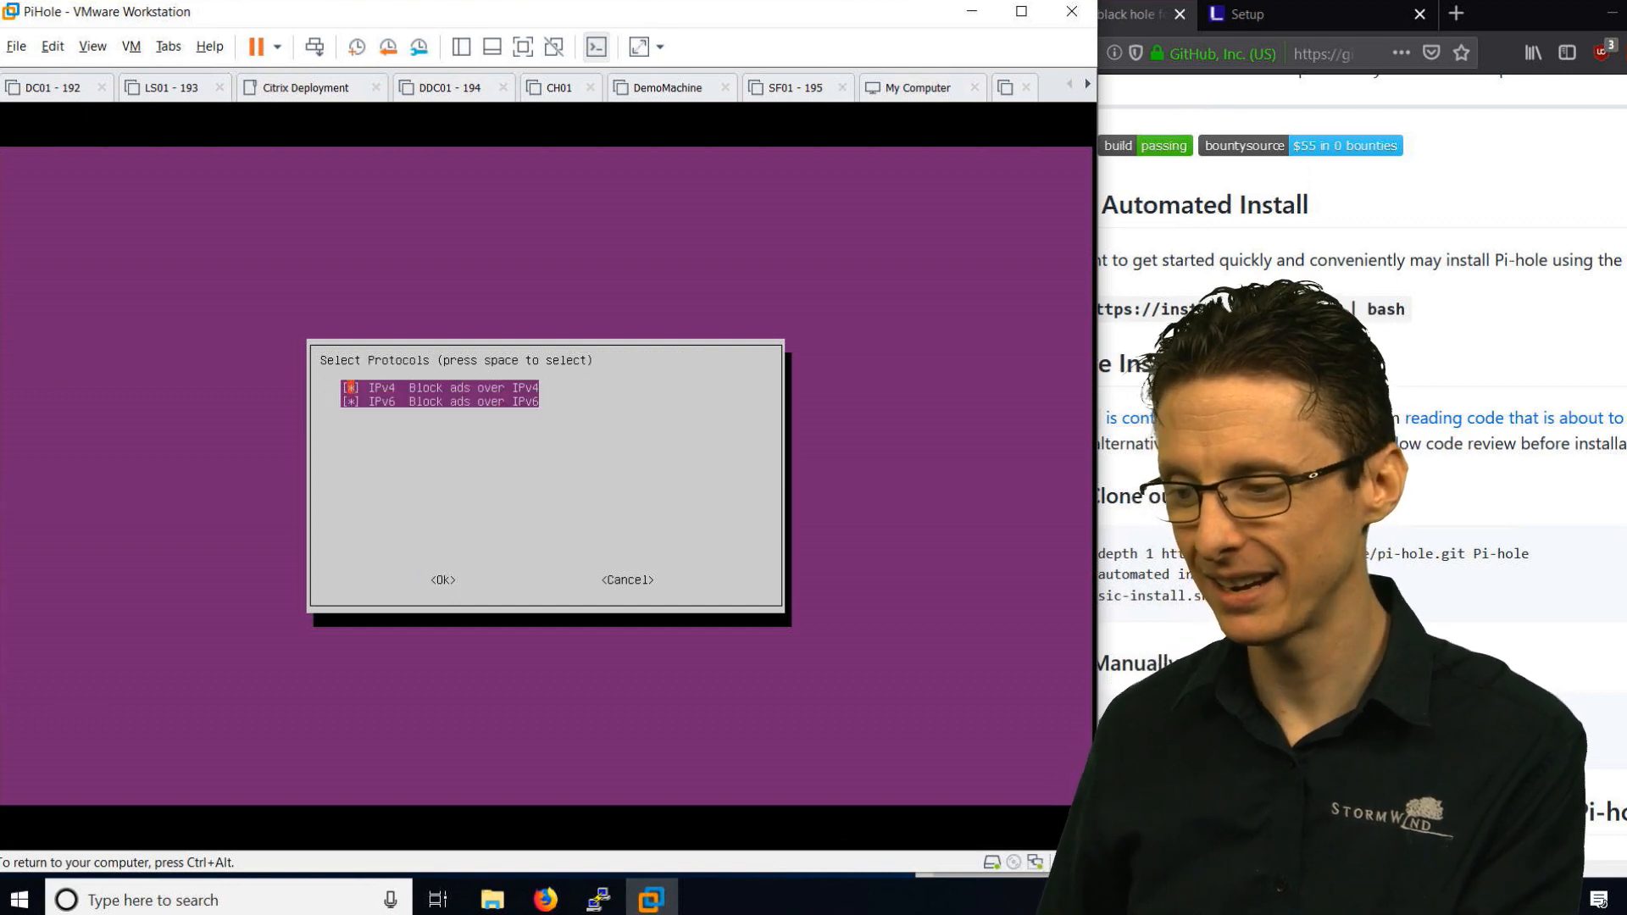
left_click(443, 580)
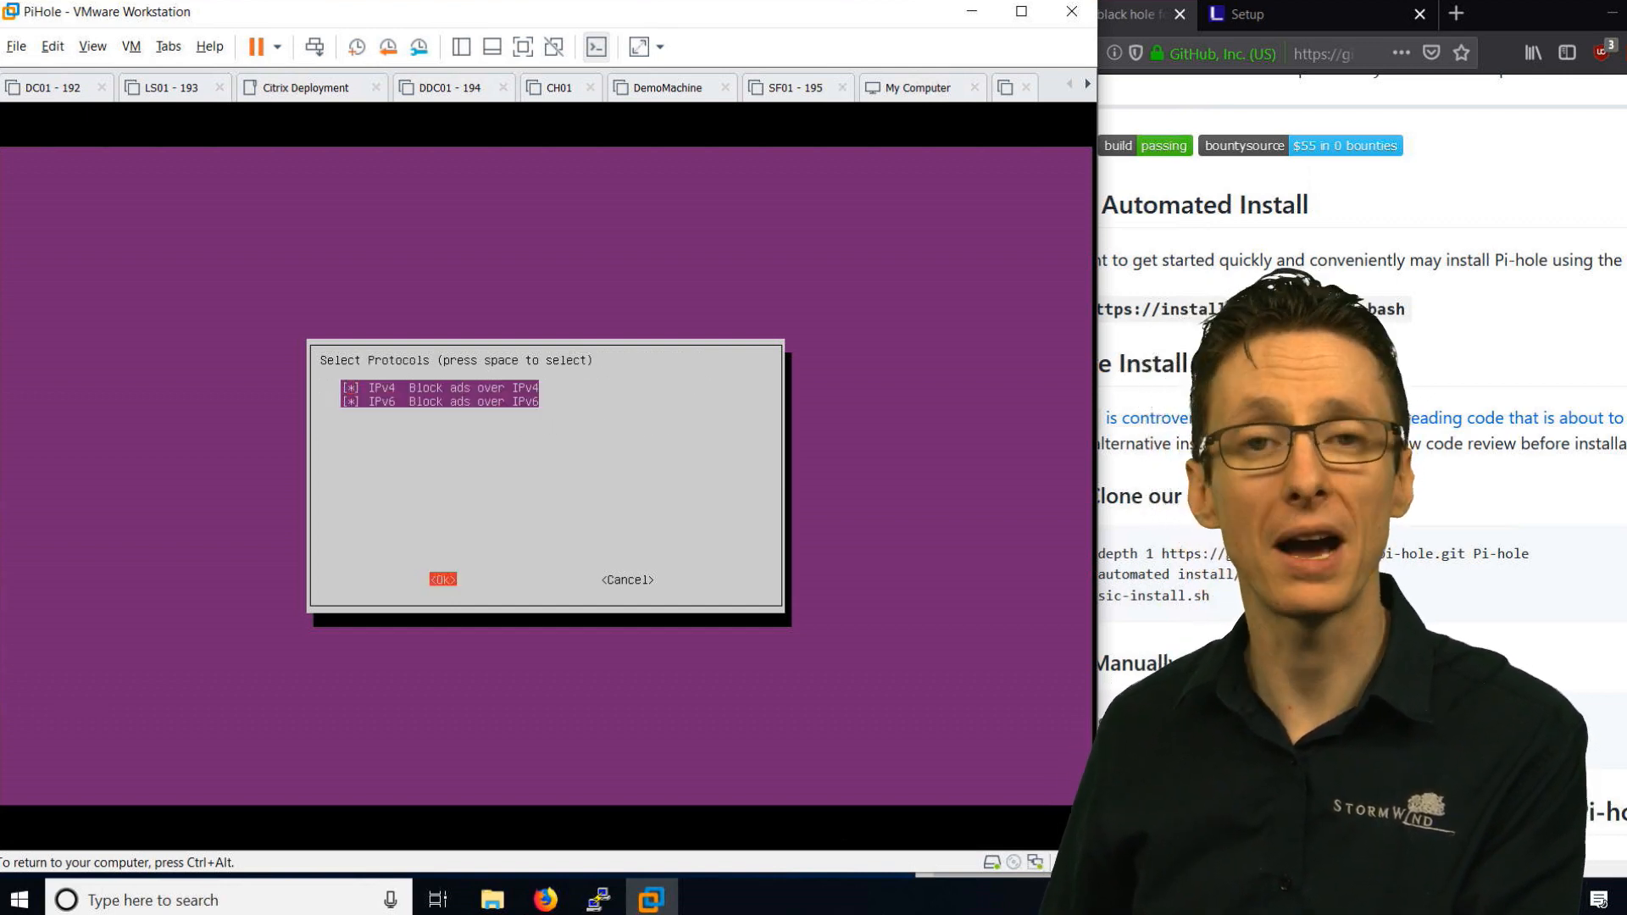
left_click(442, 579)
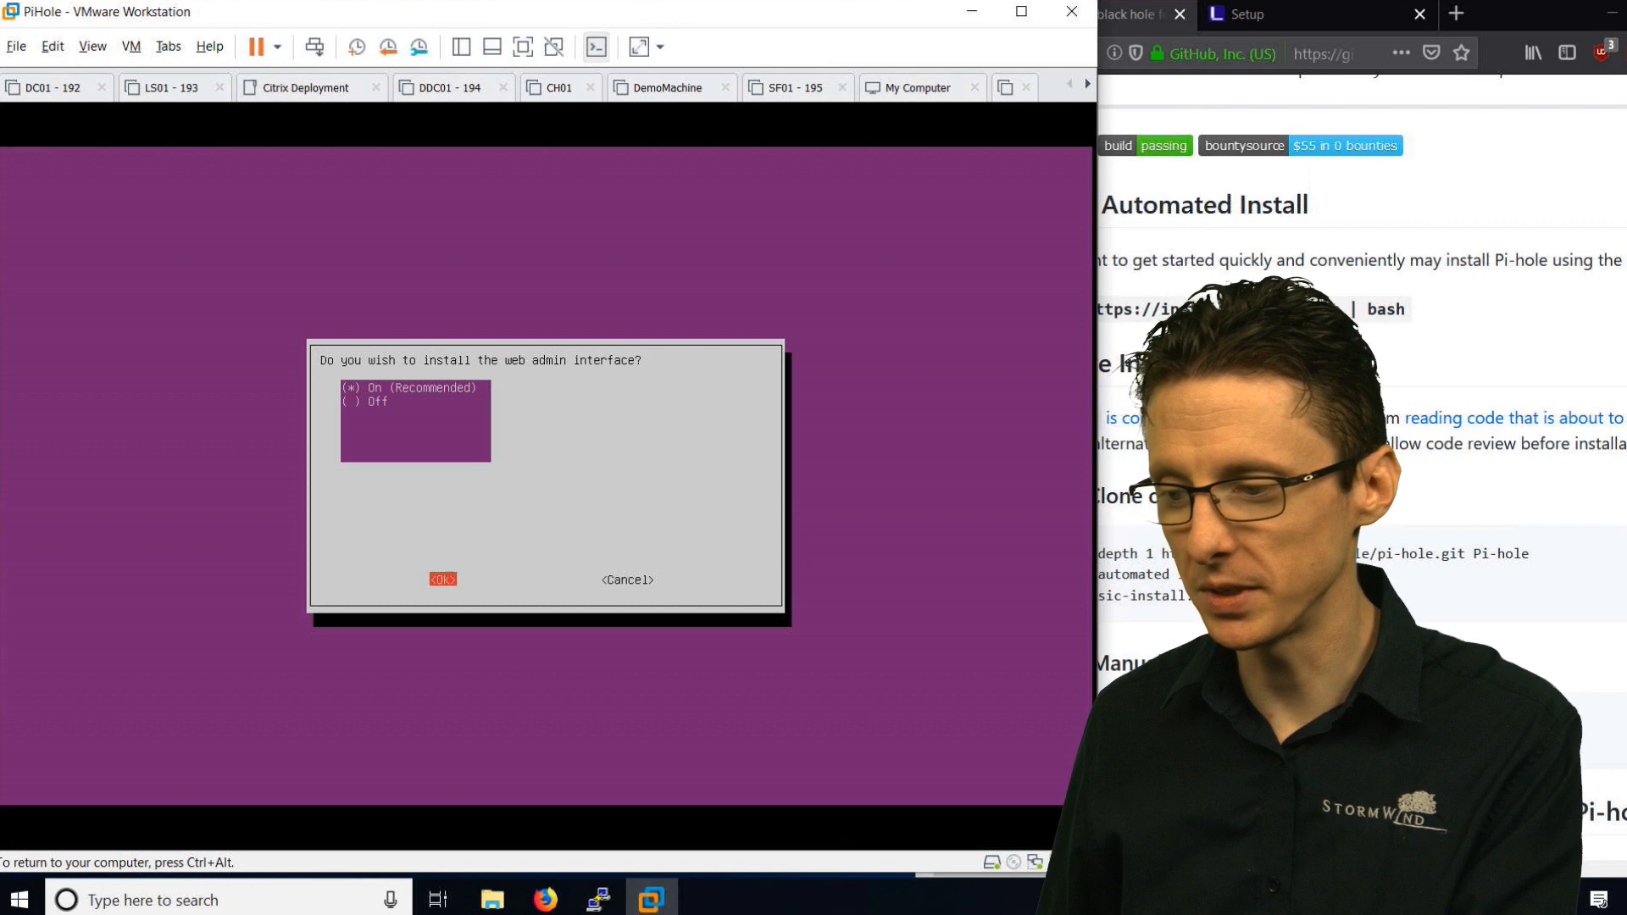
Accept the web admin interface, lighttpd, query logging and Show everything privacy mode
left_click(442, 579)
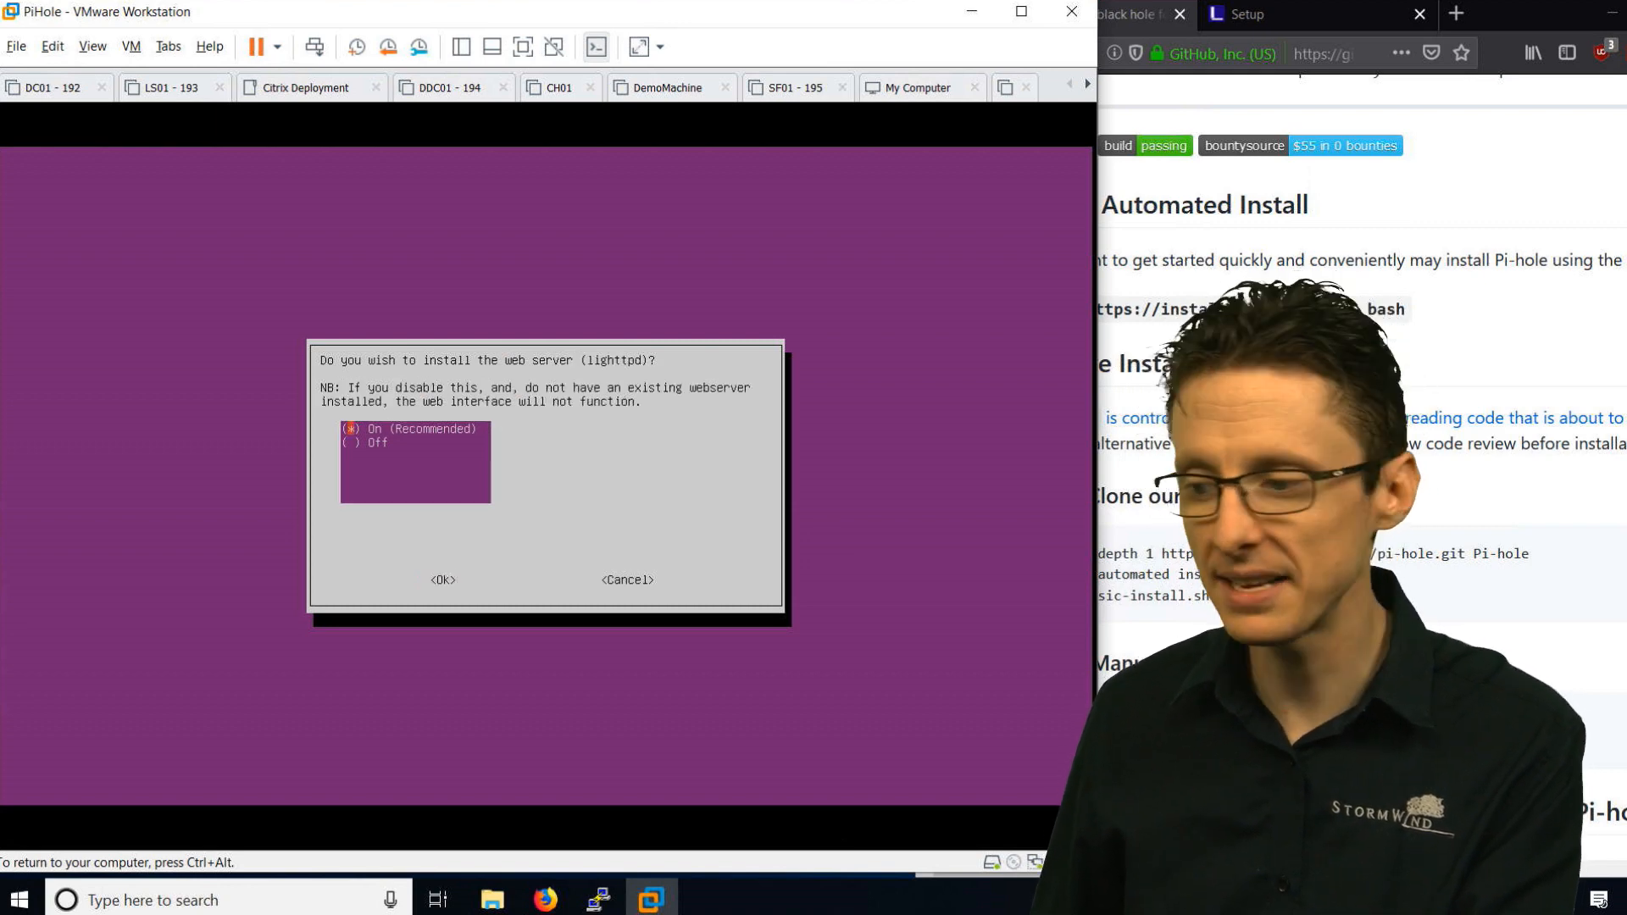
left_click(440, 579)
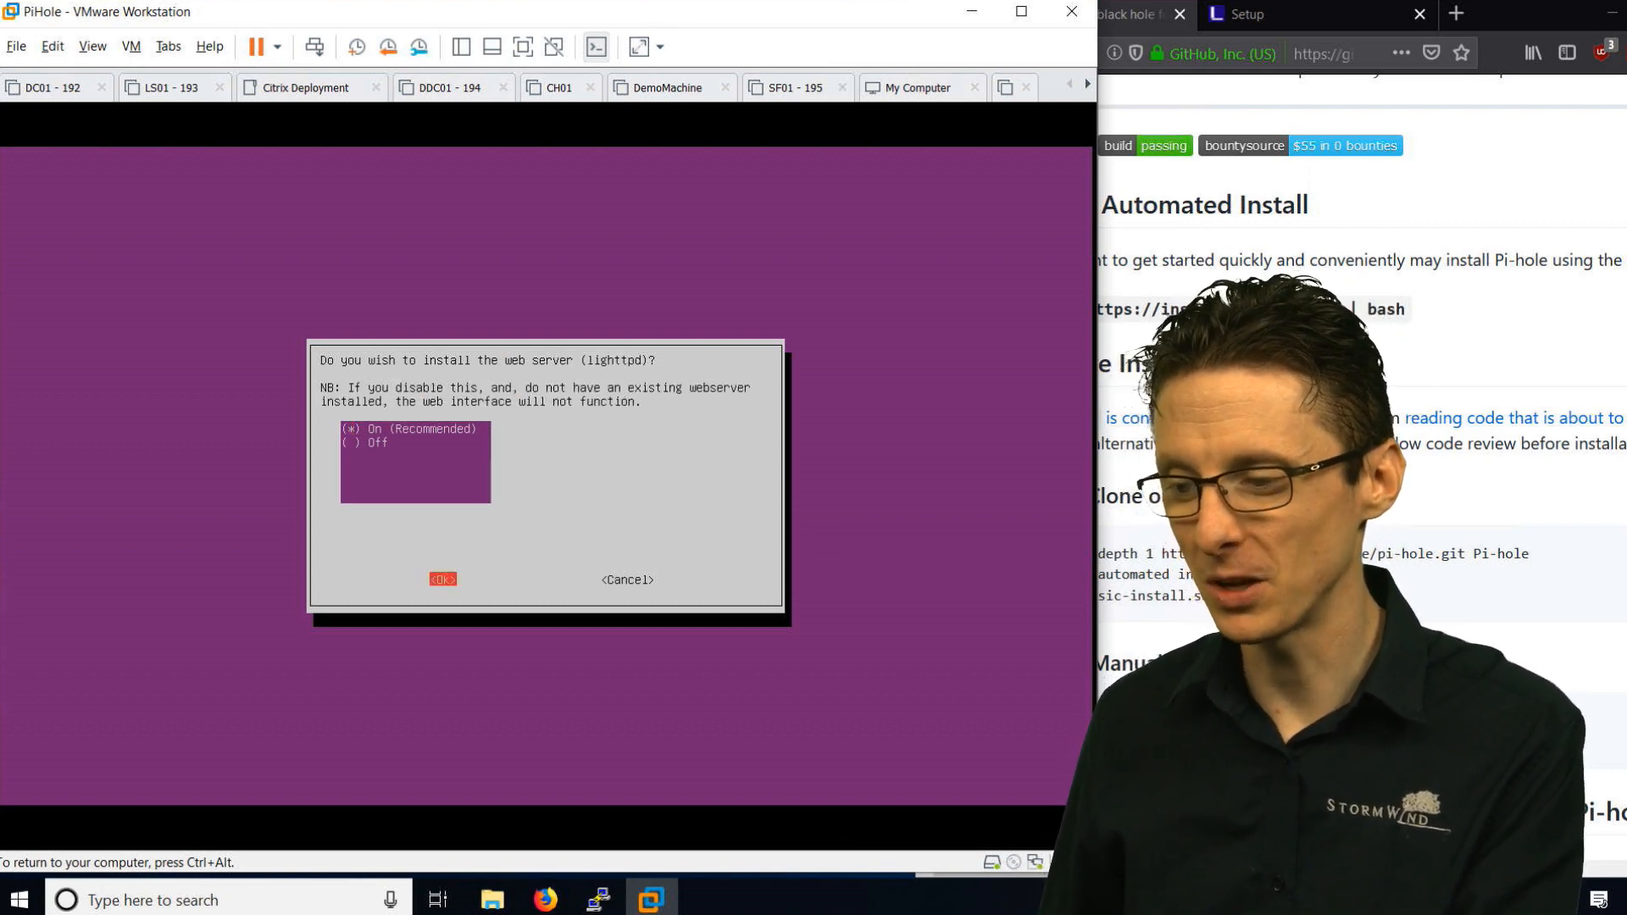
left_click(441, 579)
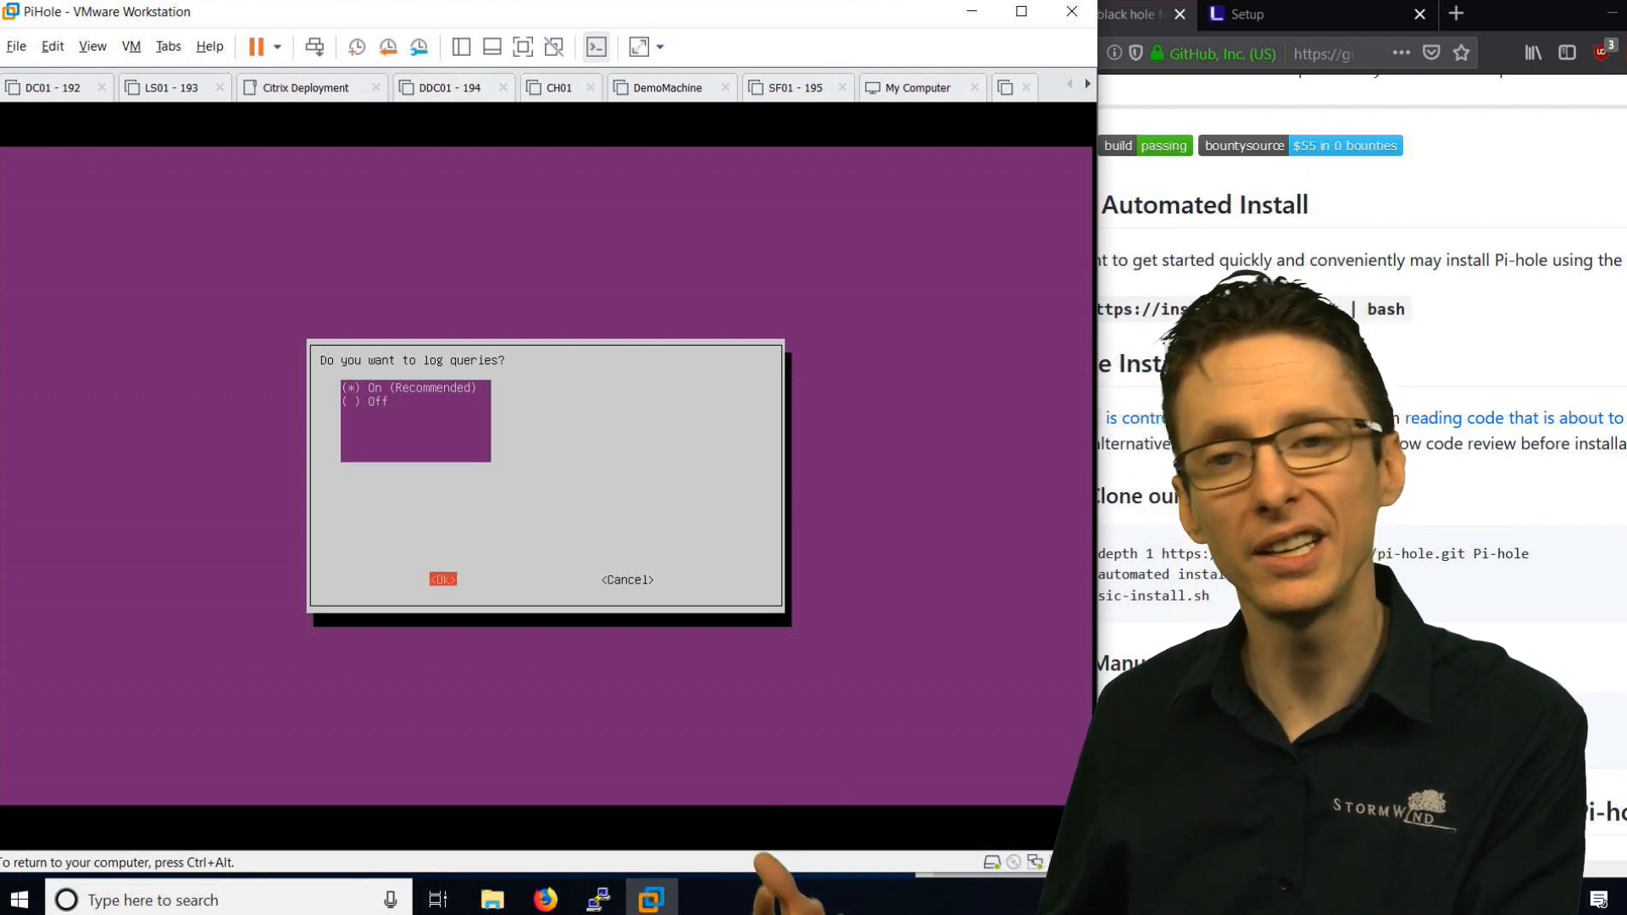
left_click(441, 580)
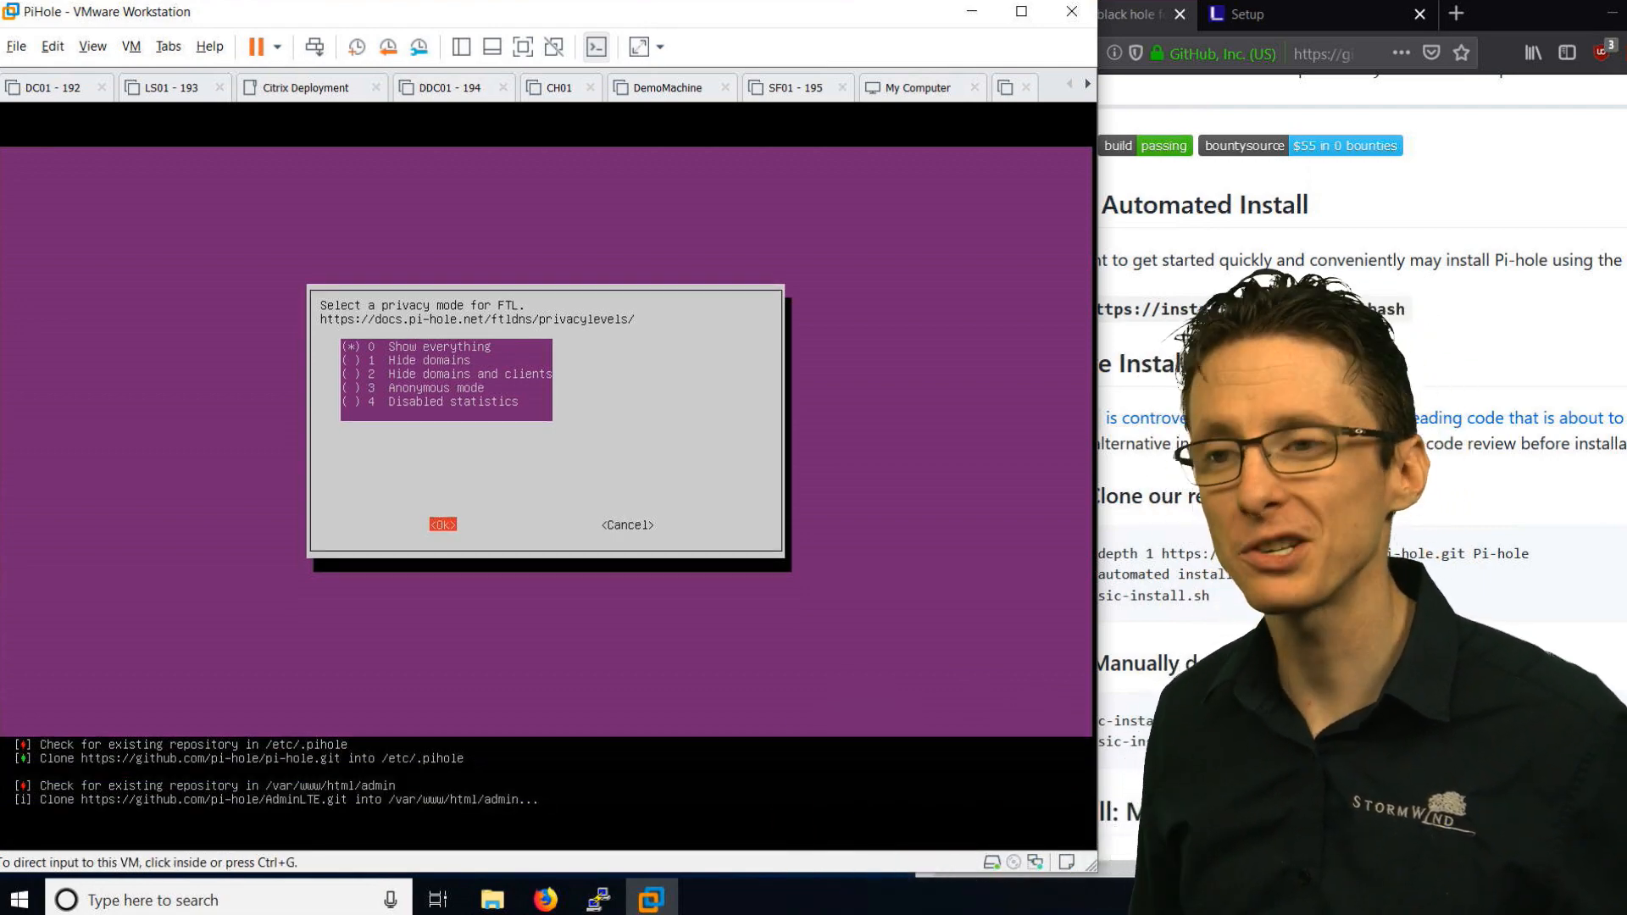
left_click(442, 524)
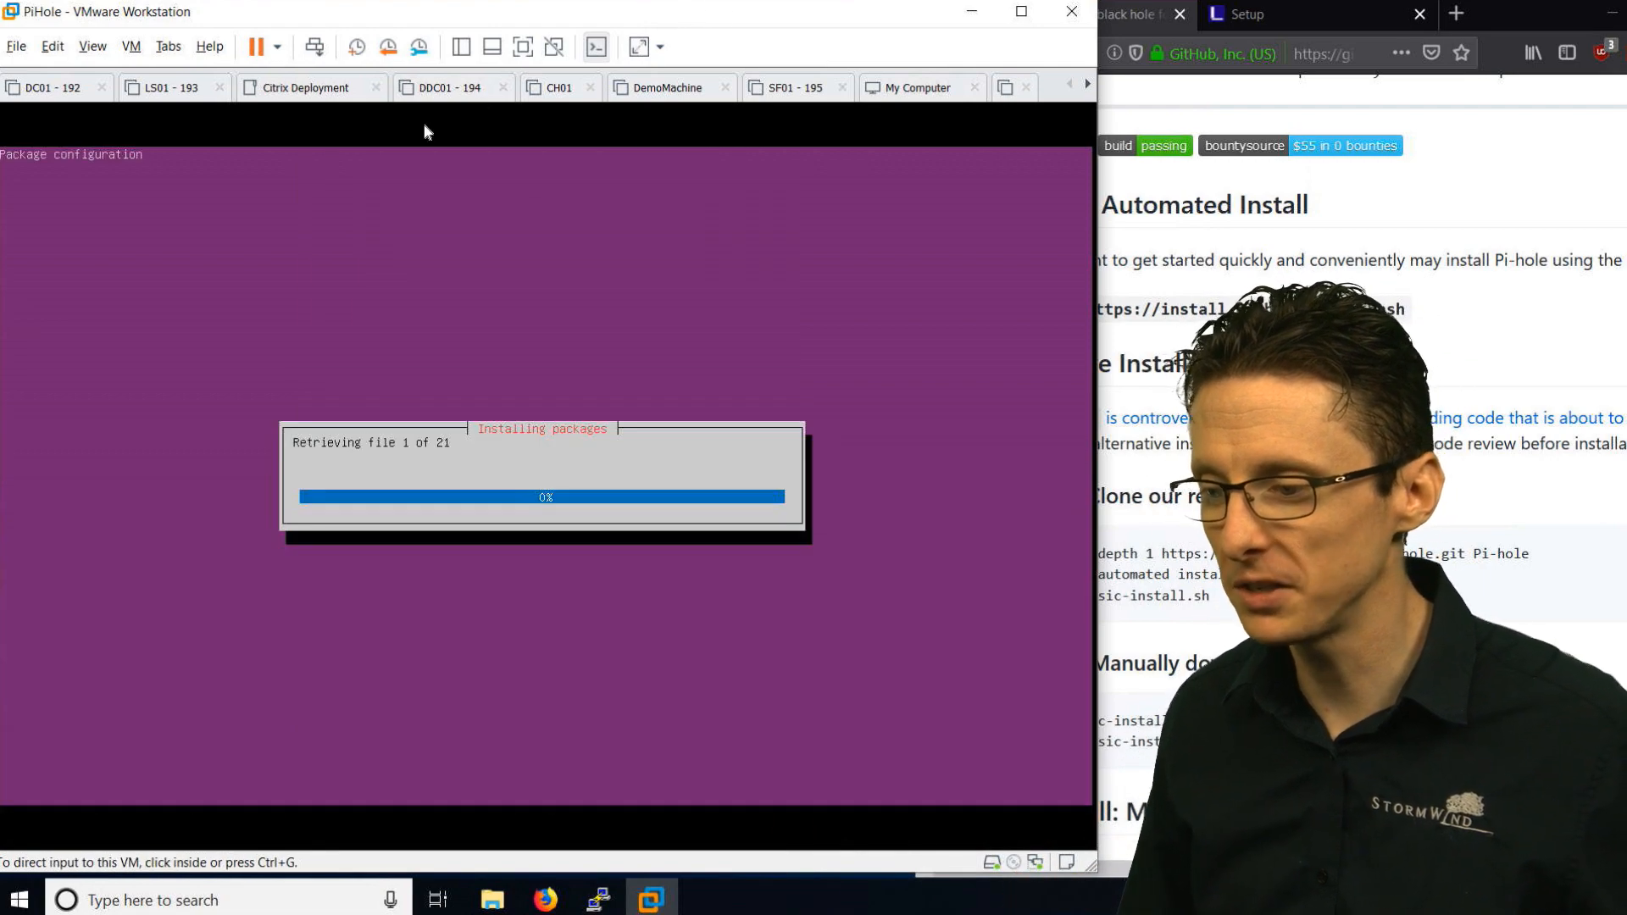
Revert the VM to the Installed snapshot so the Installation Complete summary appears
left_click(131, 46)
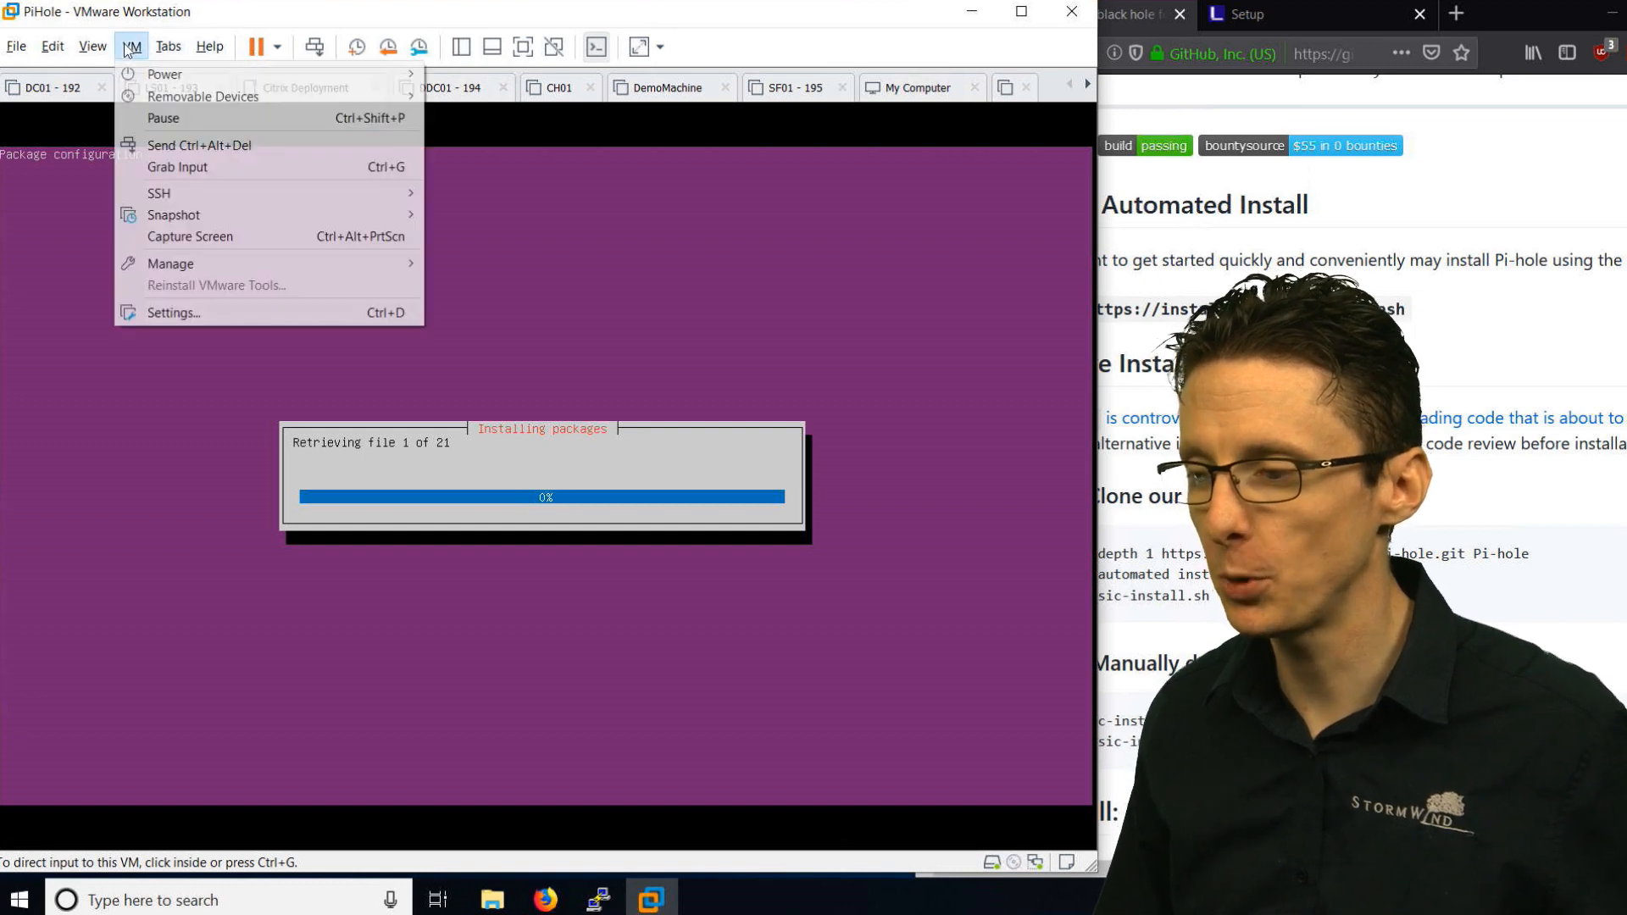
mouse_move(173, 215)
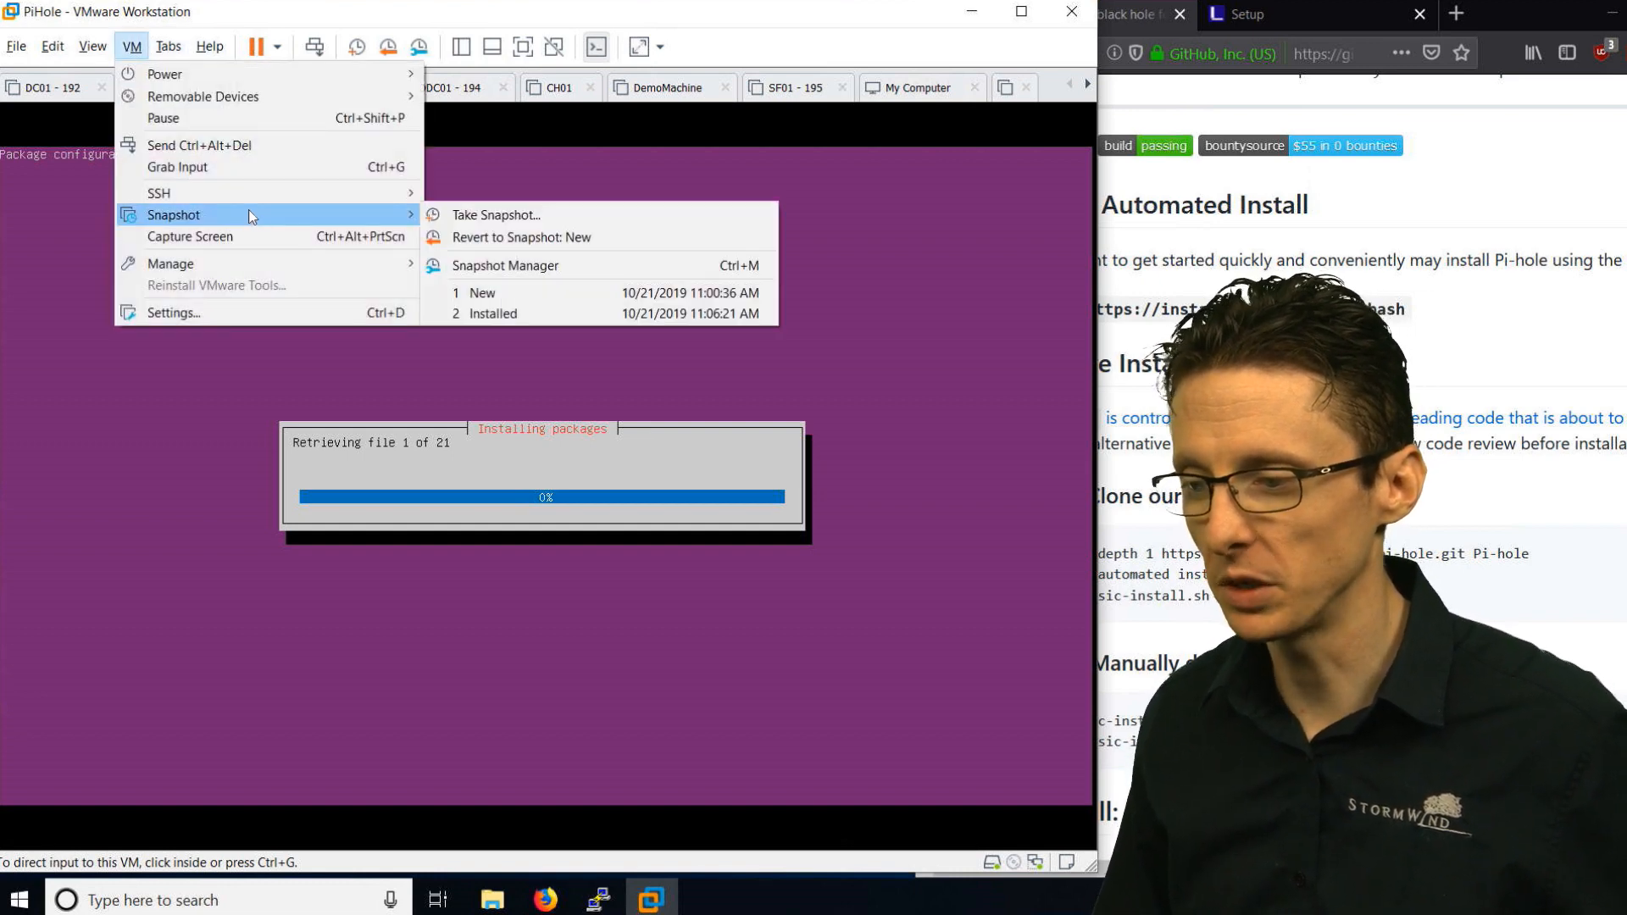
mouse_move(558, 320)
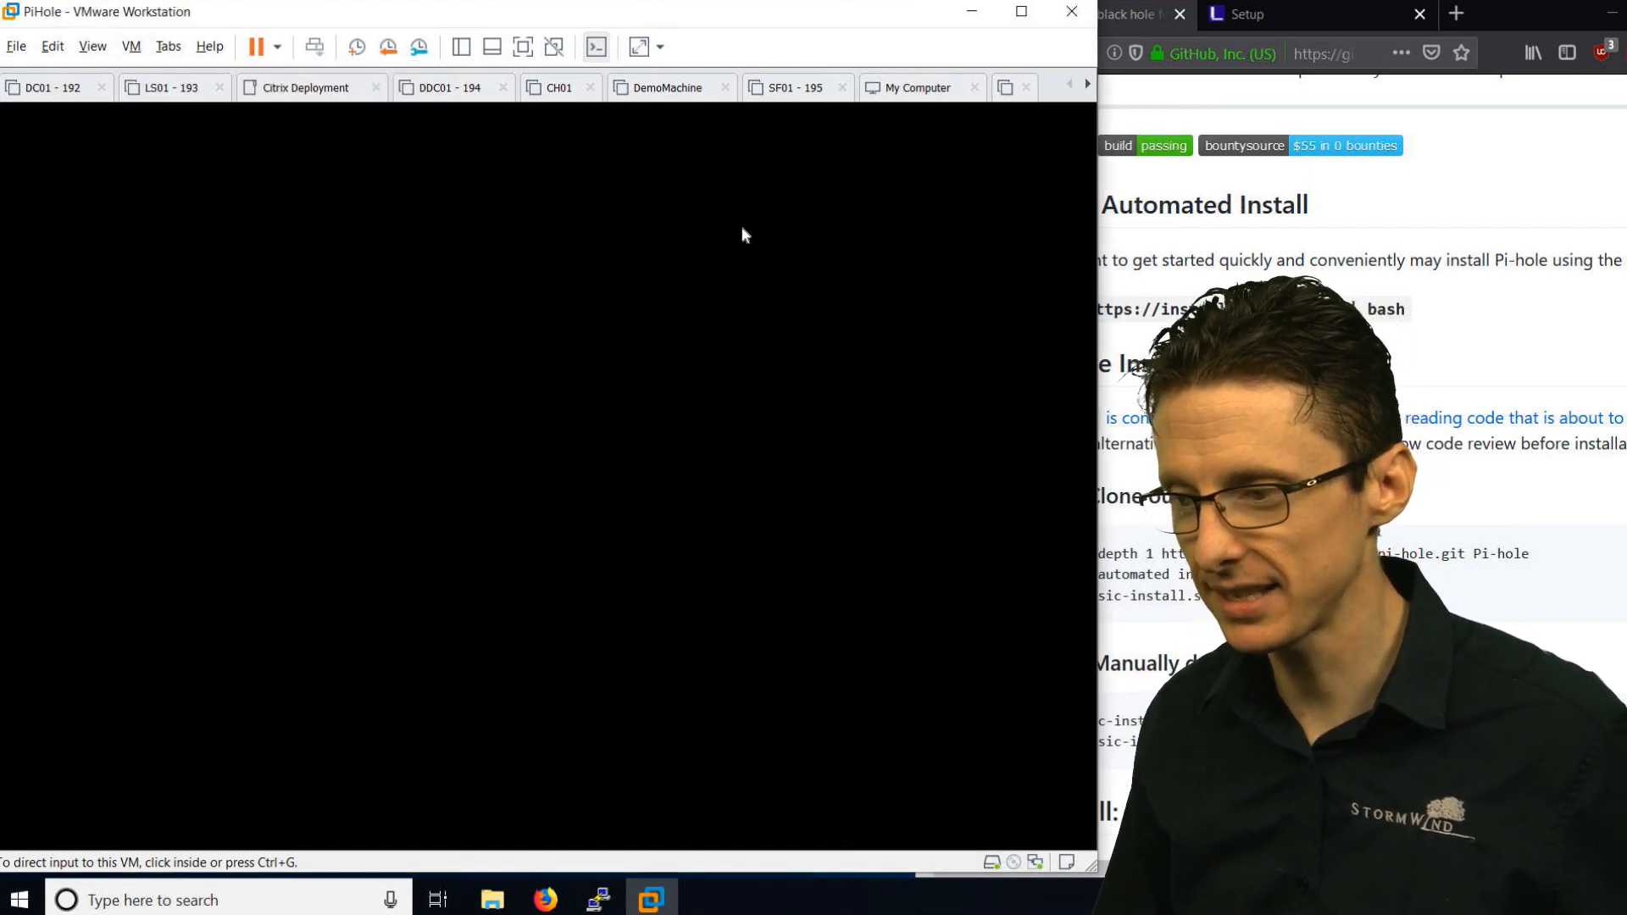
left_click(256, 47)
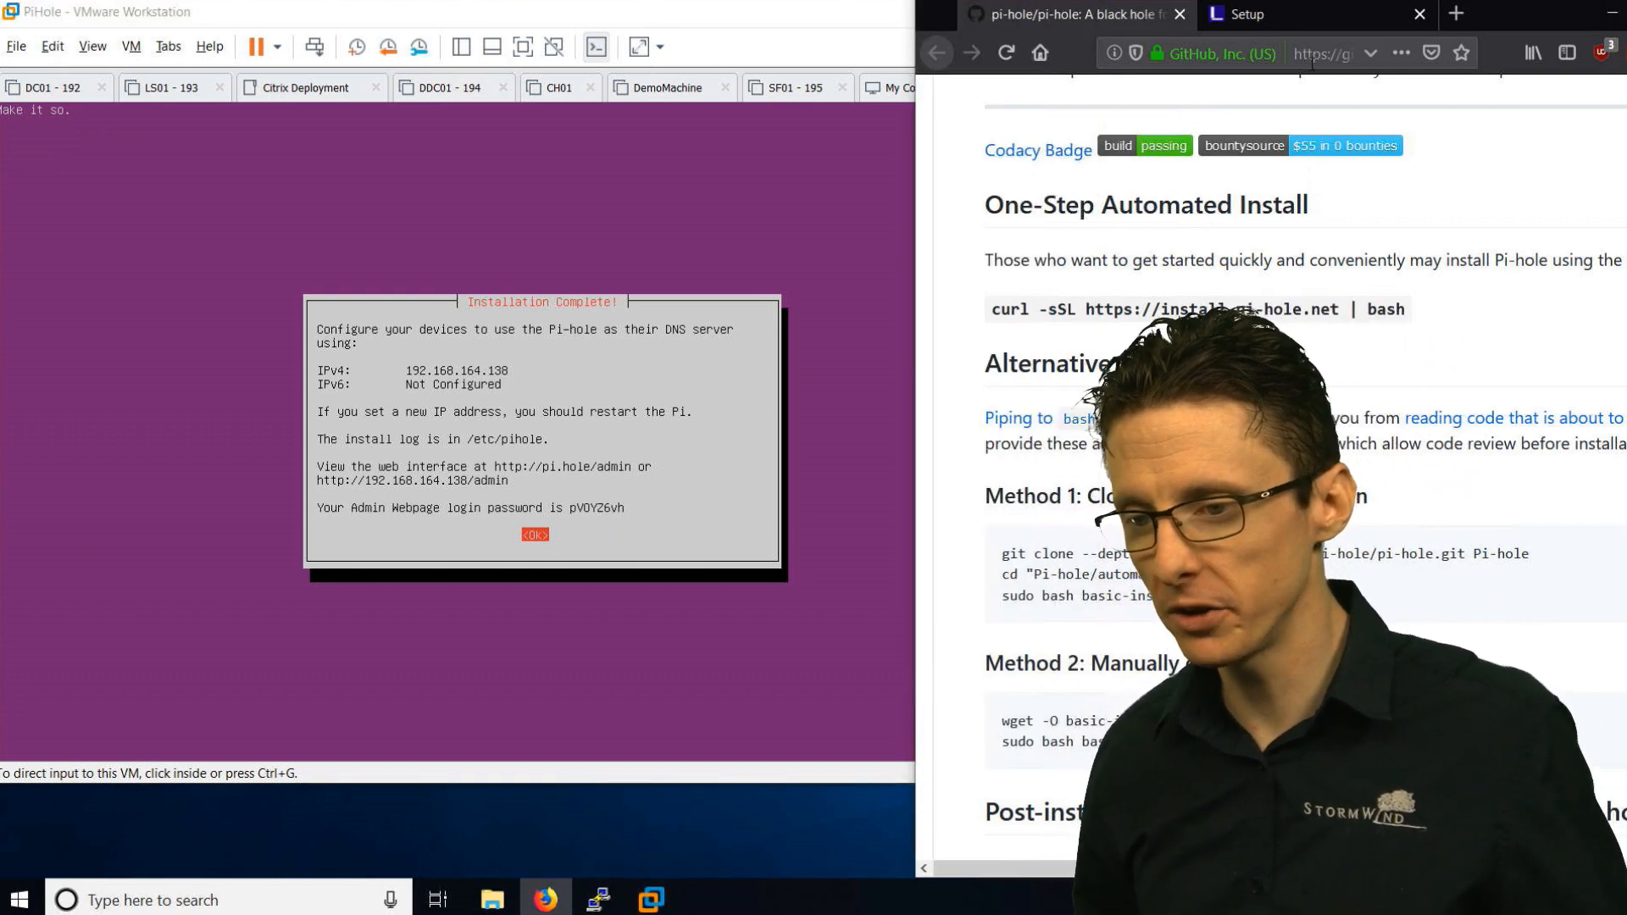
Browse to 192.168.164.138/admin to load the Pi-hole dashboard
left_click(1329, 52)
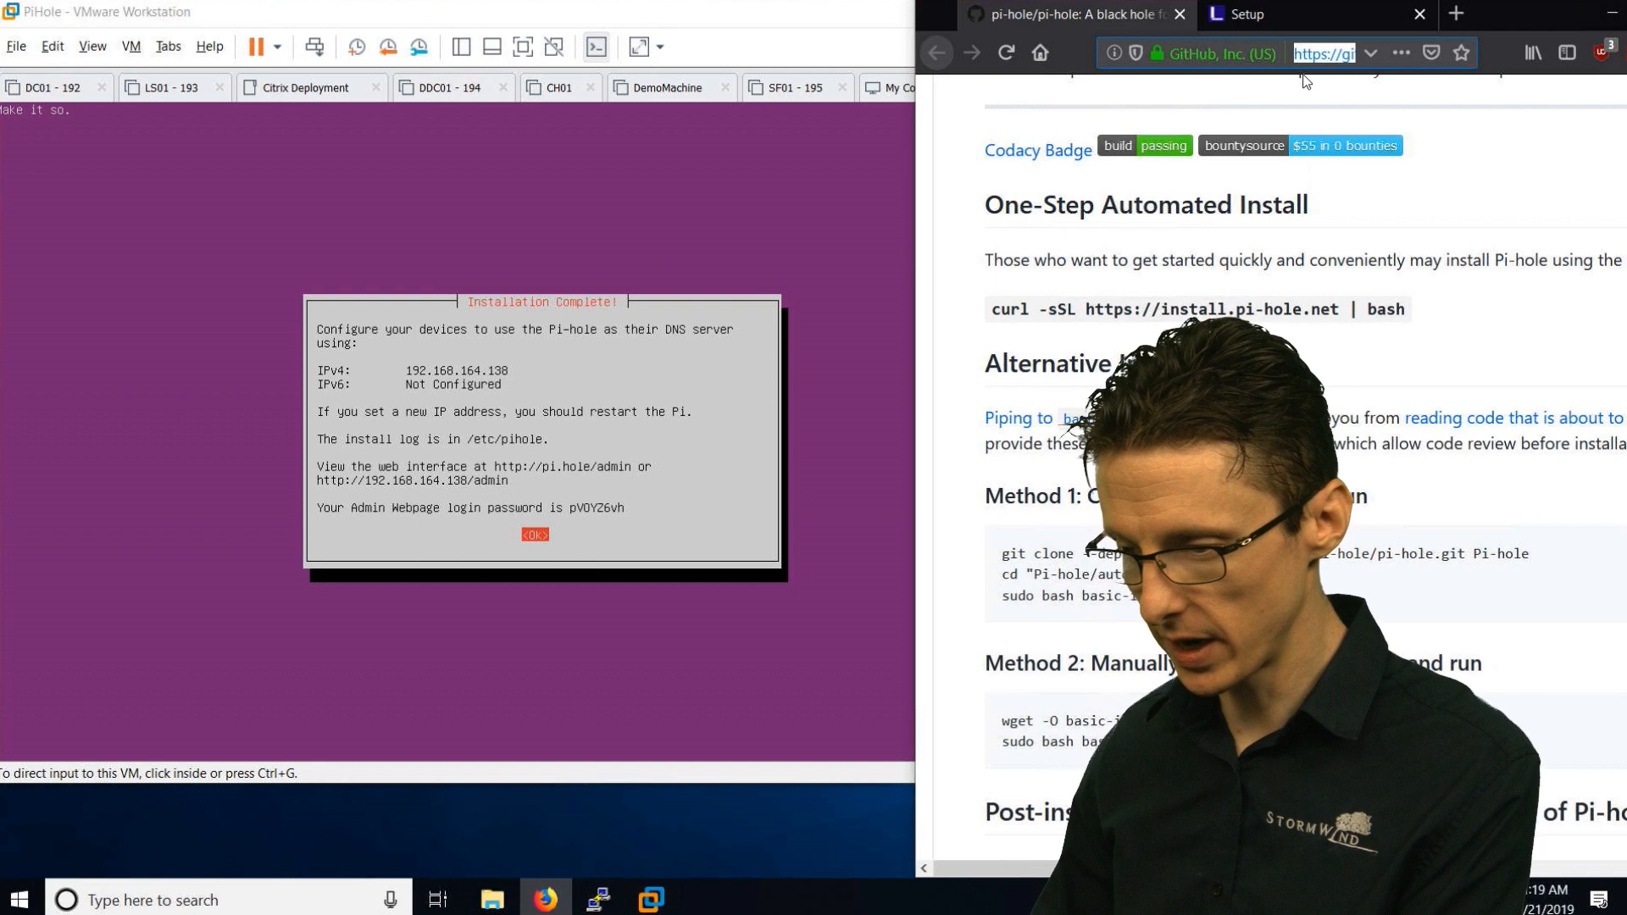
type("190")
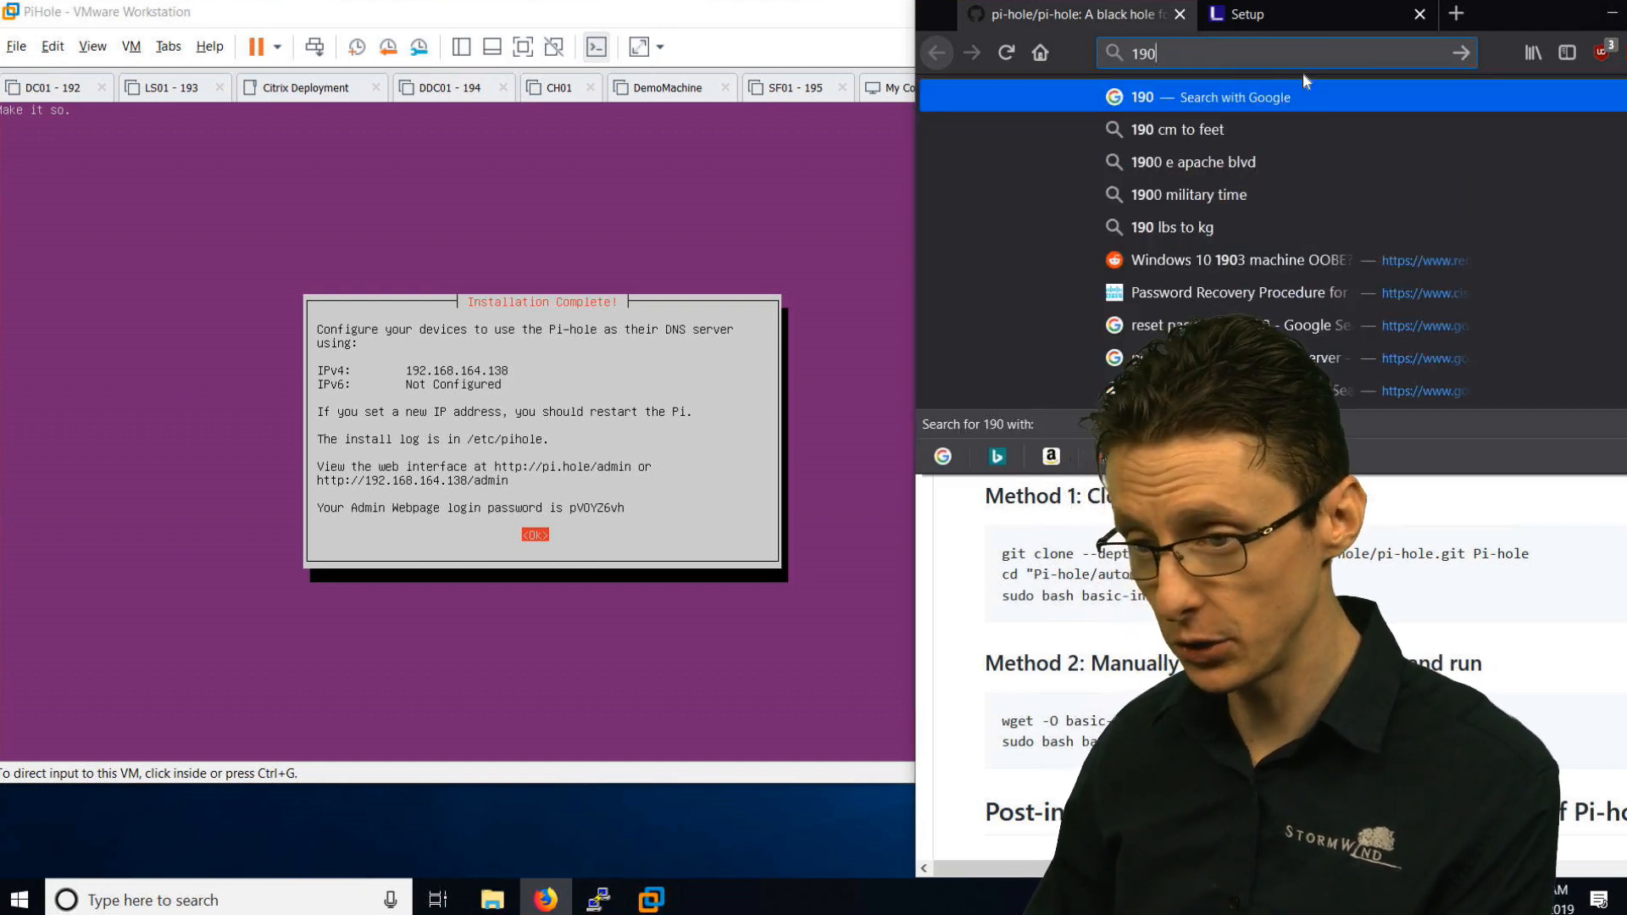
type("92.")
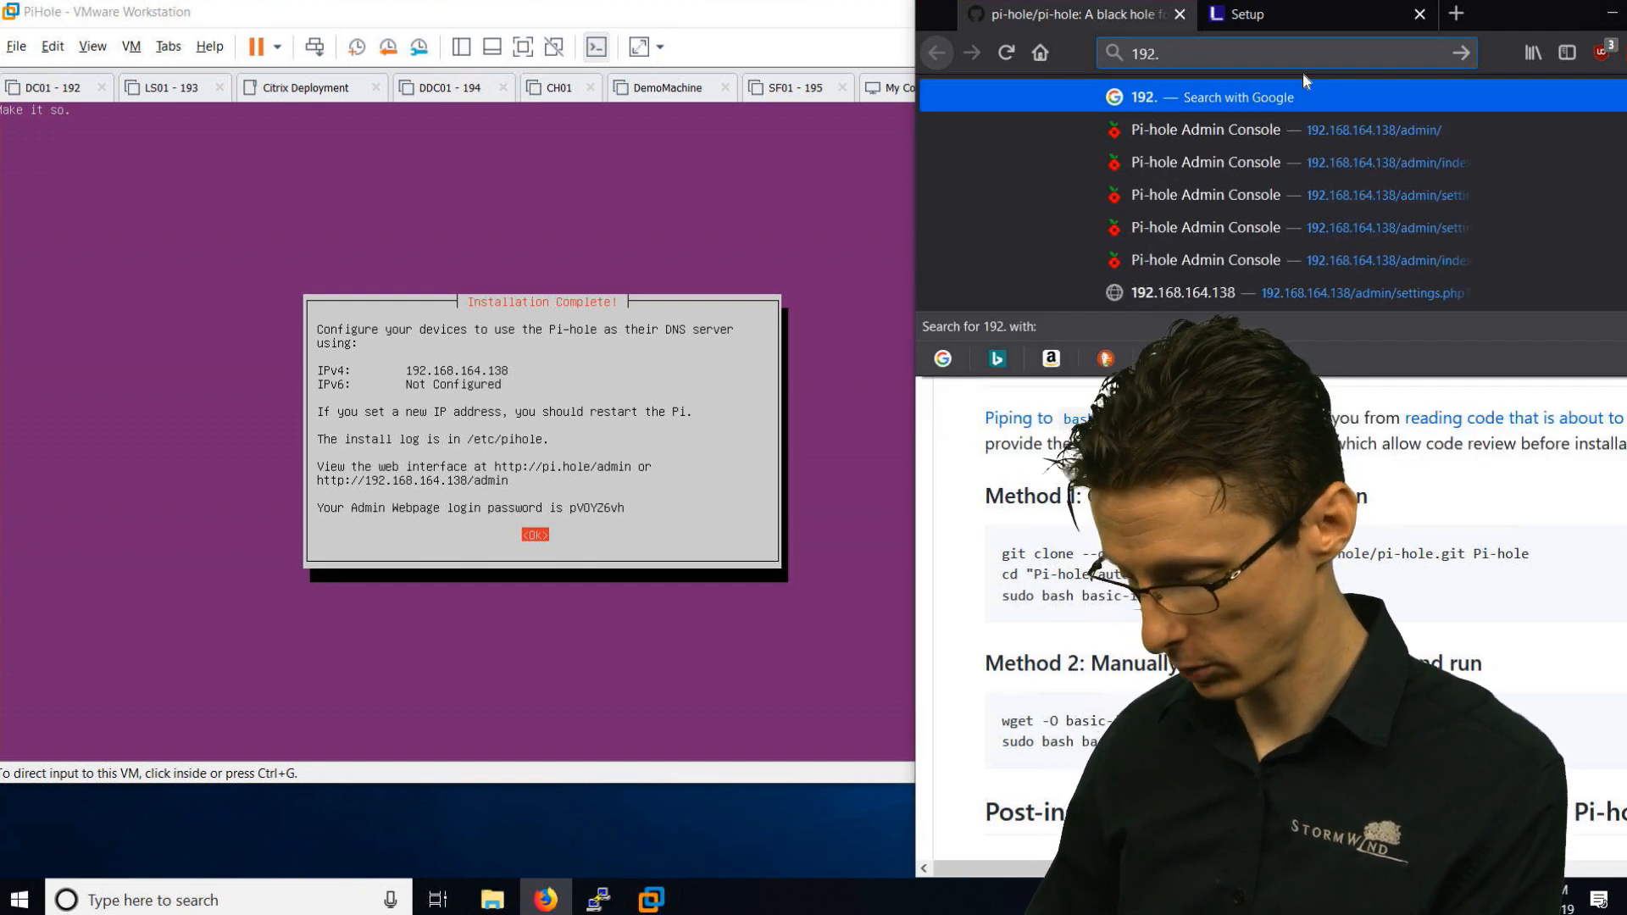
type("168.164.138/")
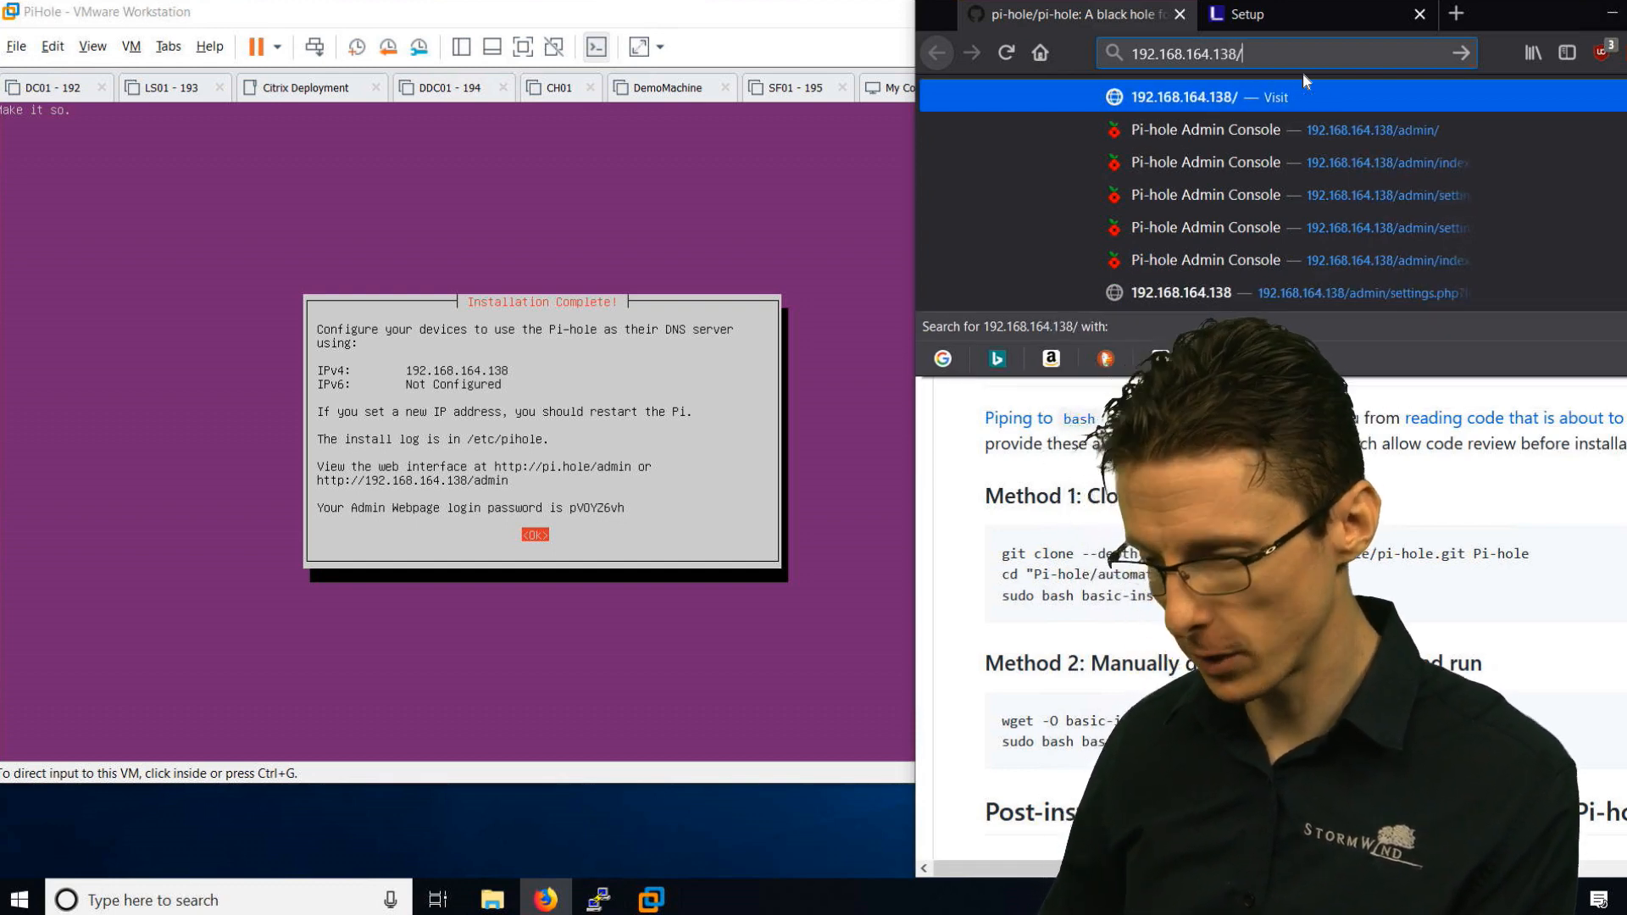
type("admin/")
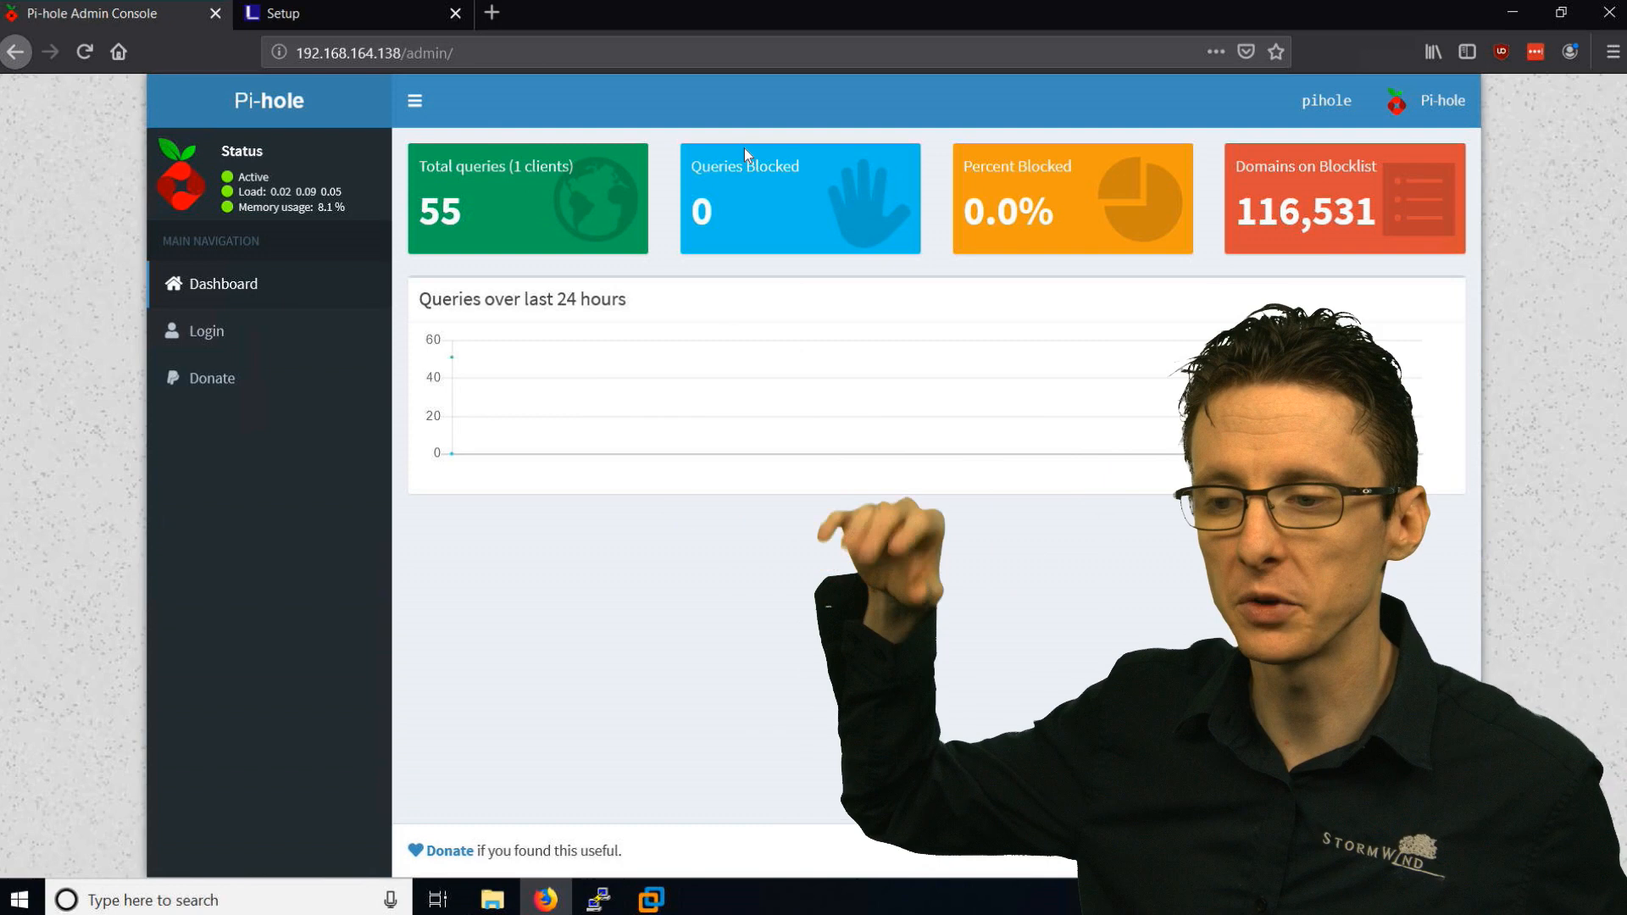
mouse_move(1130, 201)
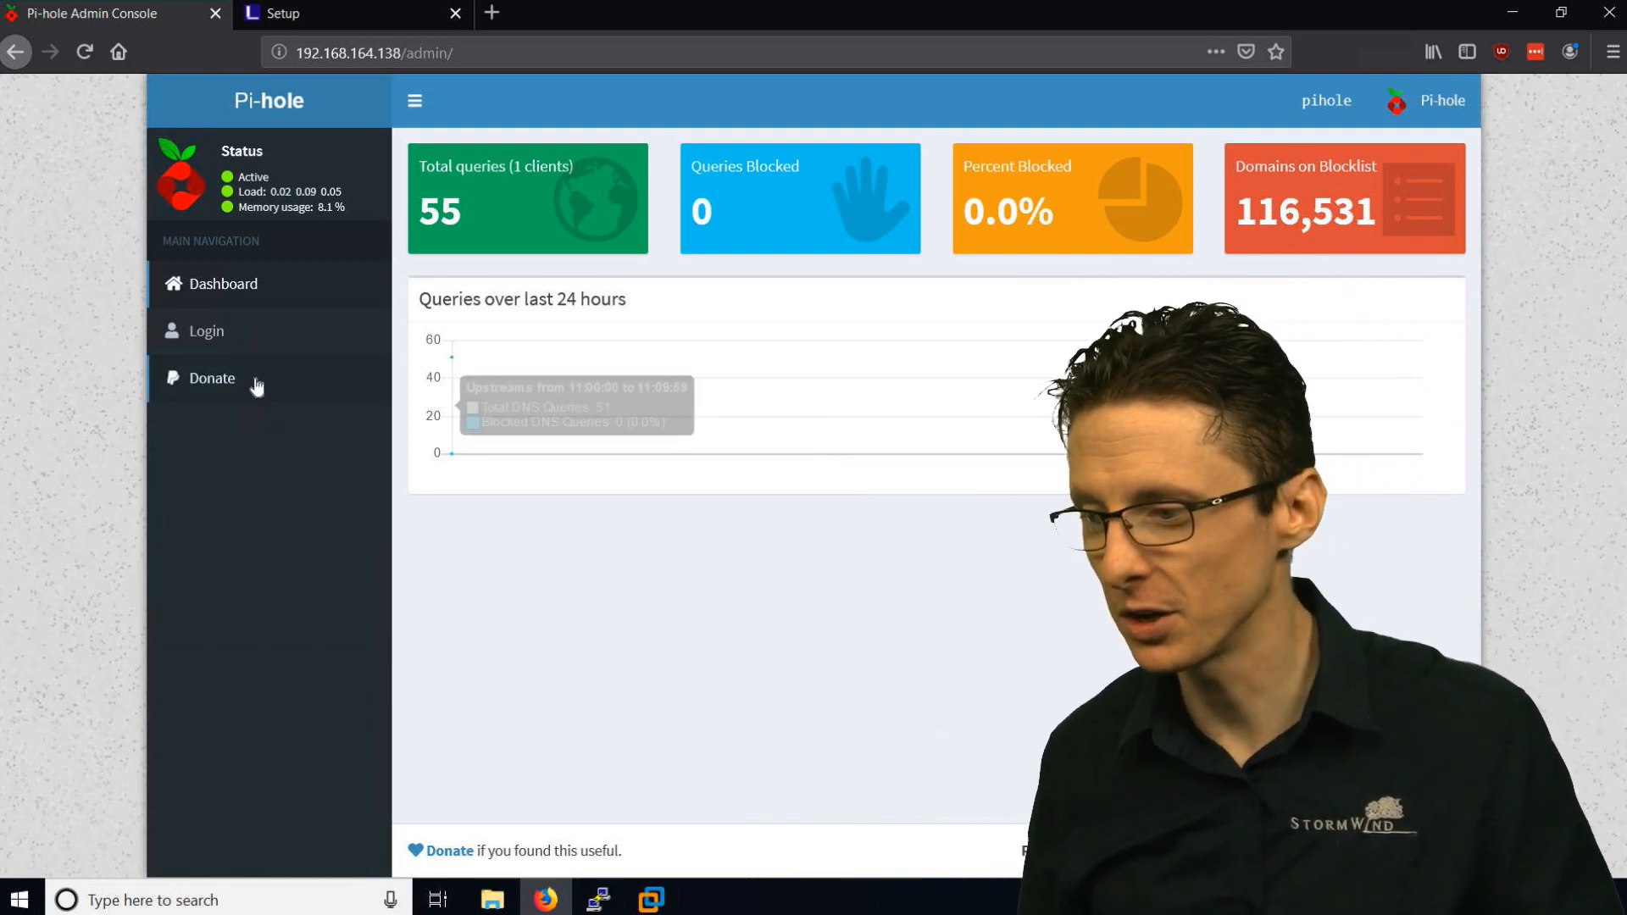
Sign in with the admin password read from the VM console and decline saving it to LastPass
left_click(205, 330)
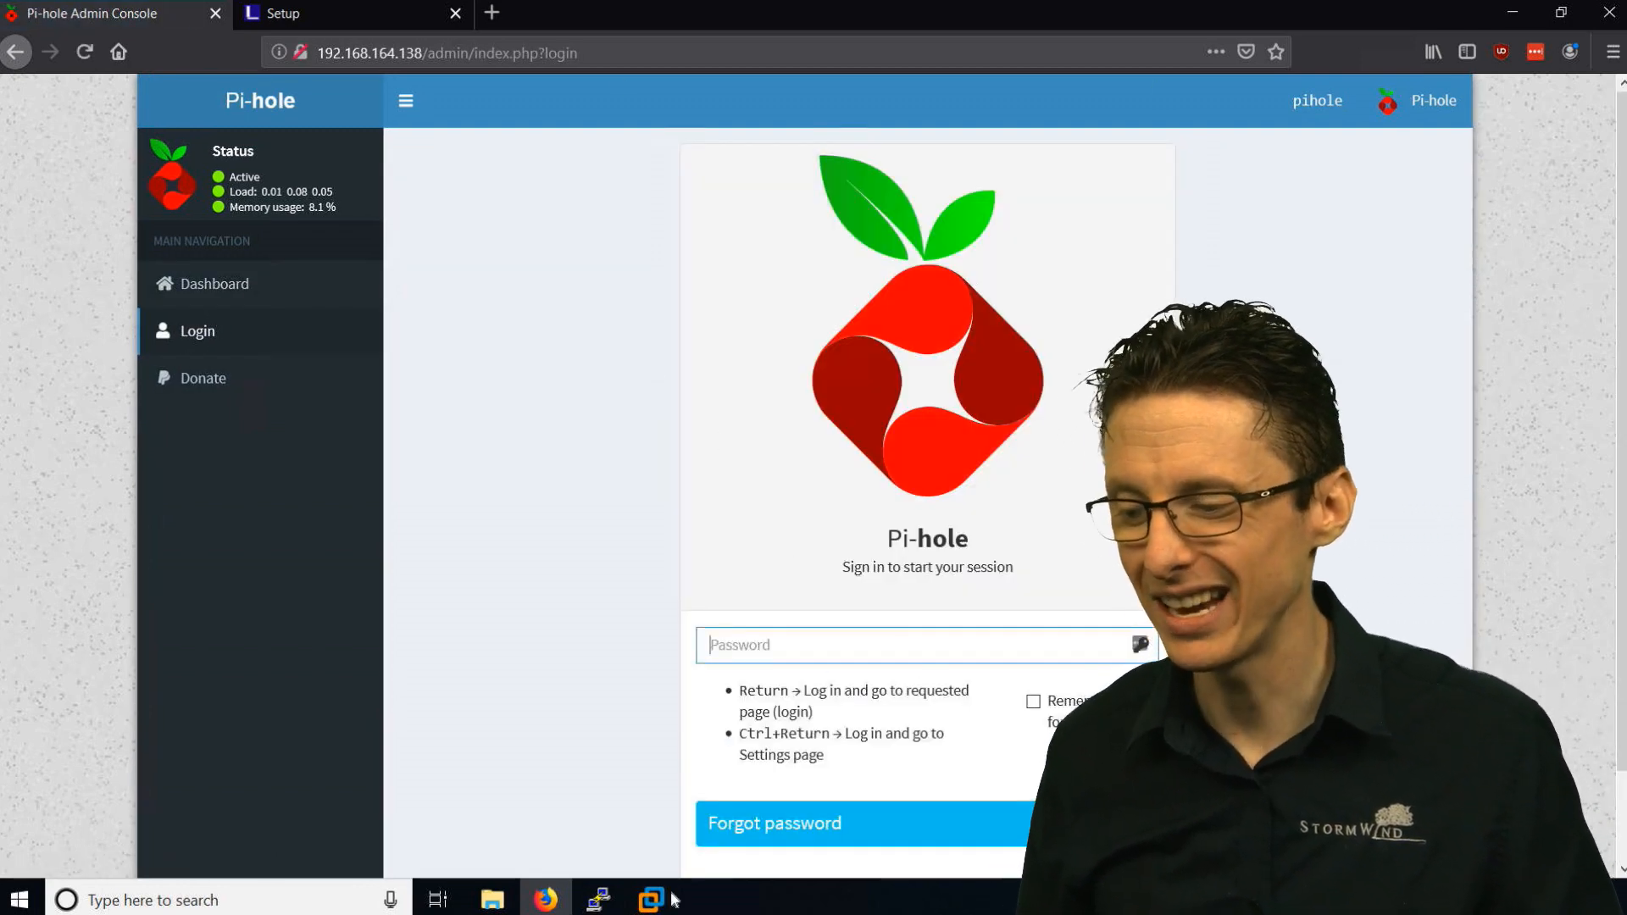
left_click(651, 900)
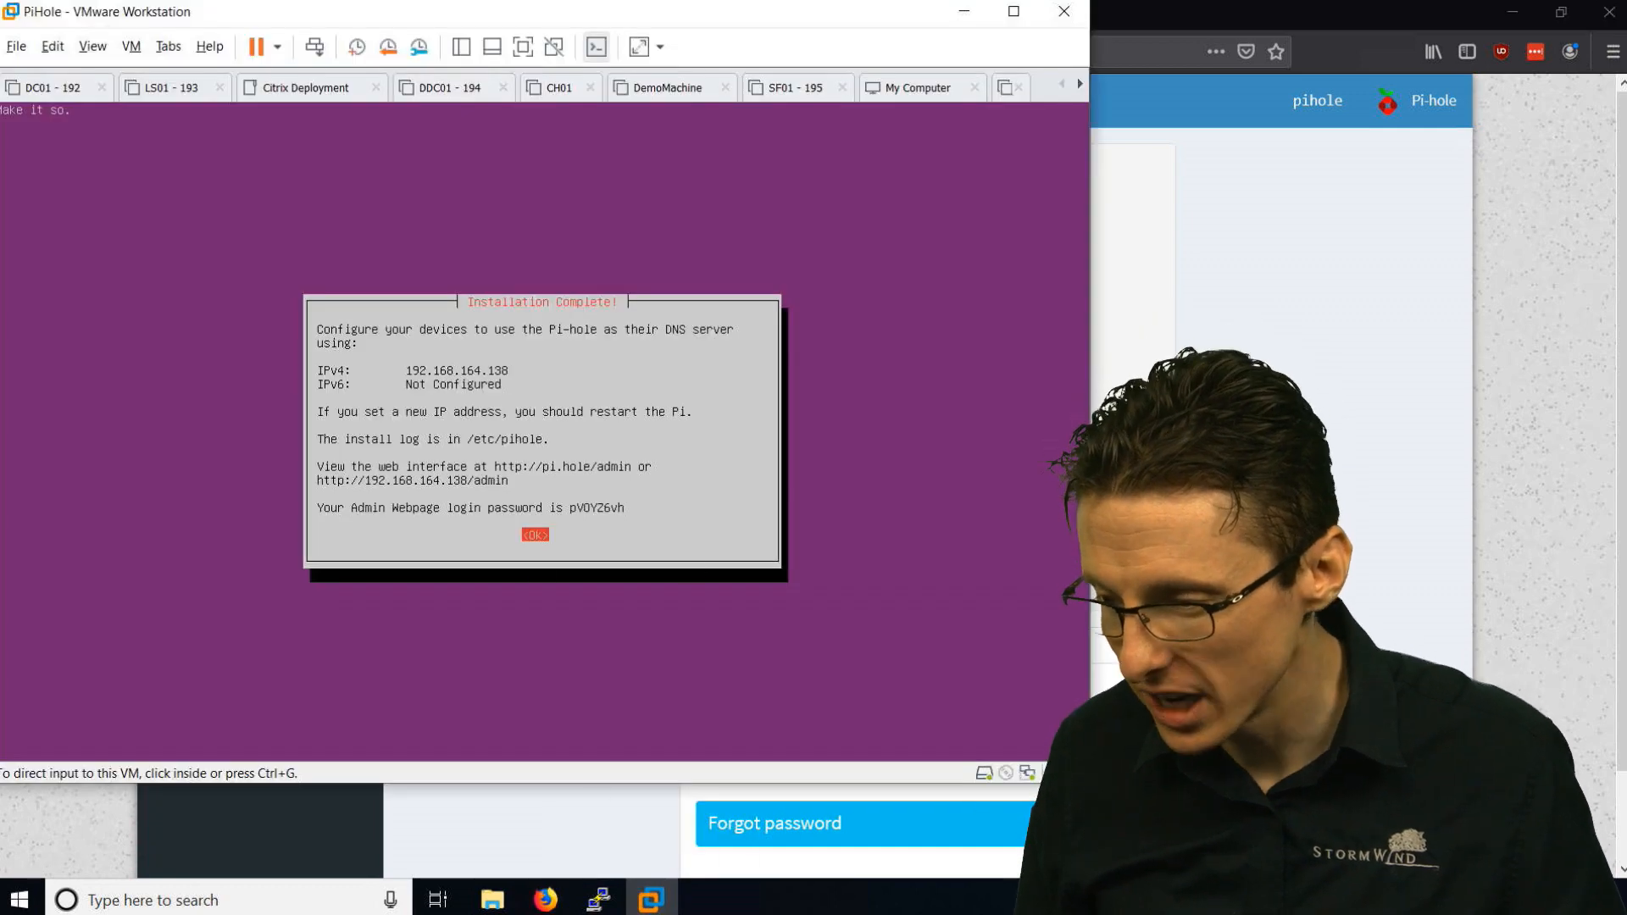
mouse_move(590, 521)
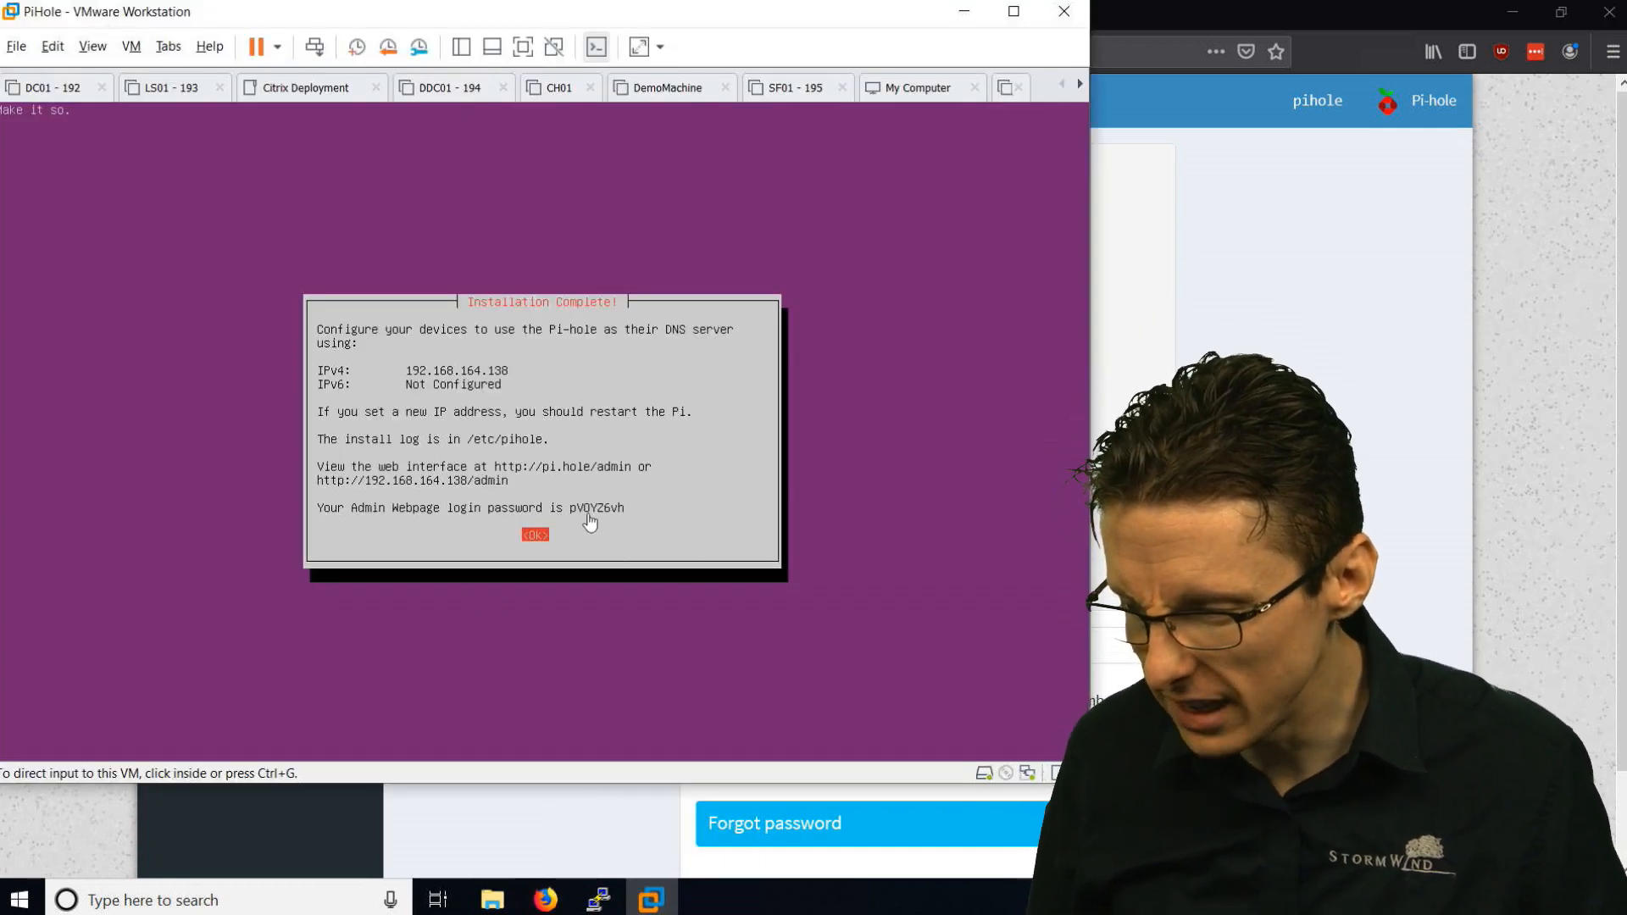
mouse_move(912, 588)
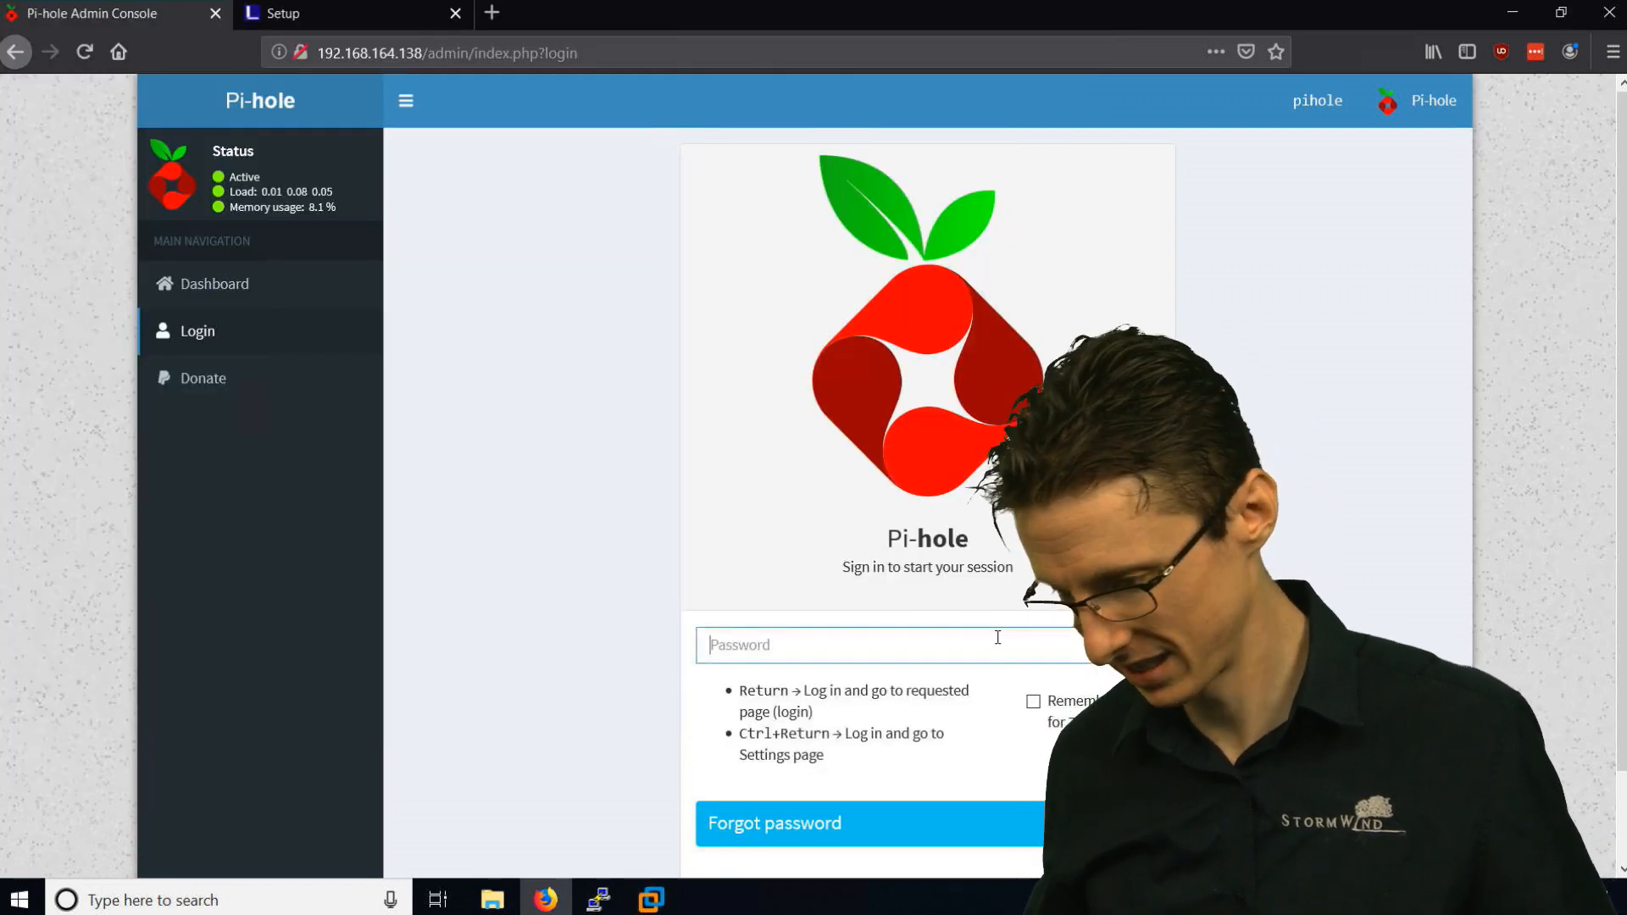
type("••")
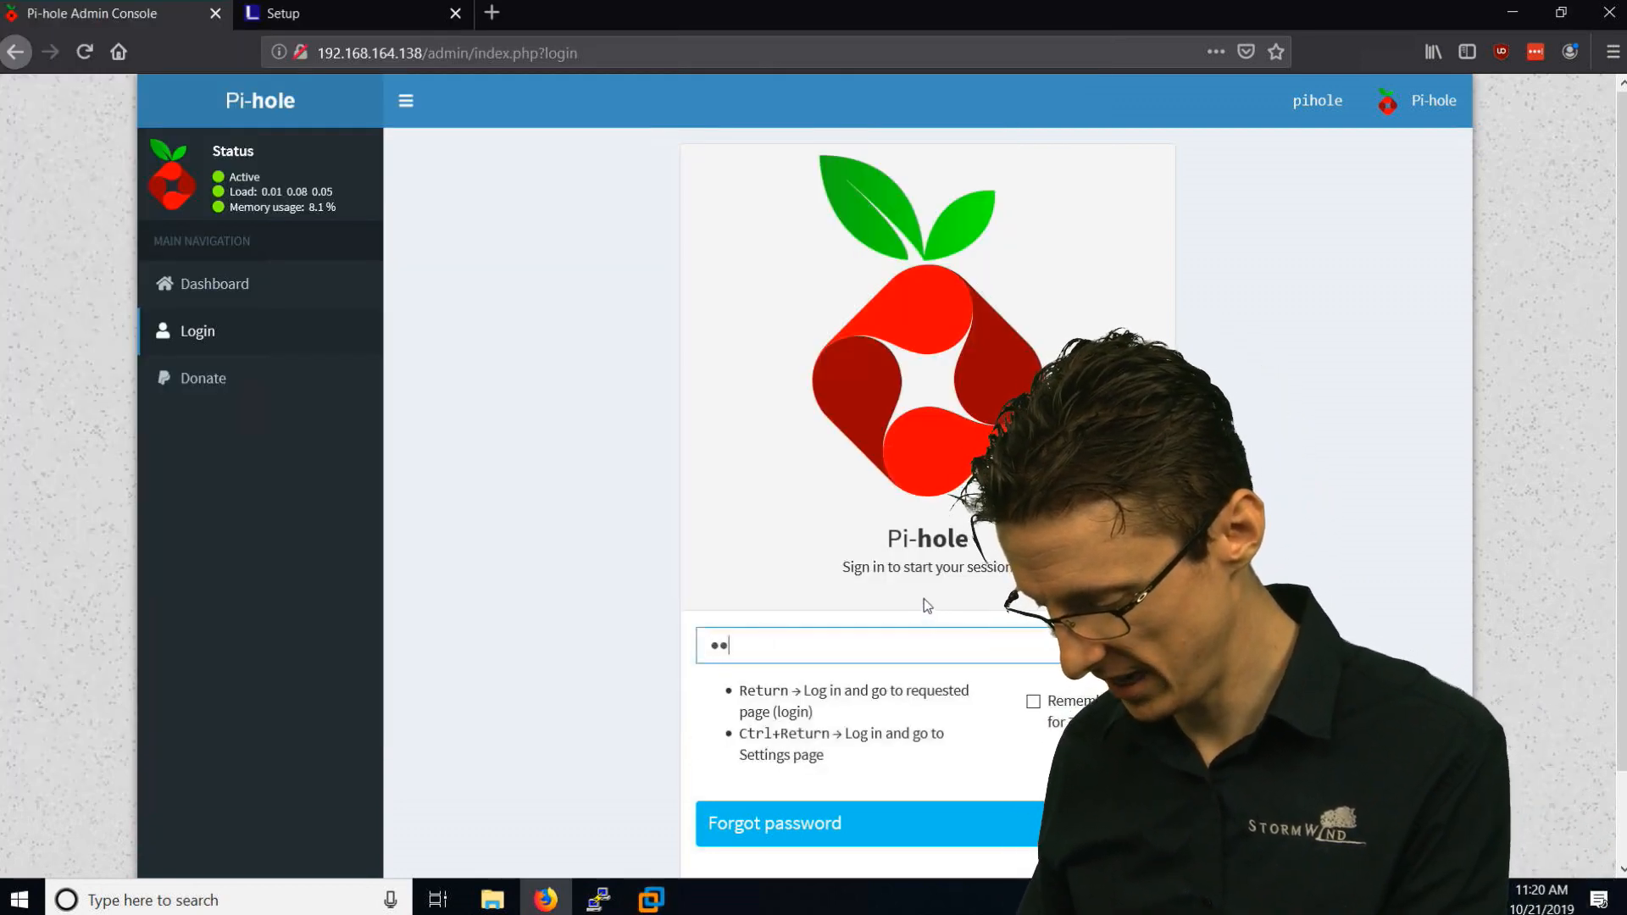
type("*")
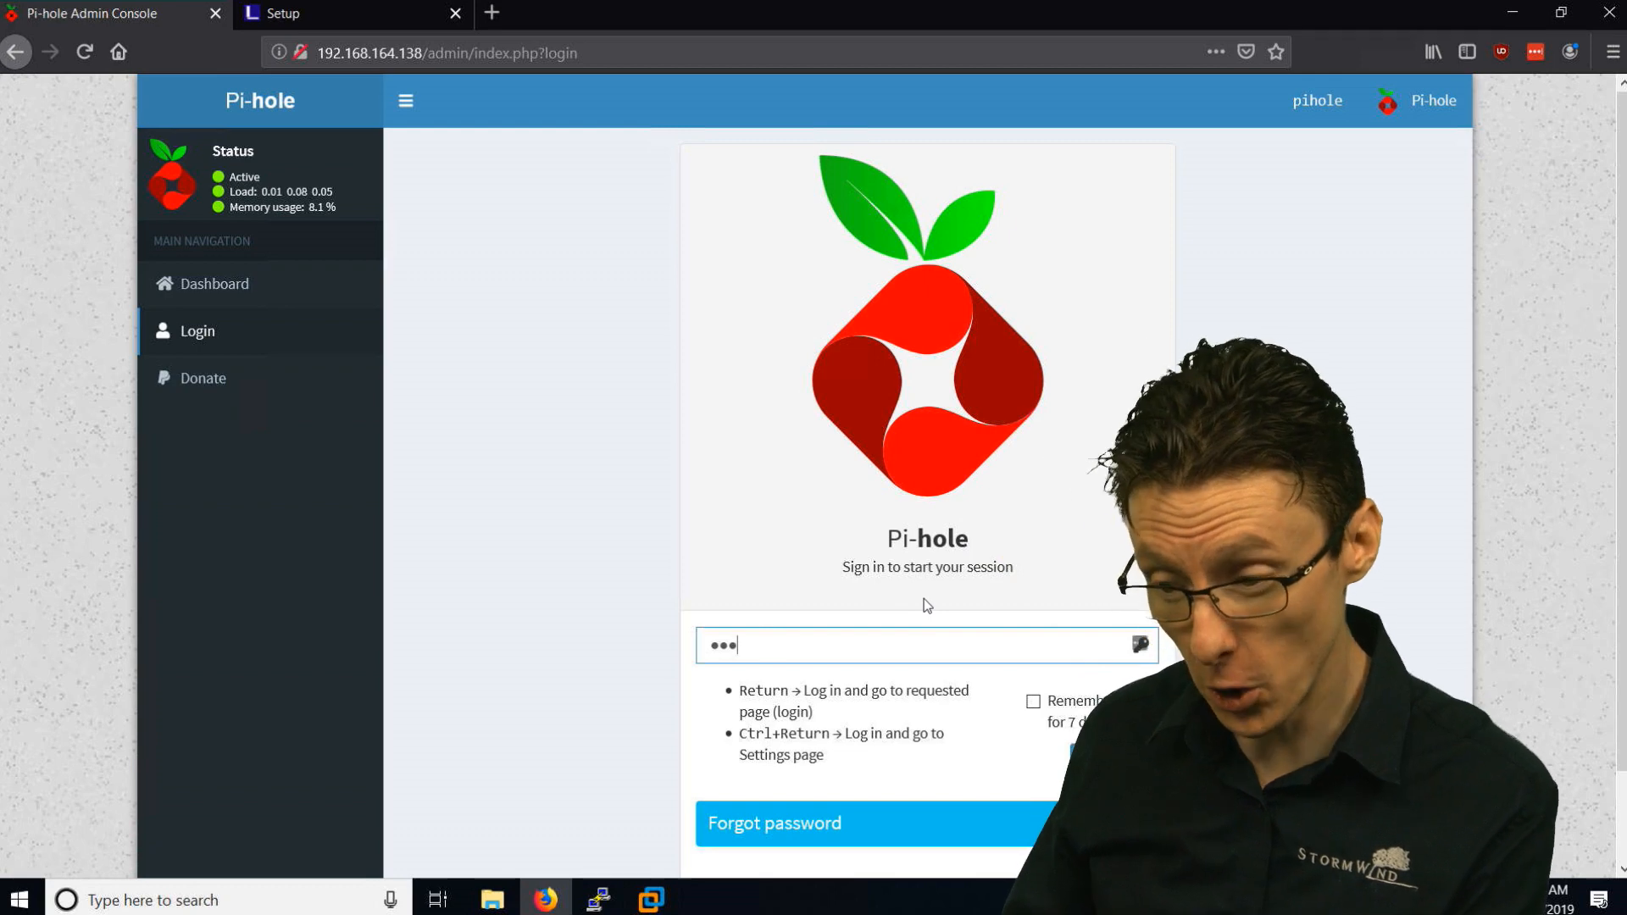
type("•")
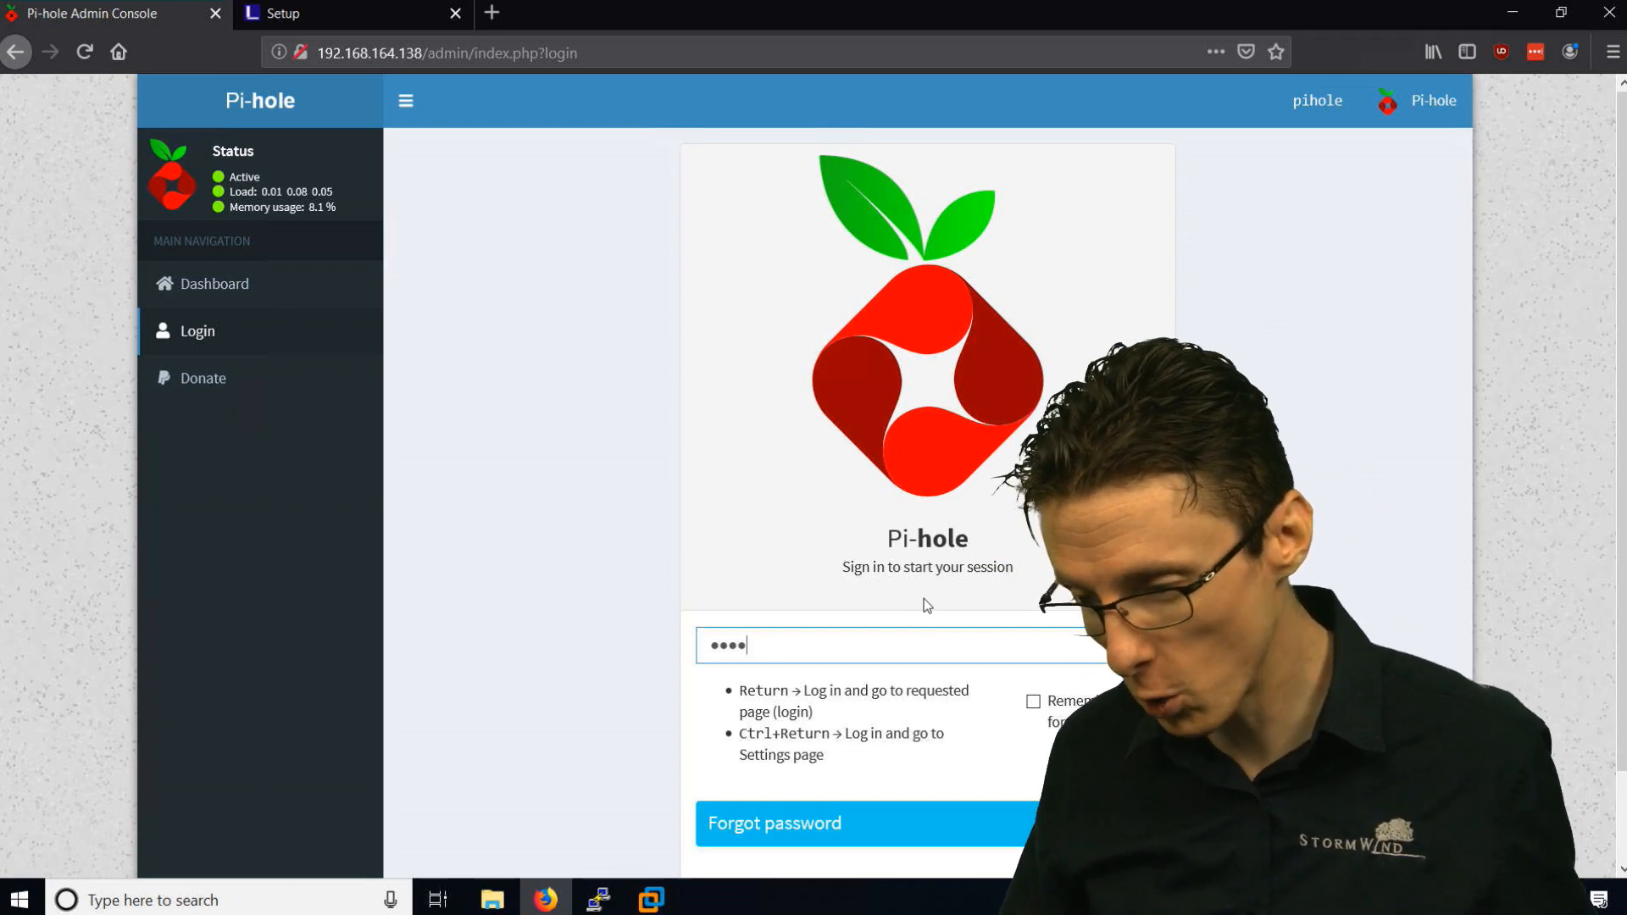
left_click(651, 900)
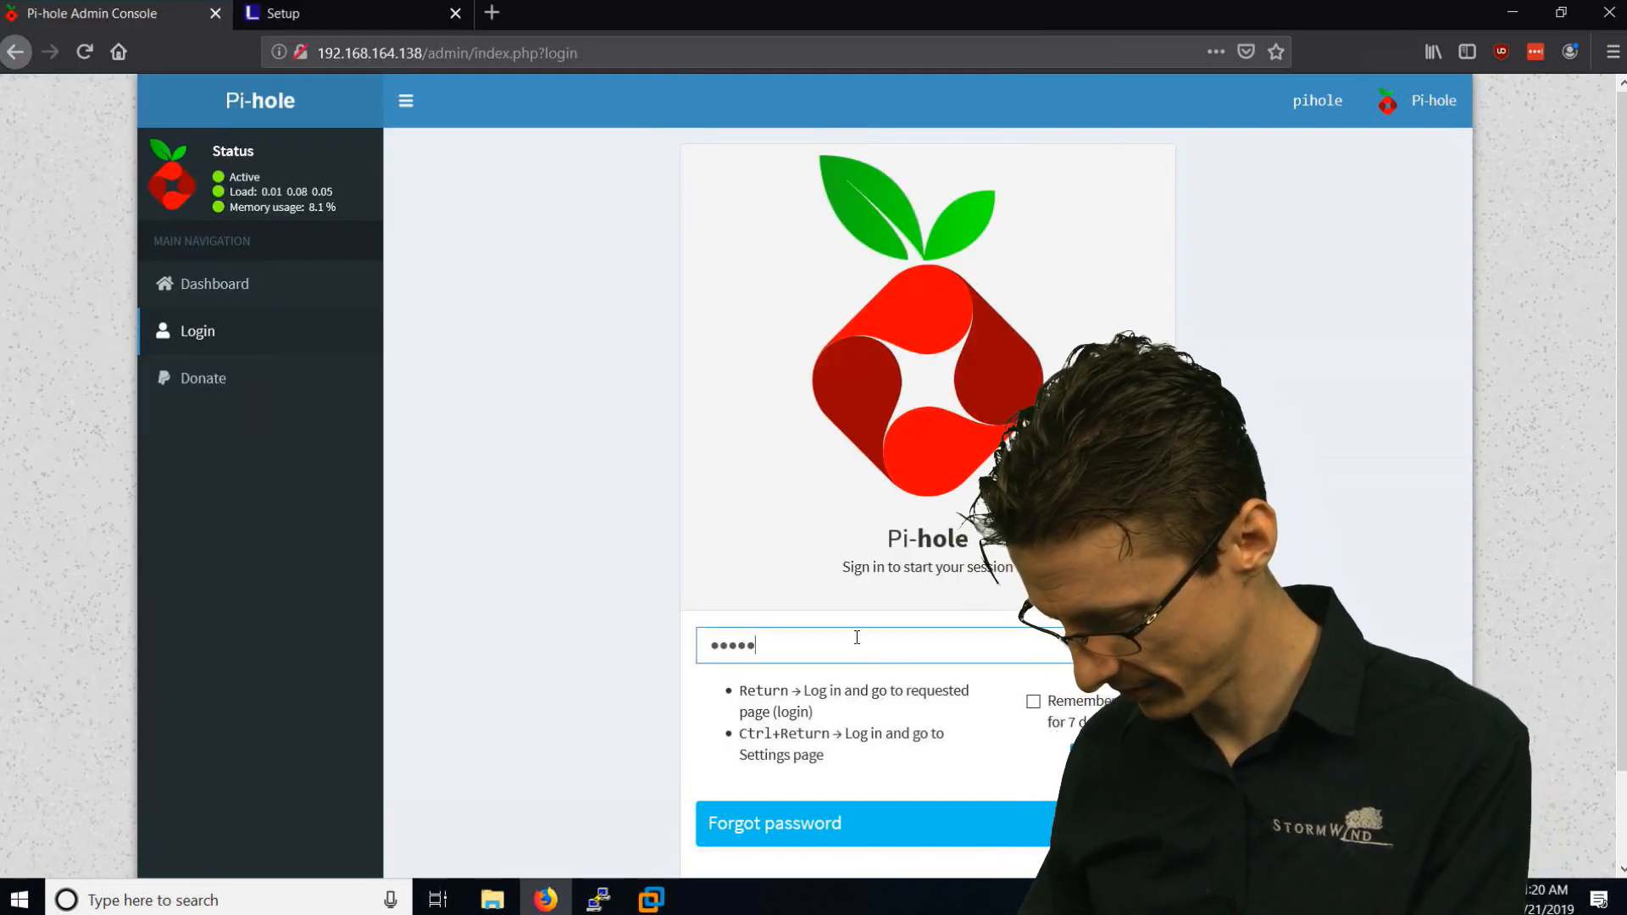
key("Return")
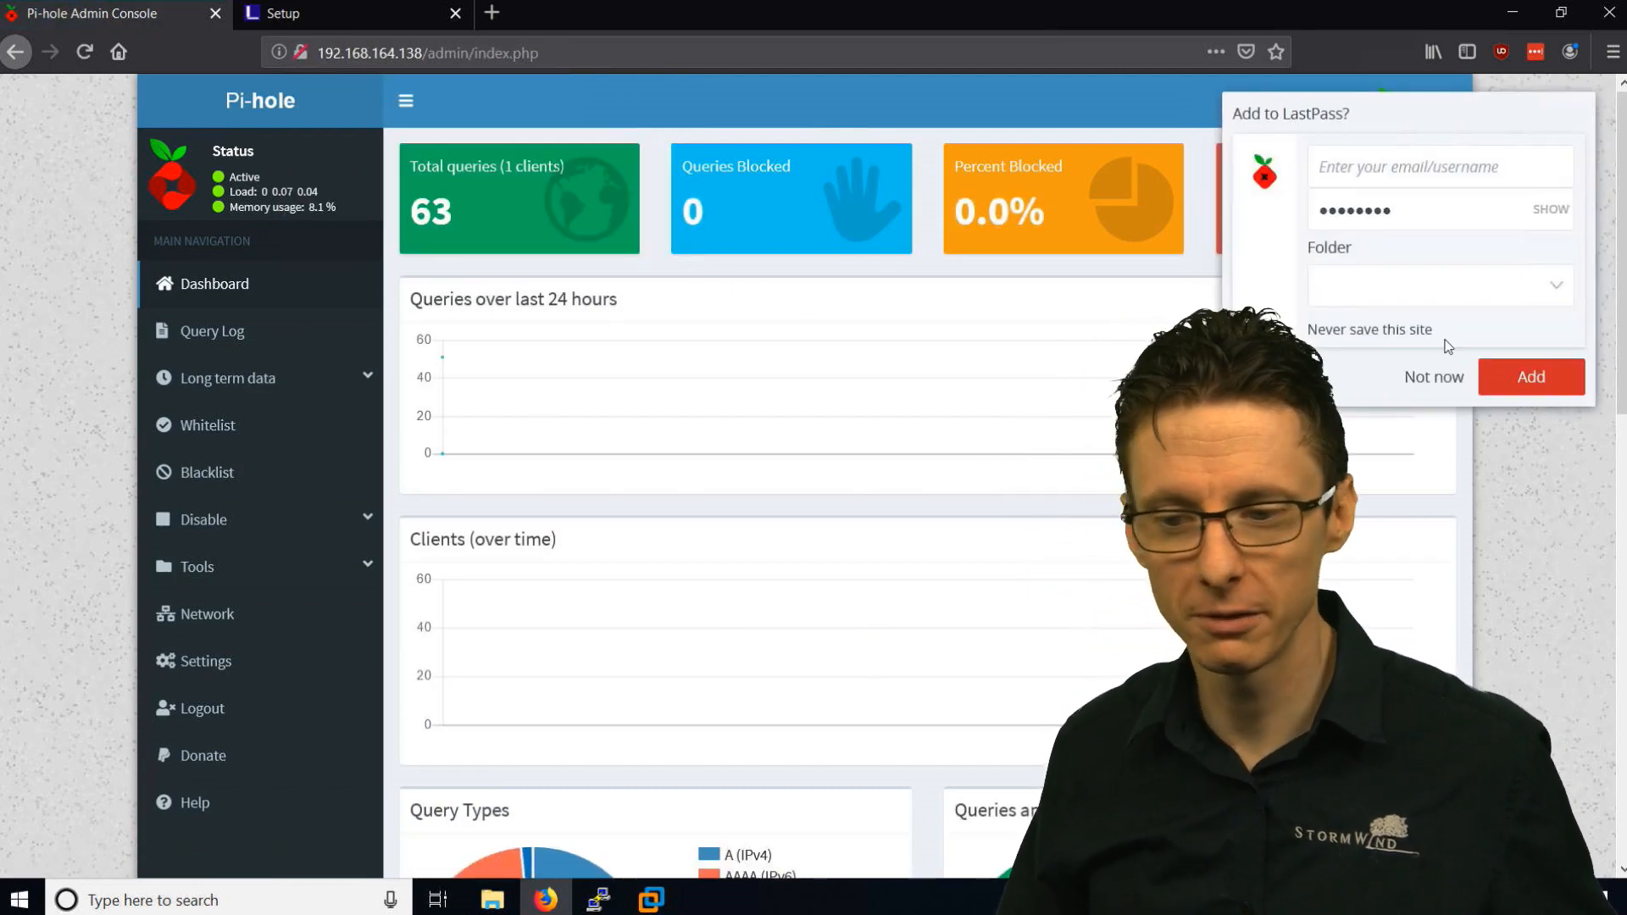
left_click(1434, 377)
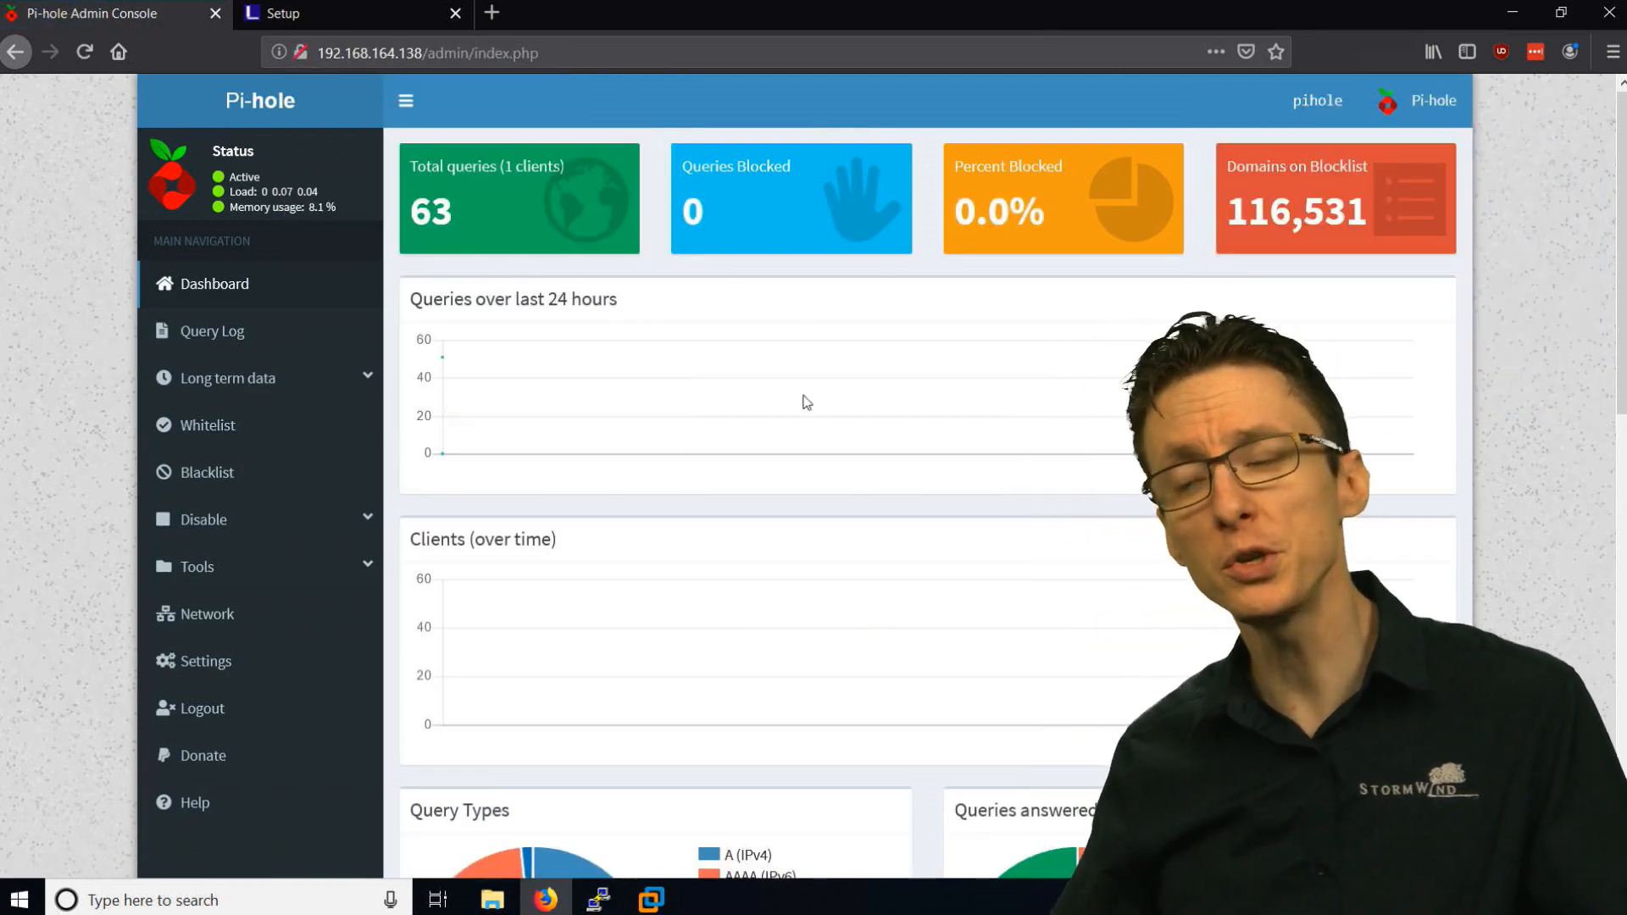
scroll("down", 3)
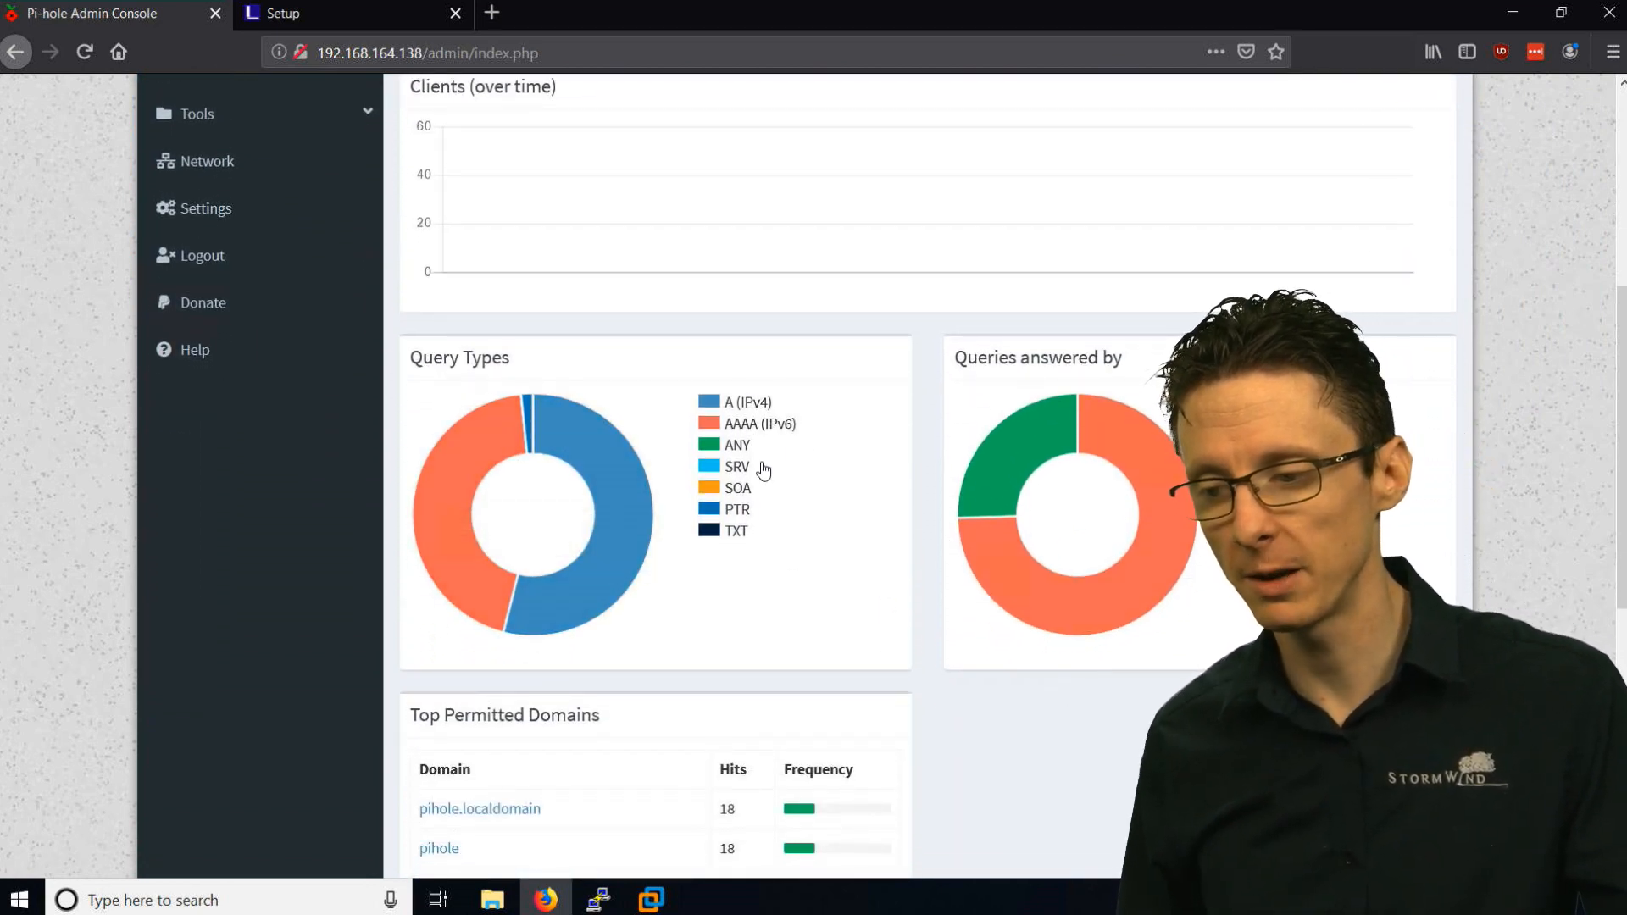
mouse_move(733, 475)
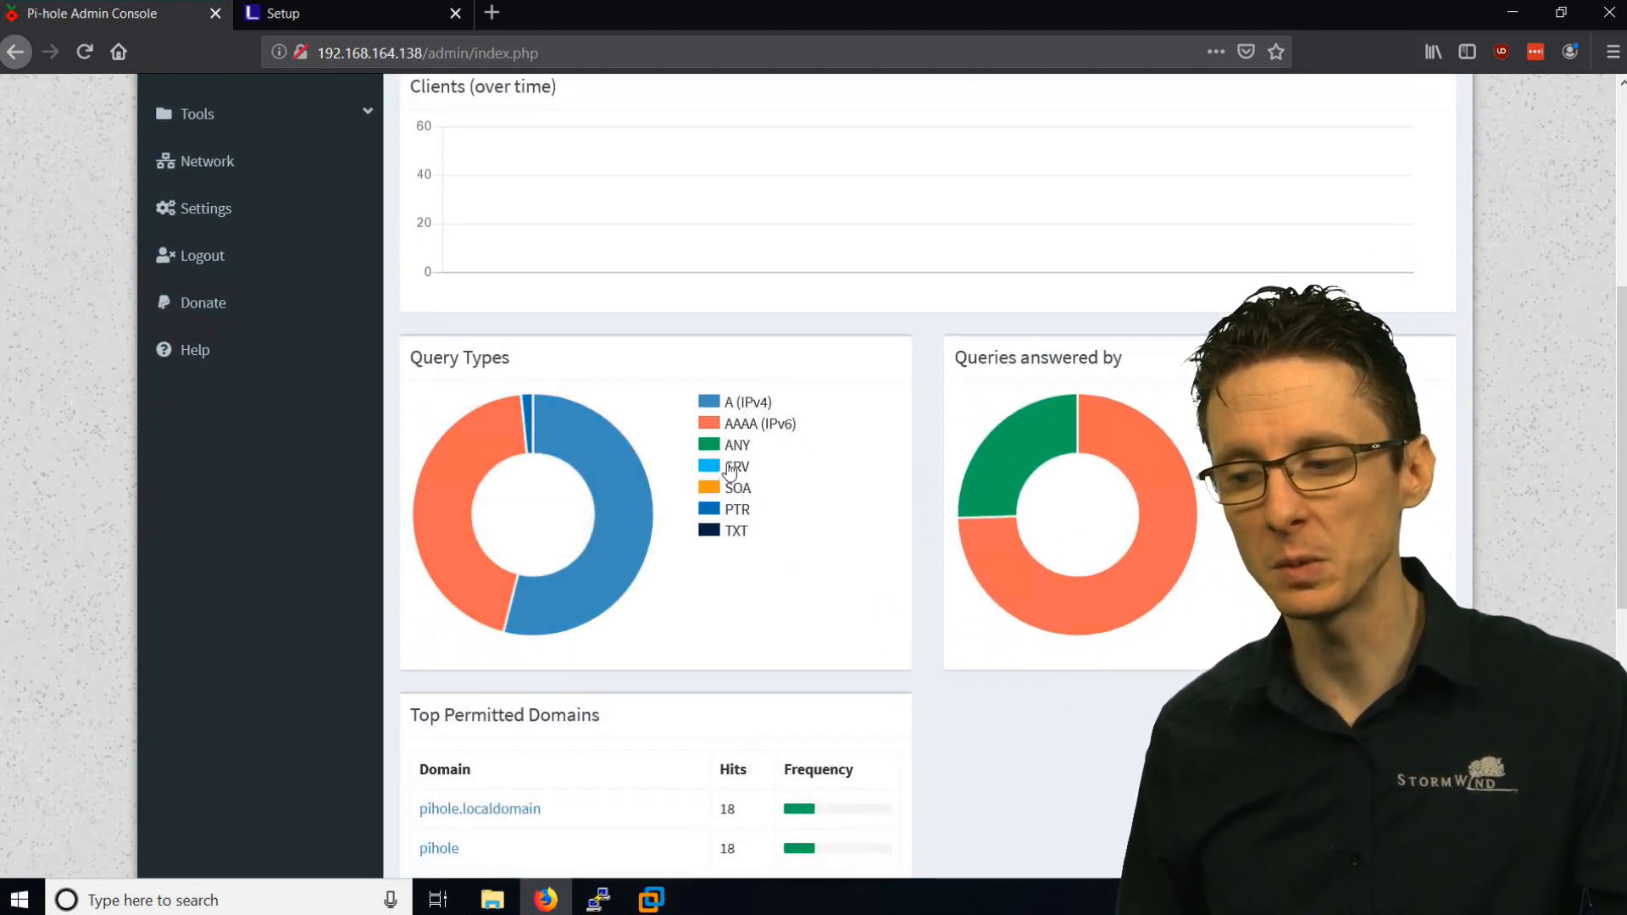
mouse_move(801, 561)
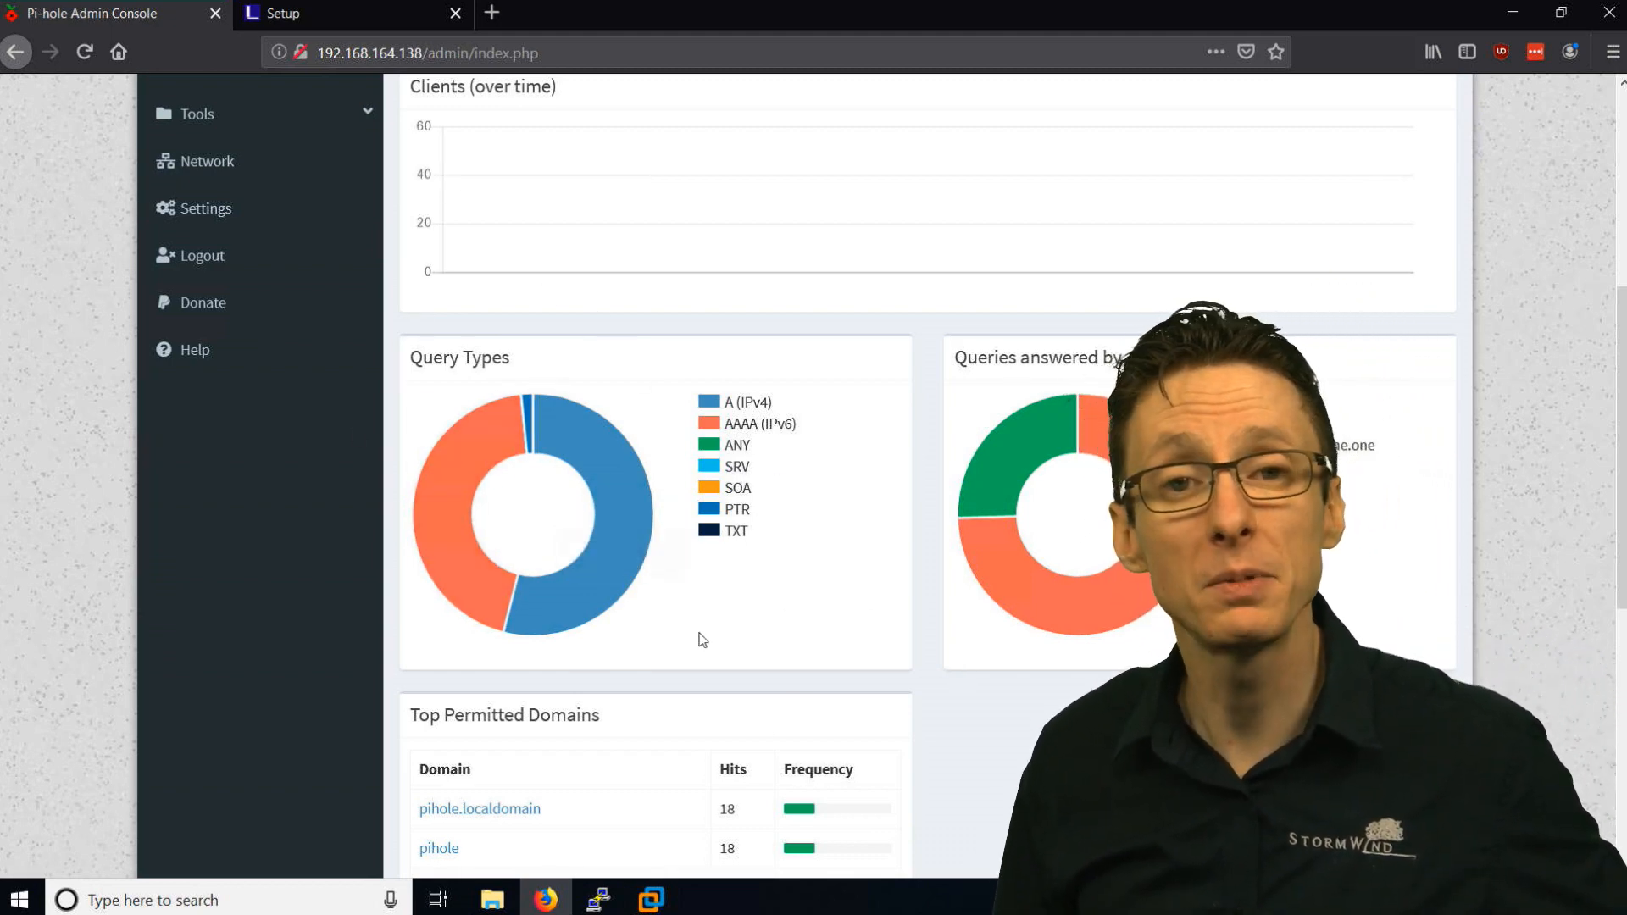
mouse_move(983, 589)
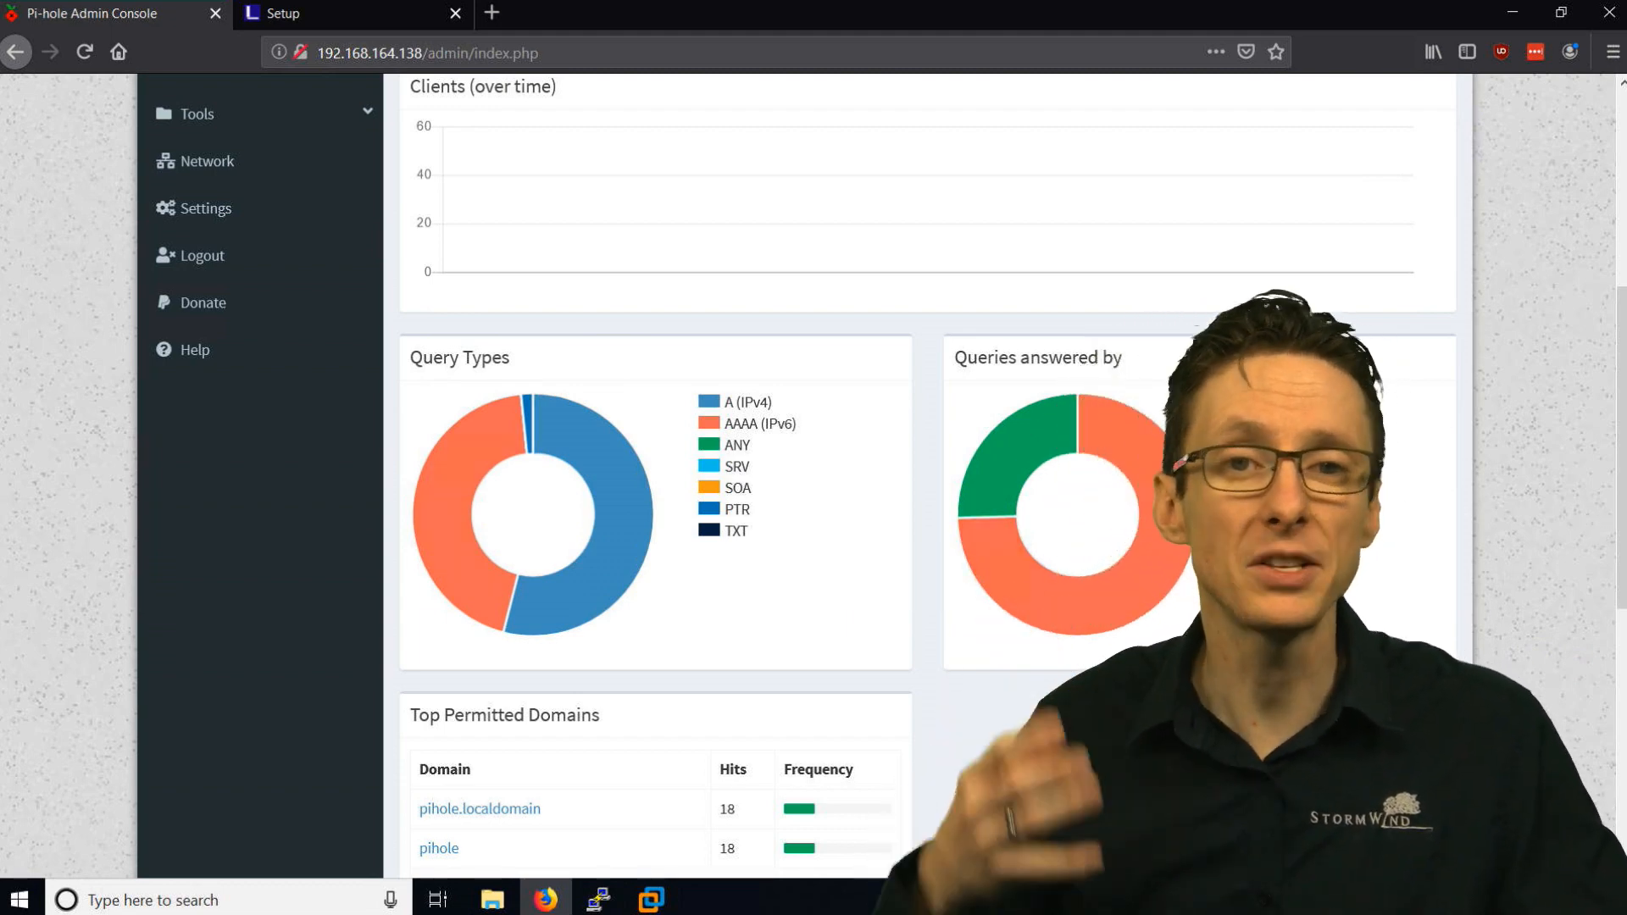
mouse_move(1051, 437)
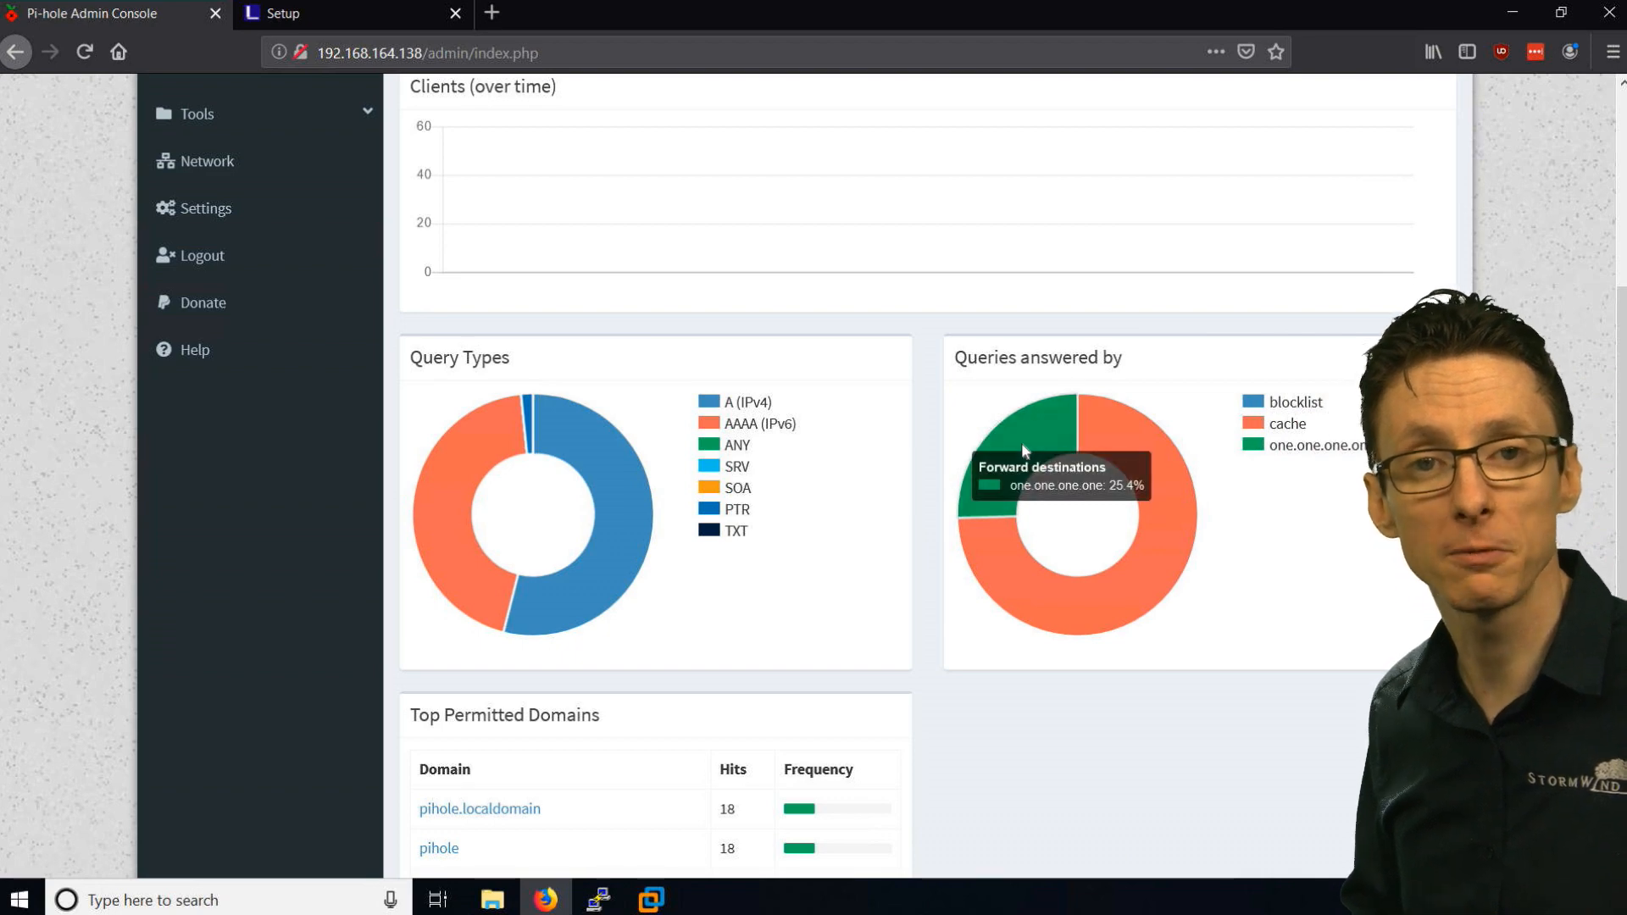
mouse_move(1125, 476)
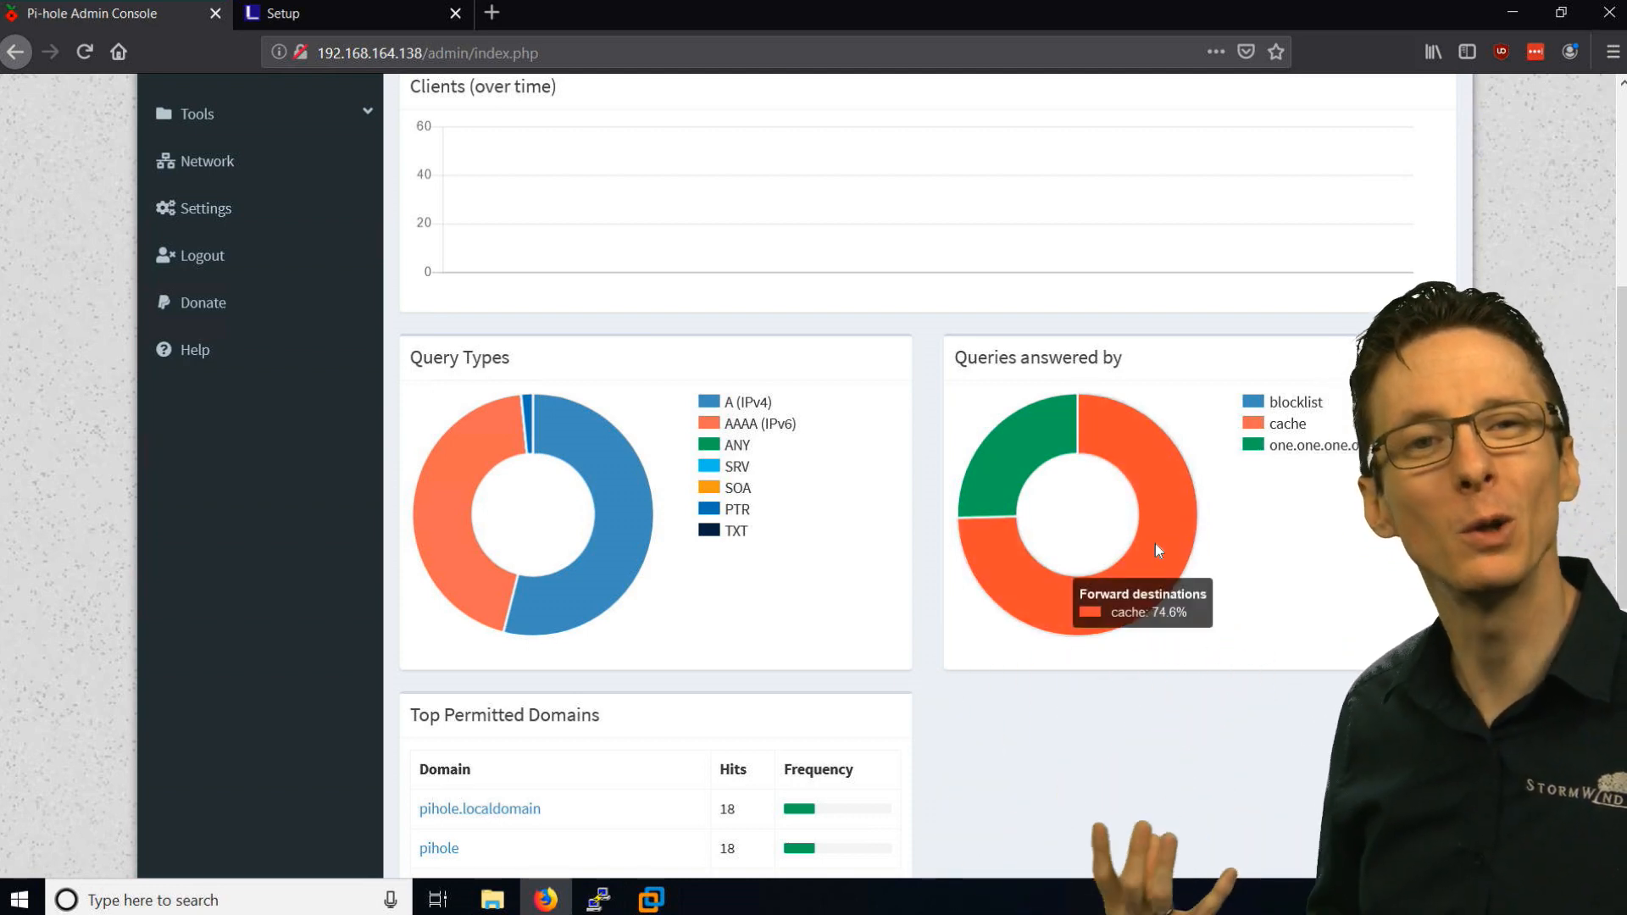
mouse_move(1283, 403)
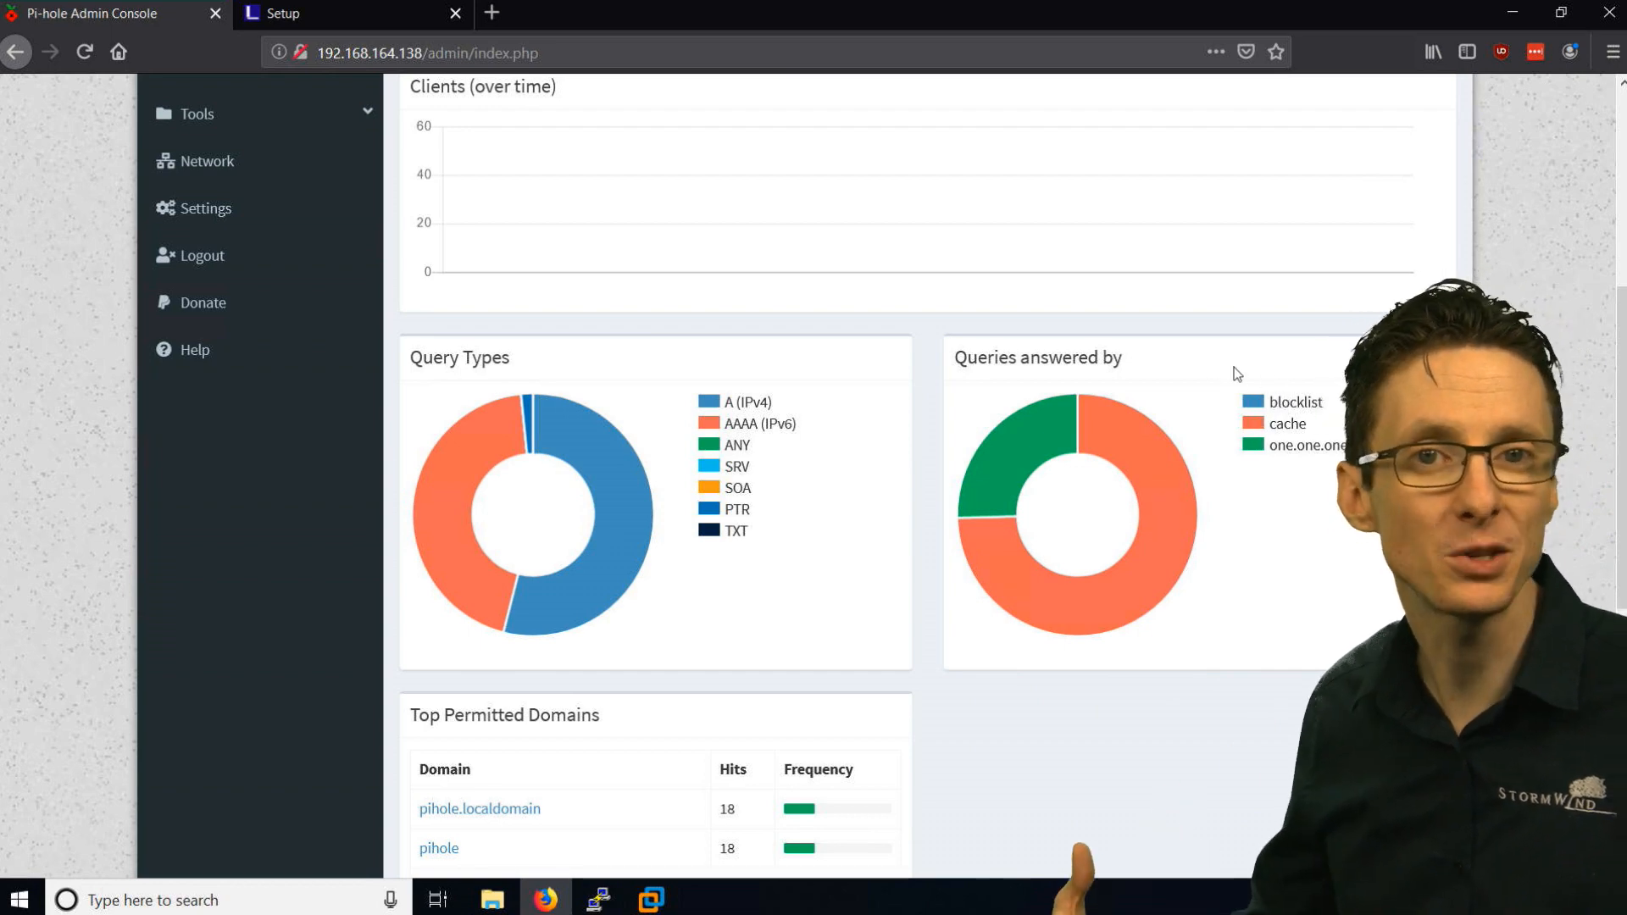
mouse_move(1090, 392)
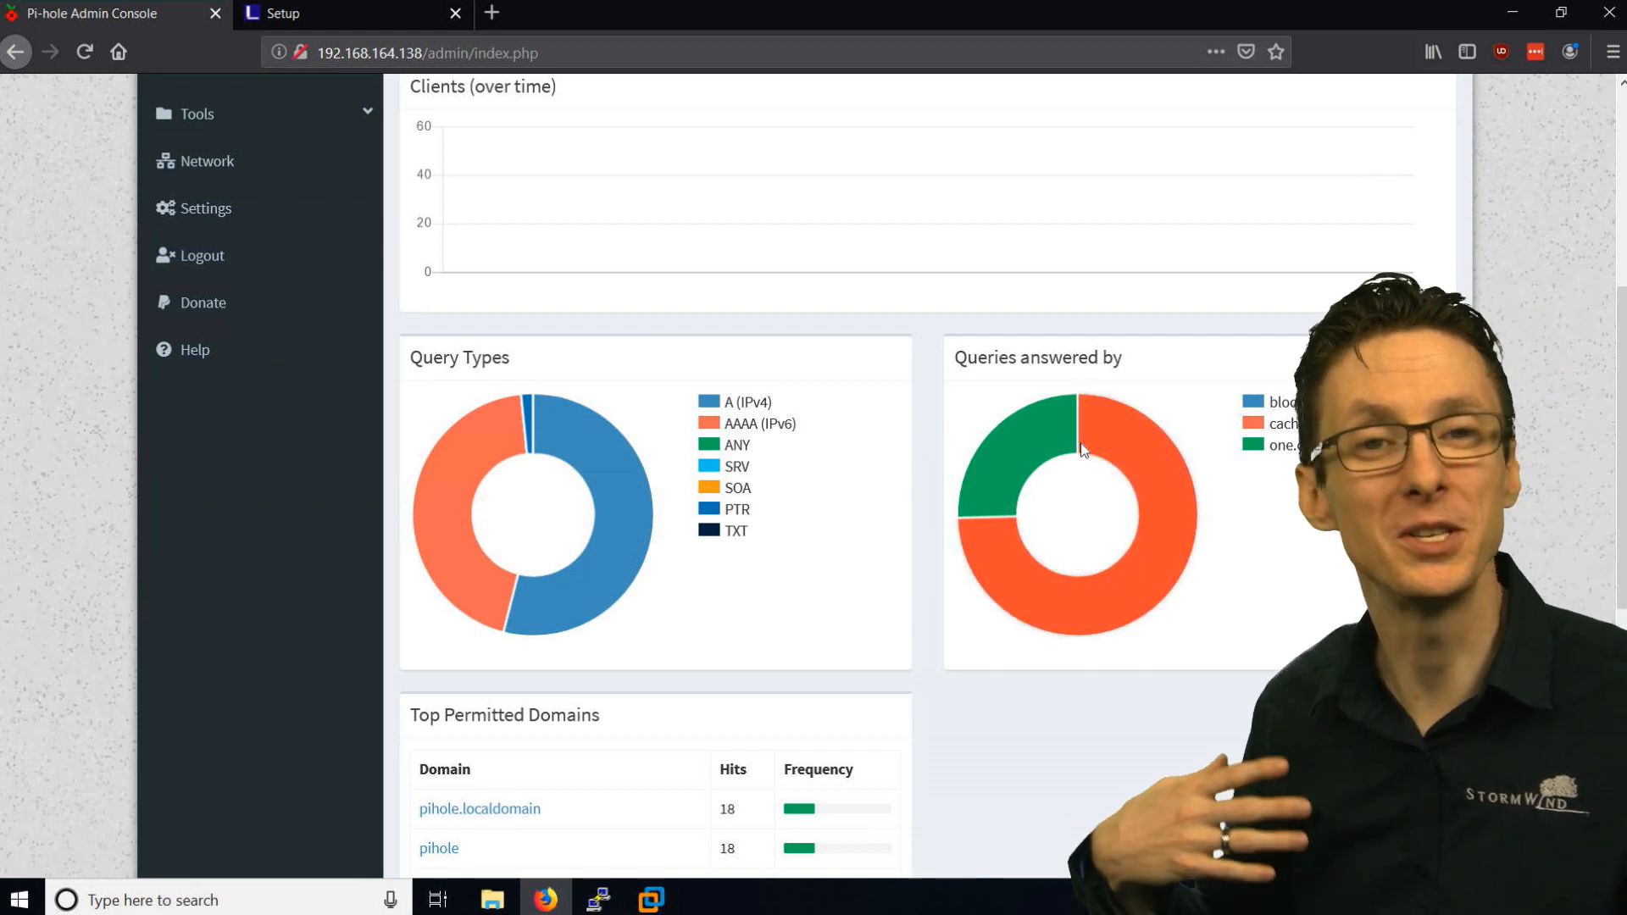
mouse_move(1286, 525)
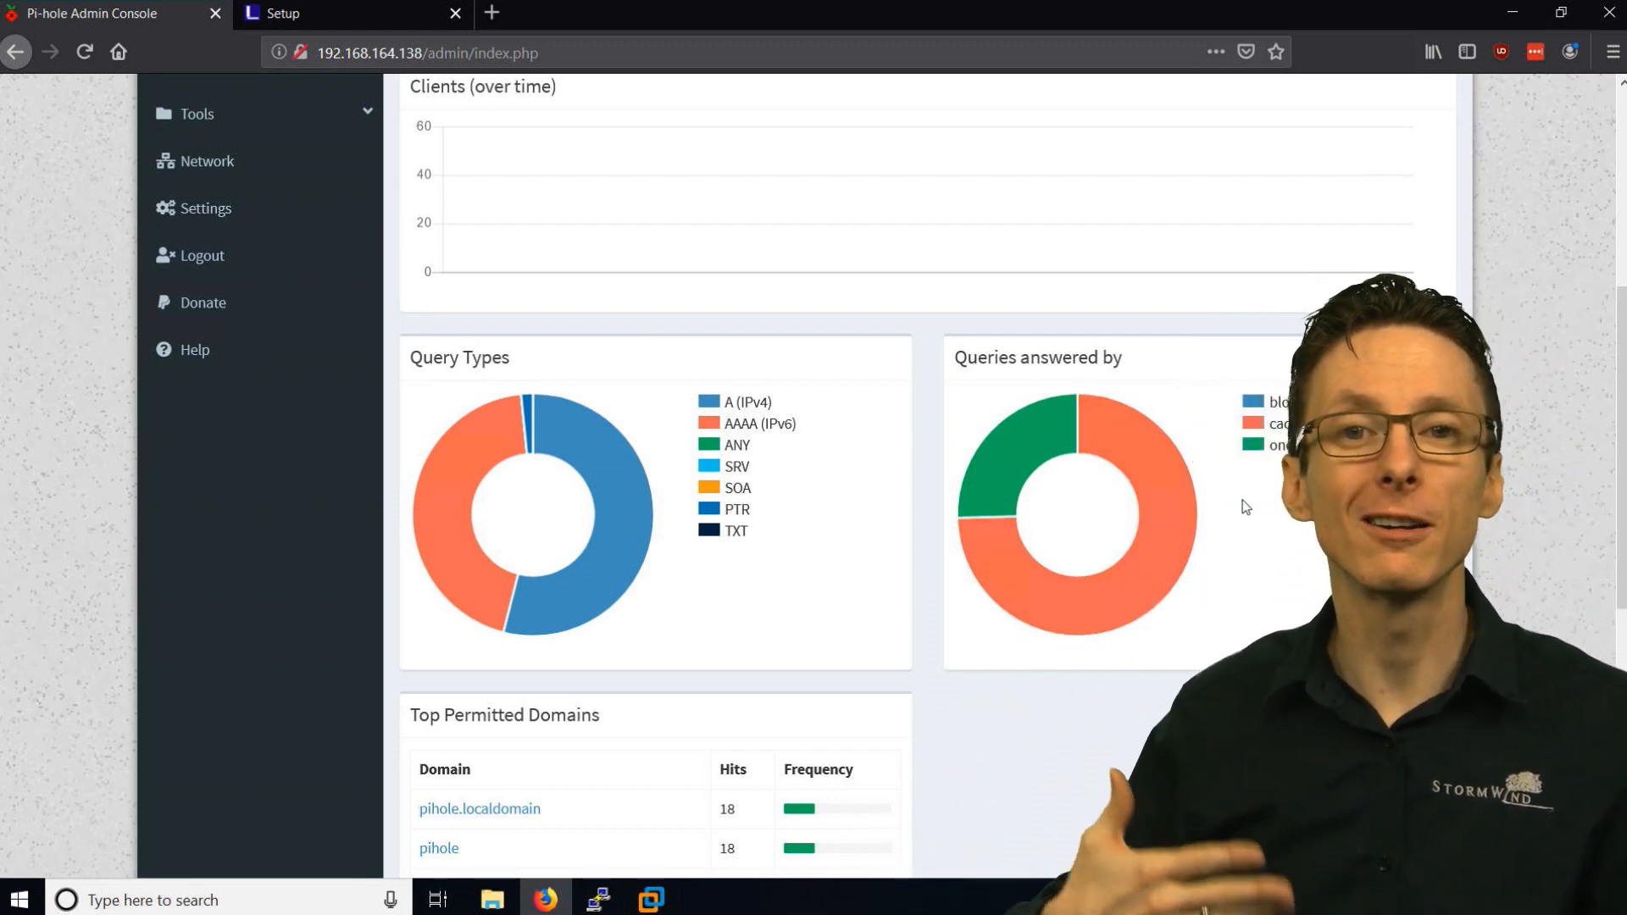
scroll("down", 3)
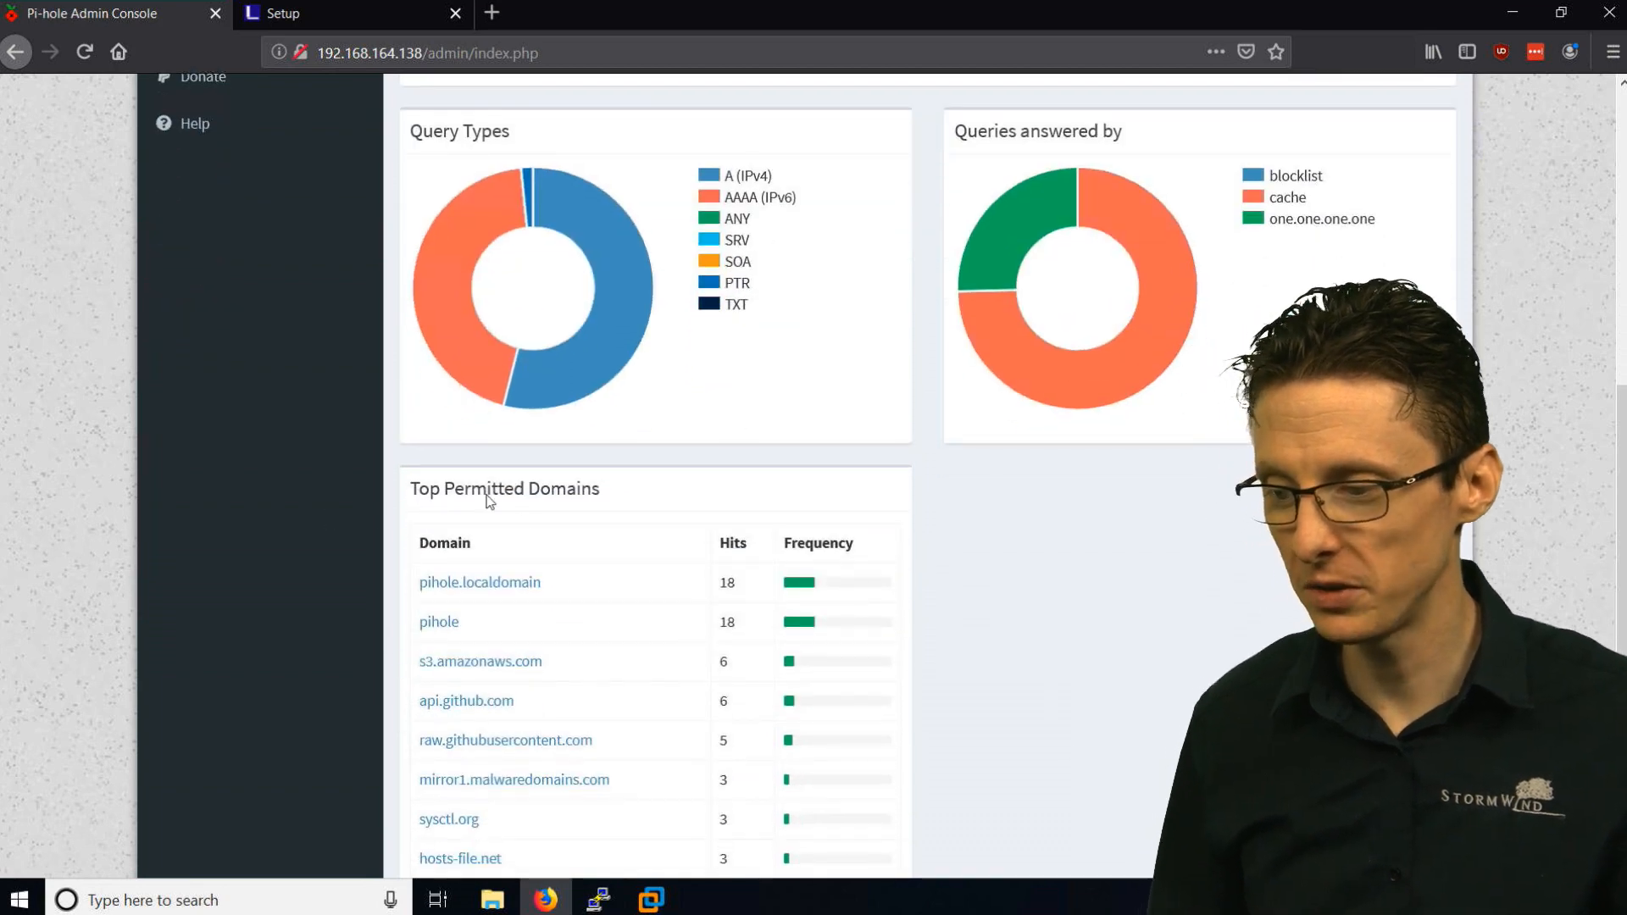
scroll("down", 3)
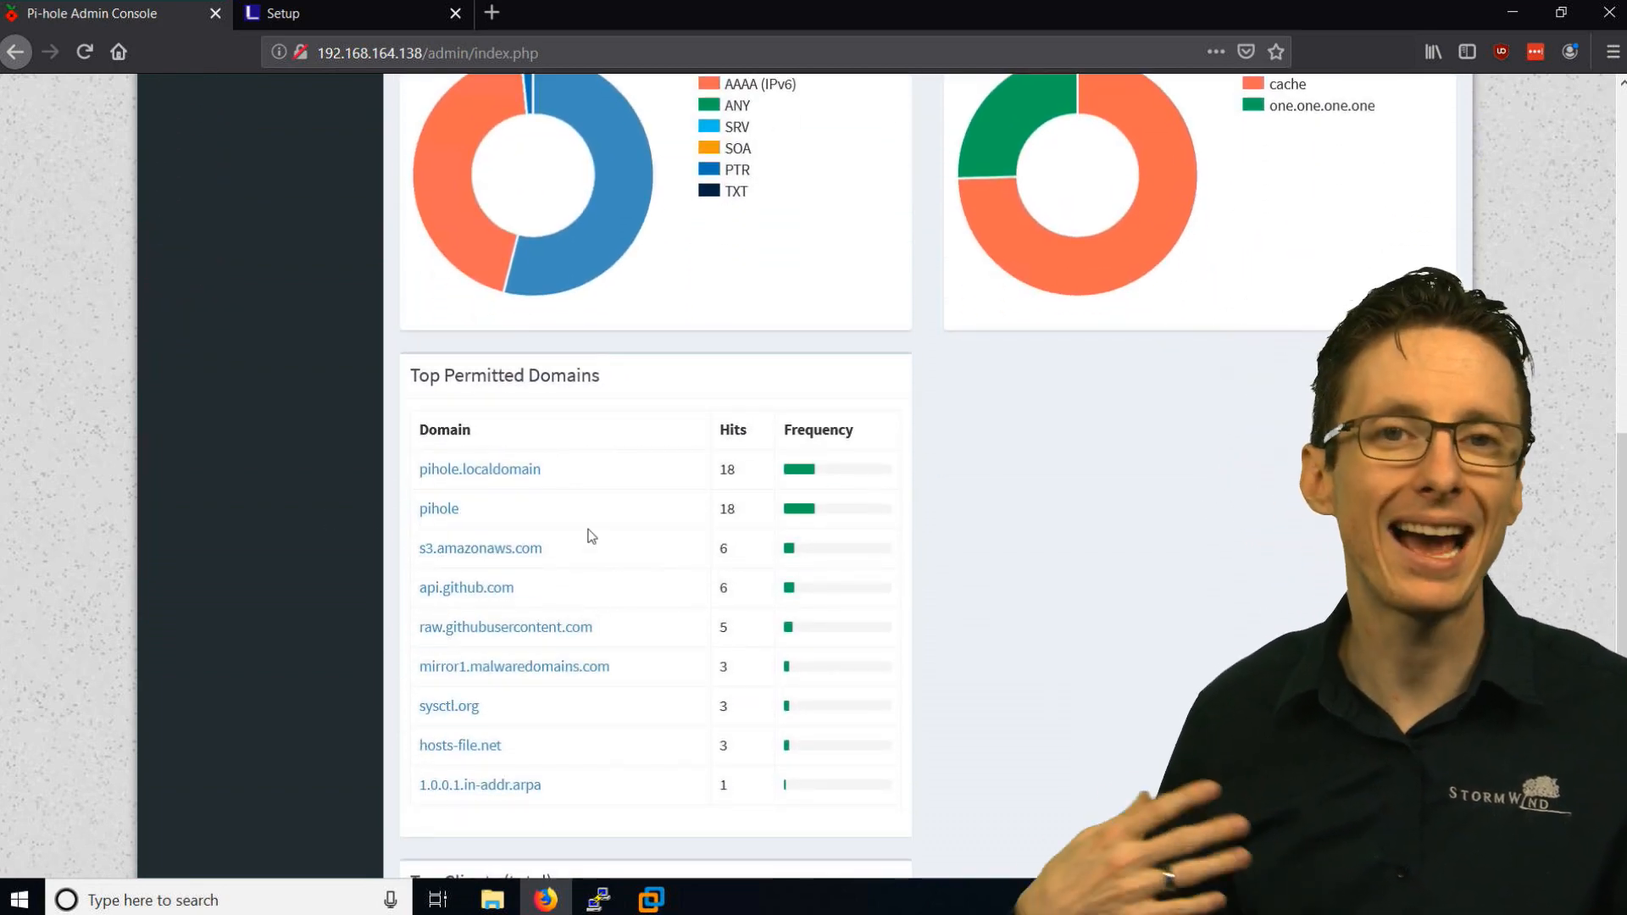
scroll("up", 3)
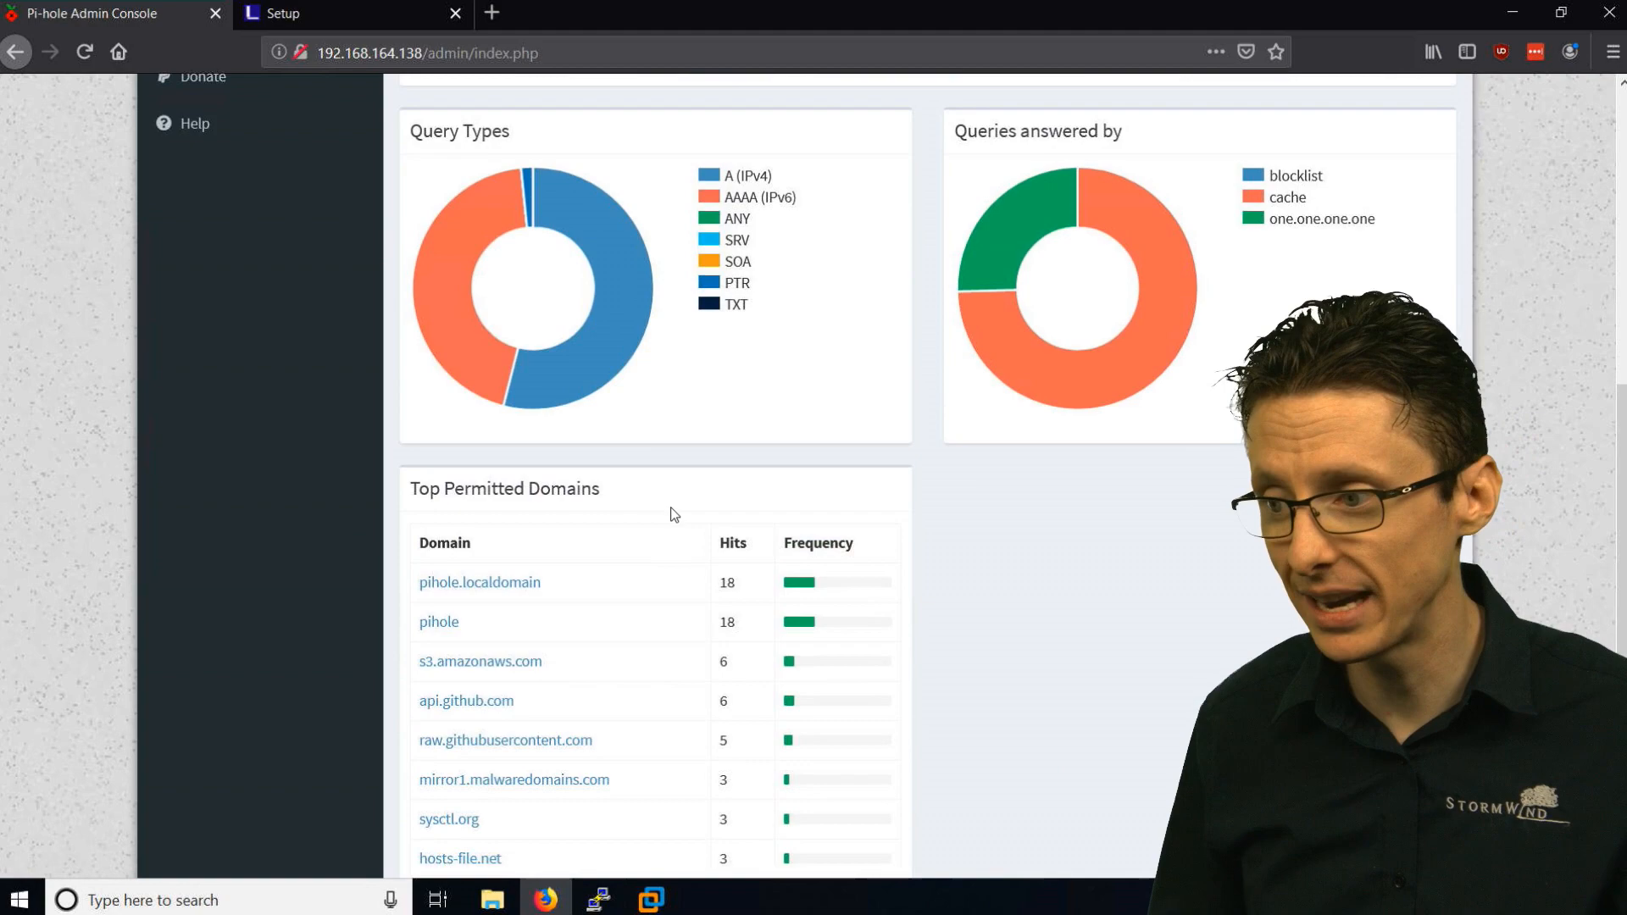
scroll("up", 3)
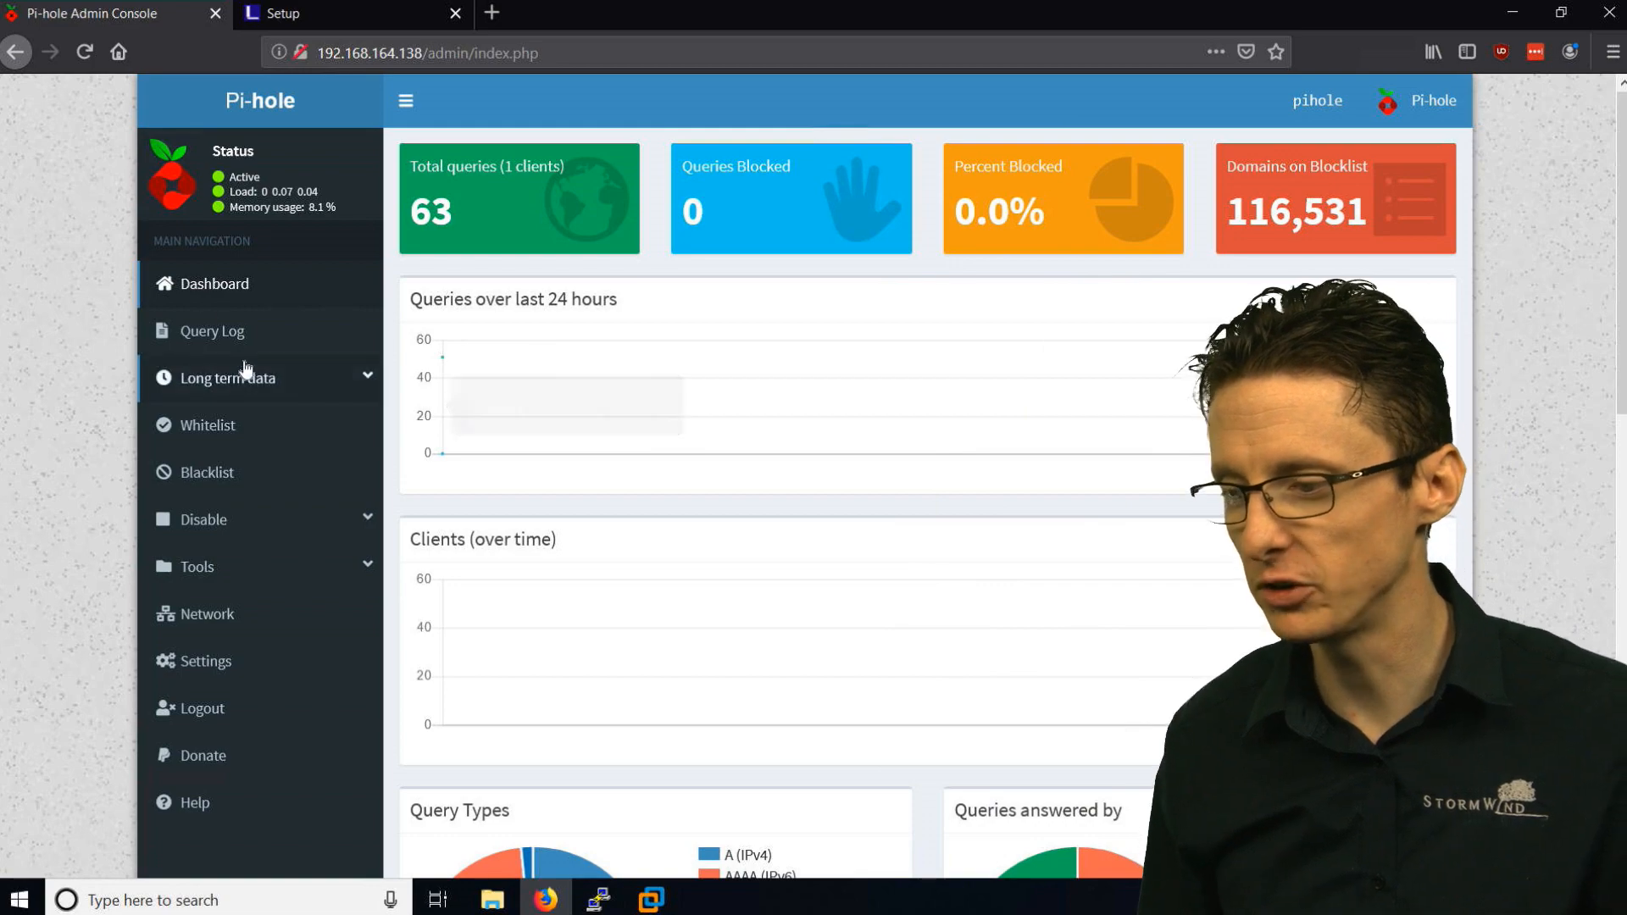
View the long-term Graphics and Query Log pages, then show the empty Whitelist page
left_click(230, 376)
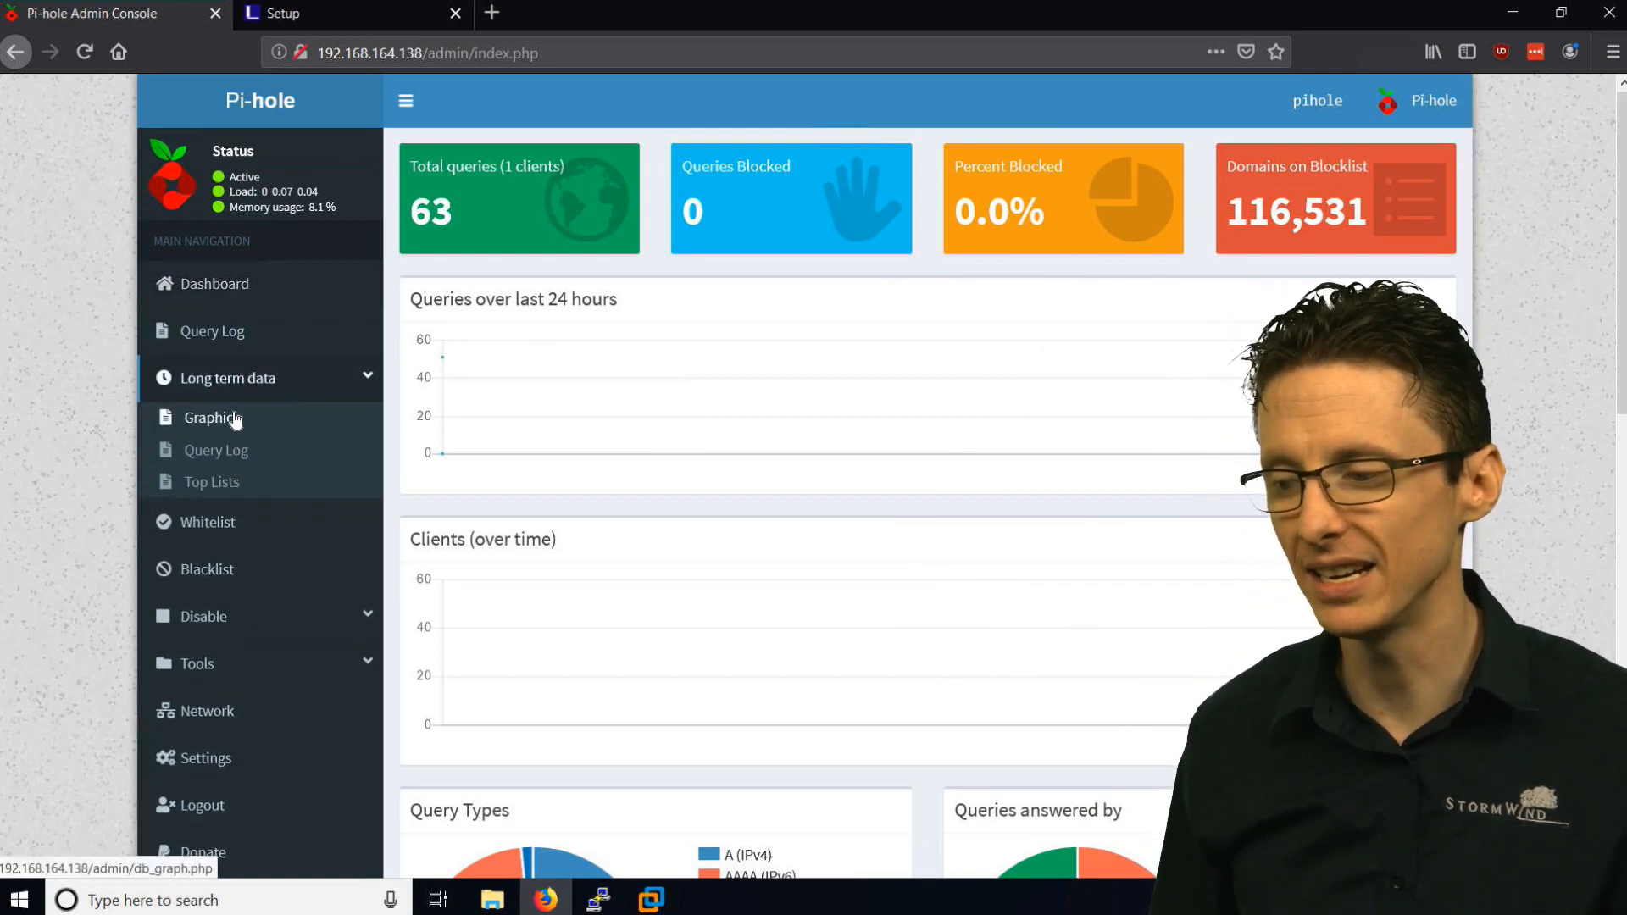
left_click(217, 417)
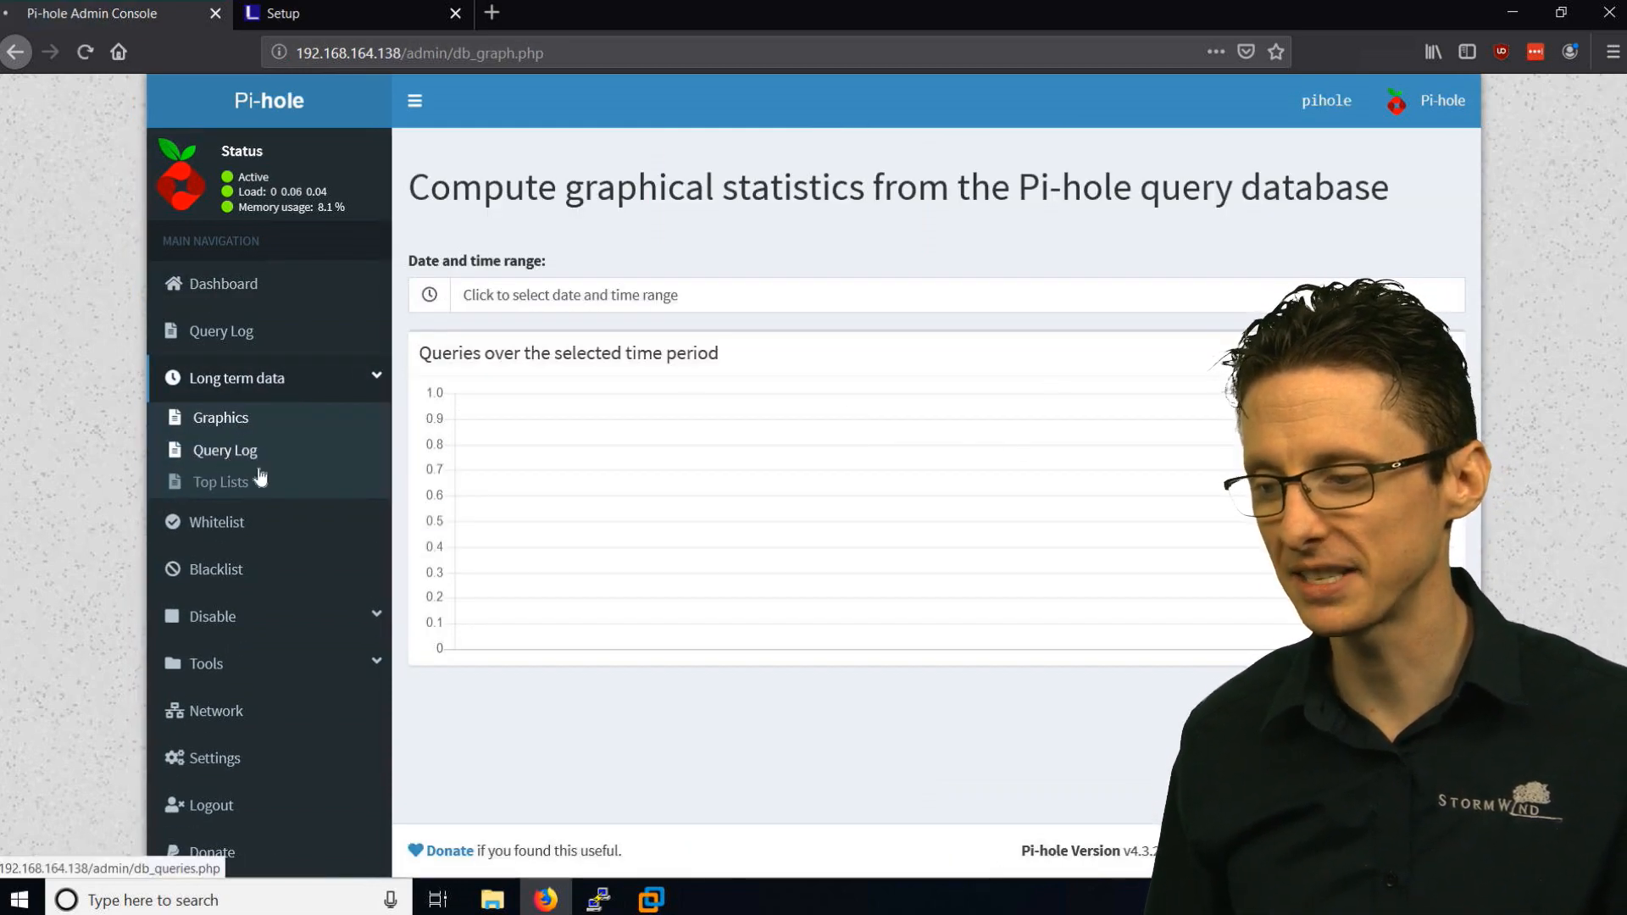
left_click(224, 449)
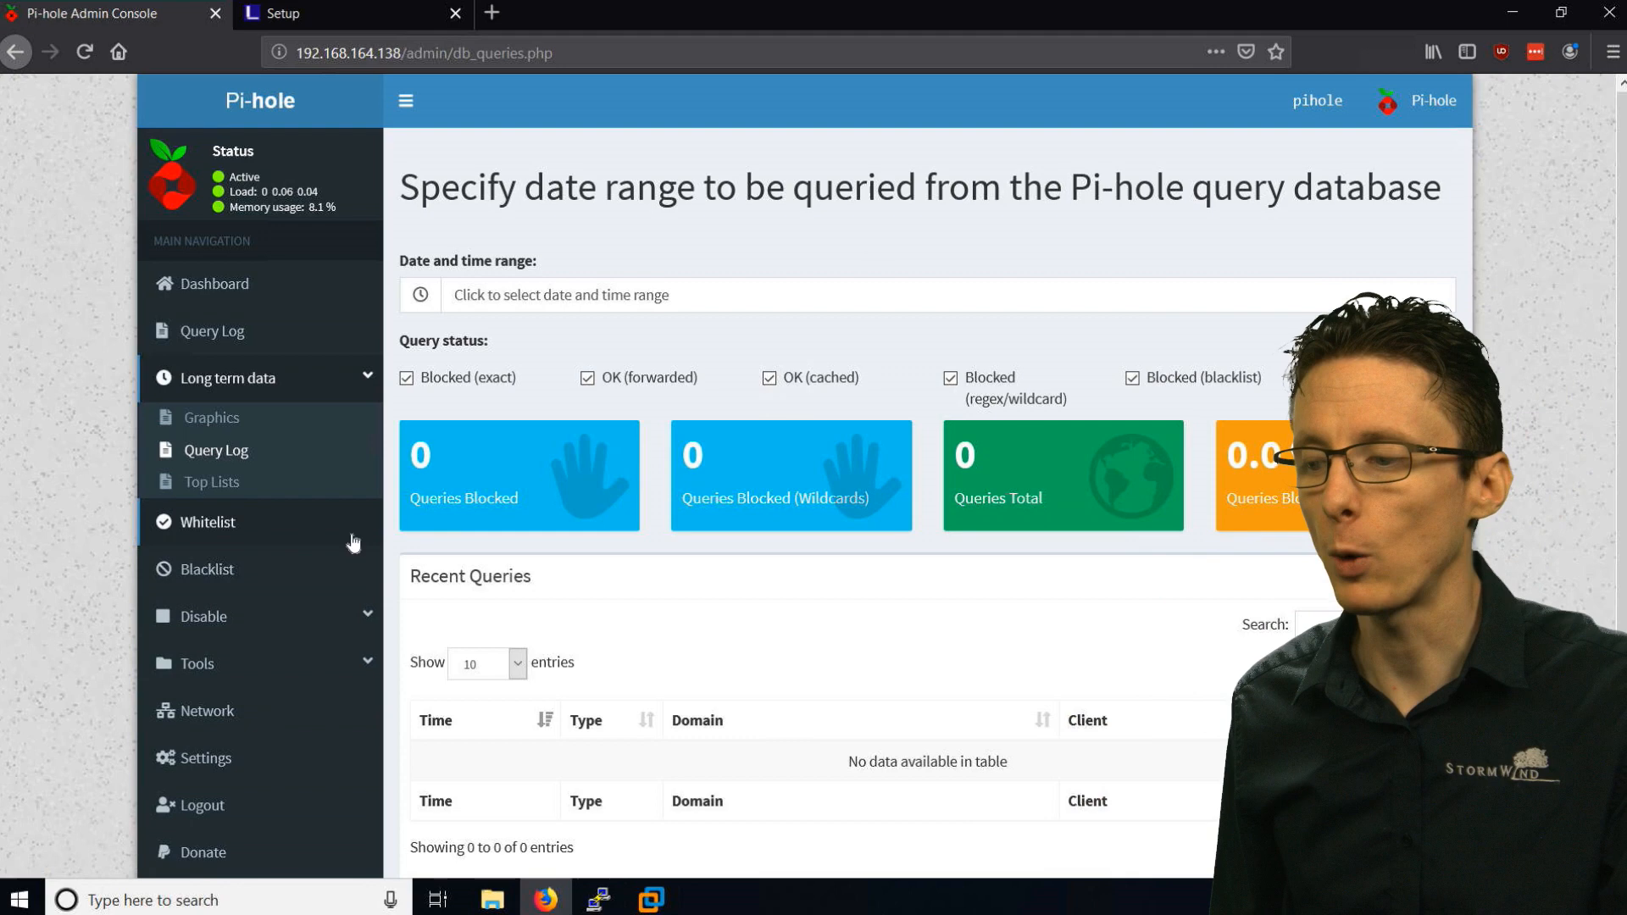
left_click(207, 524)
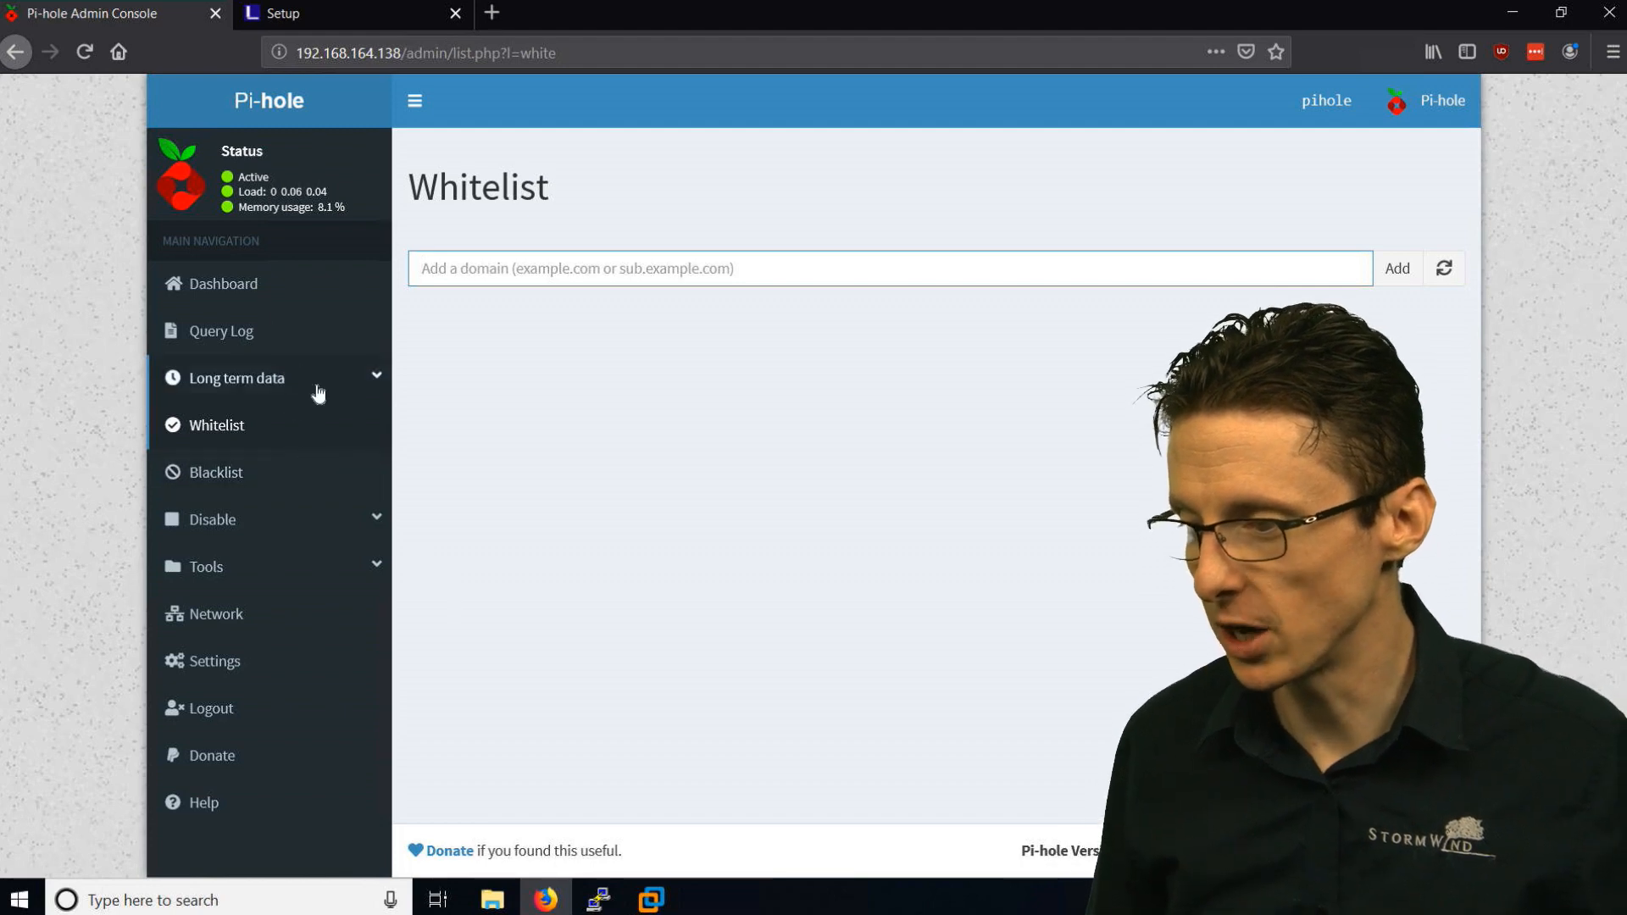
Review the recent Query Log and return to the dashboard showing 83 total queries
left_click(214, 330)
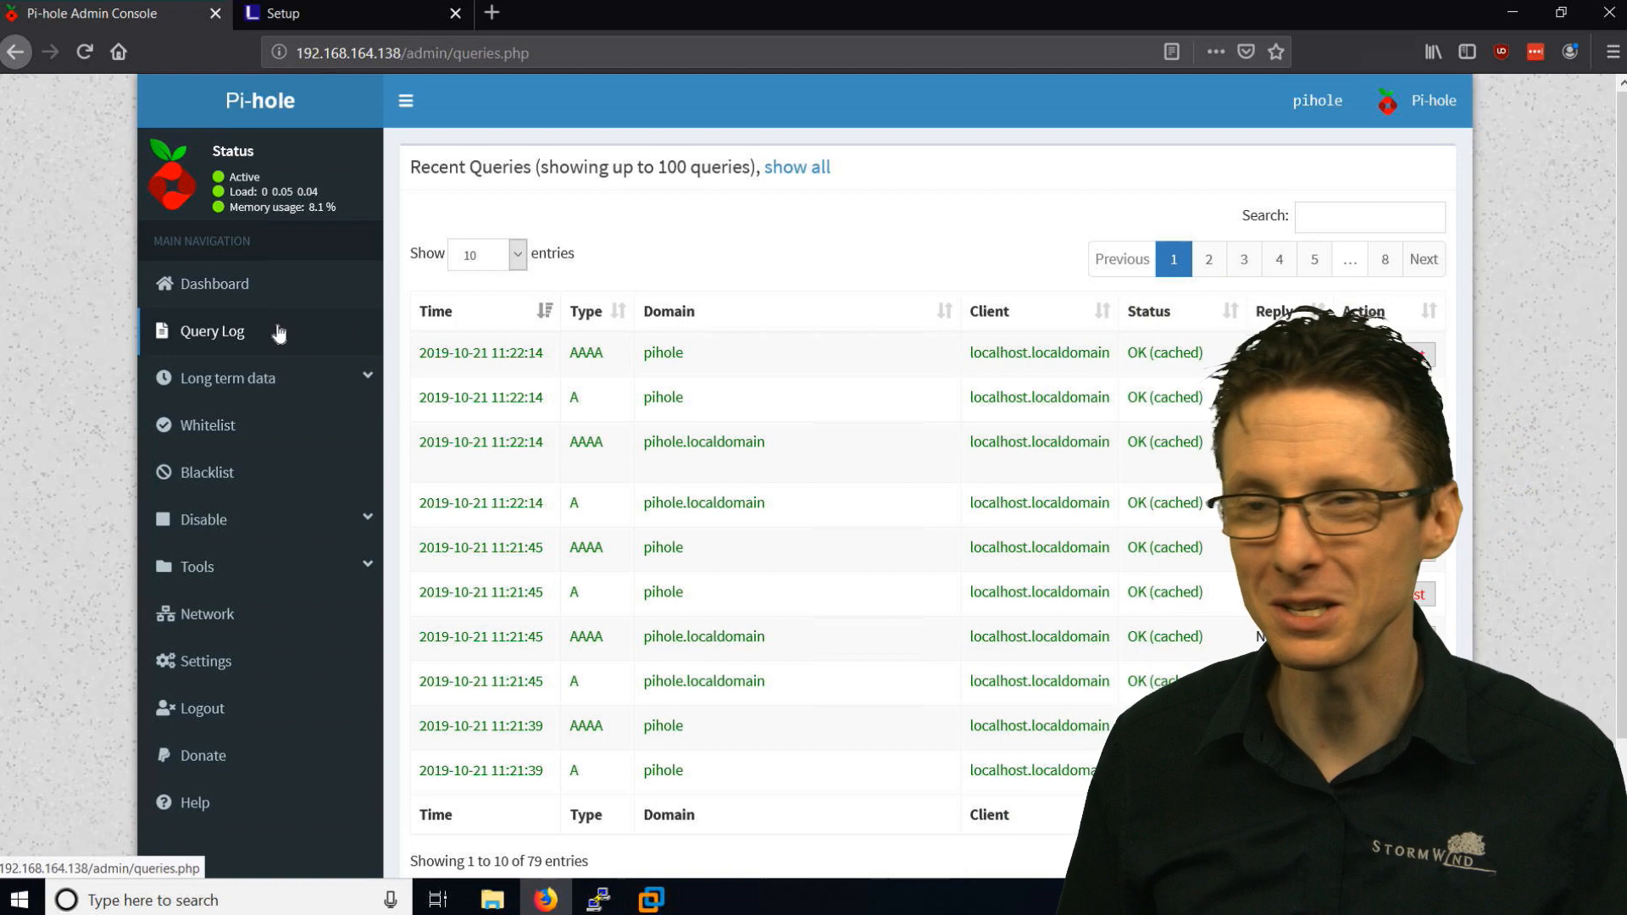
left_click(216, 283)
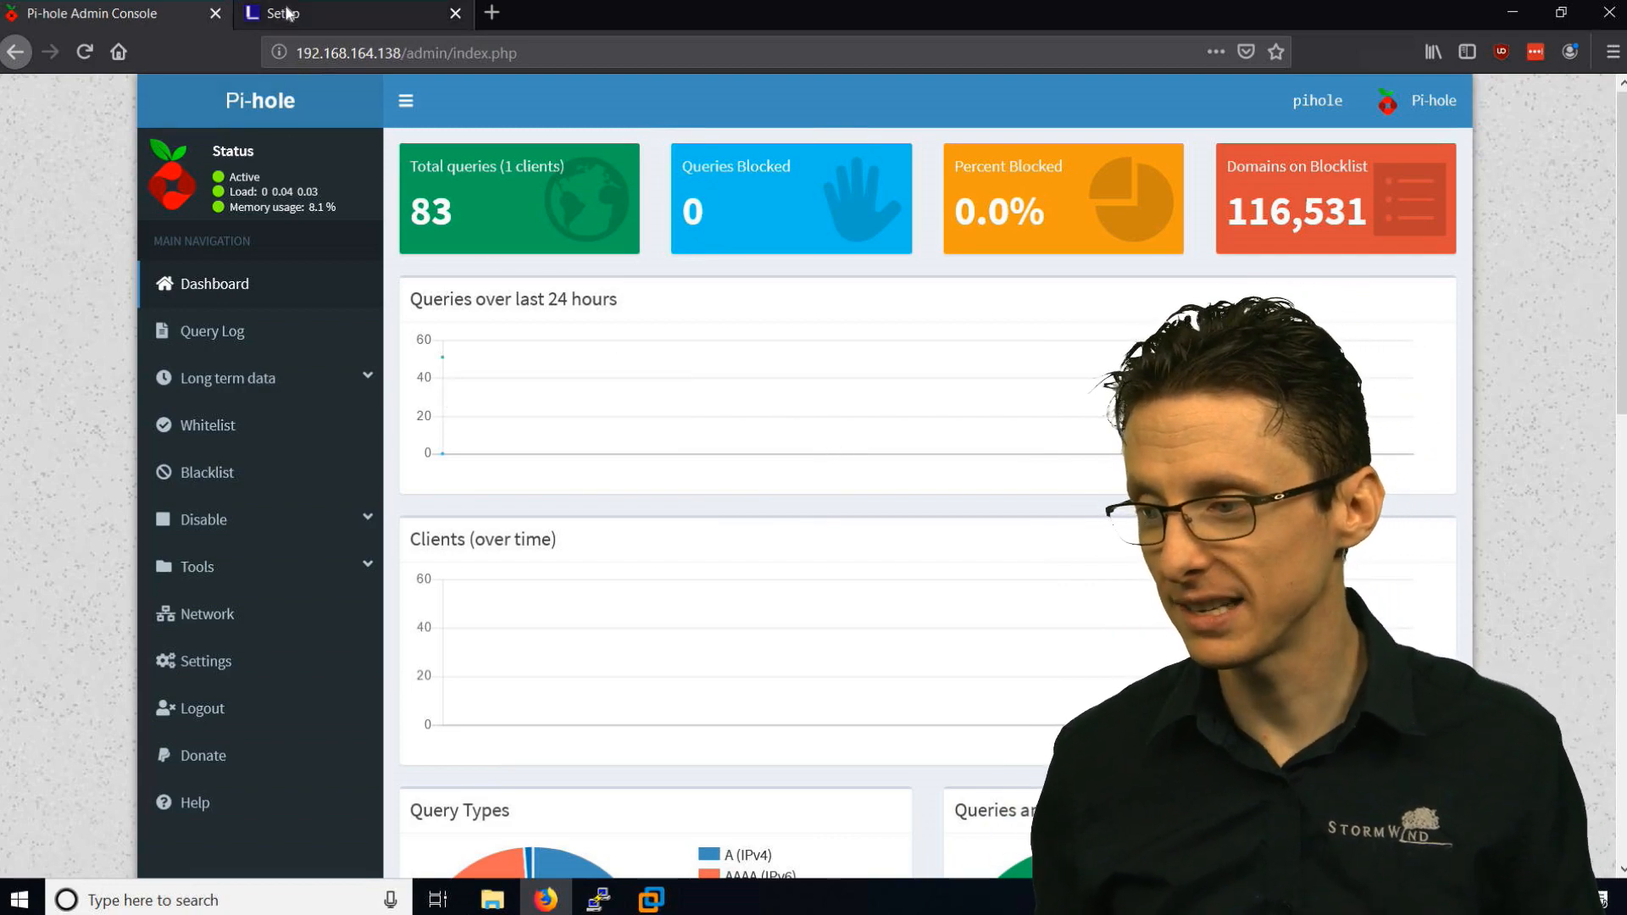
Switch to the Linksys Basic Setup page and scroll to the Static DNS fields
left_click(290, 13)
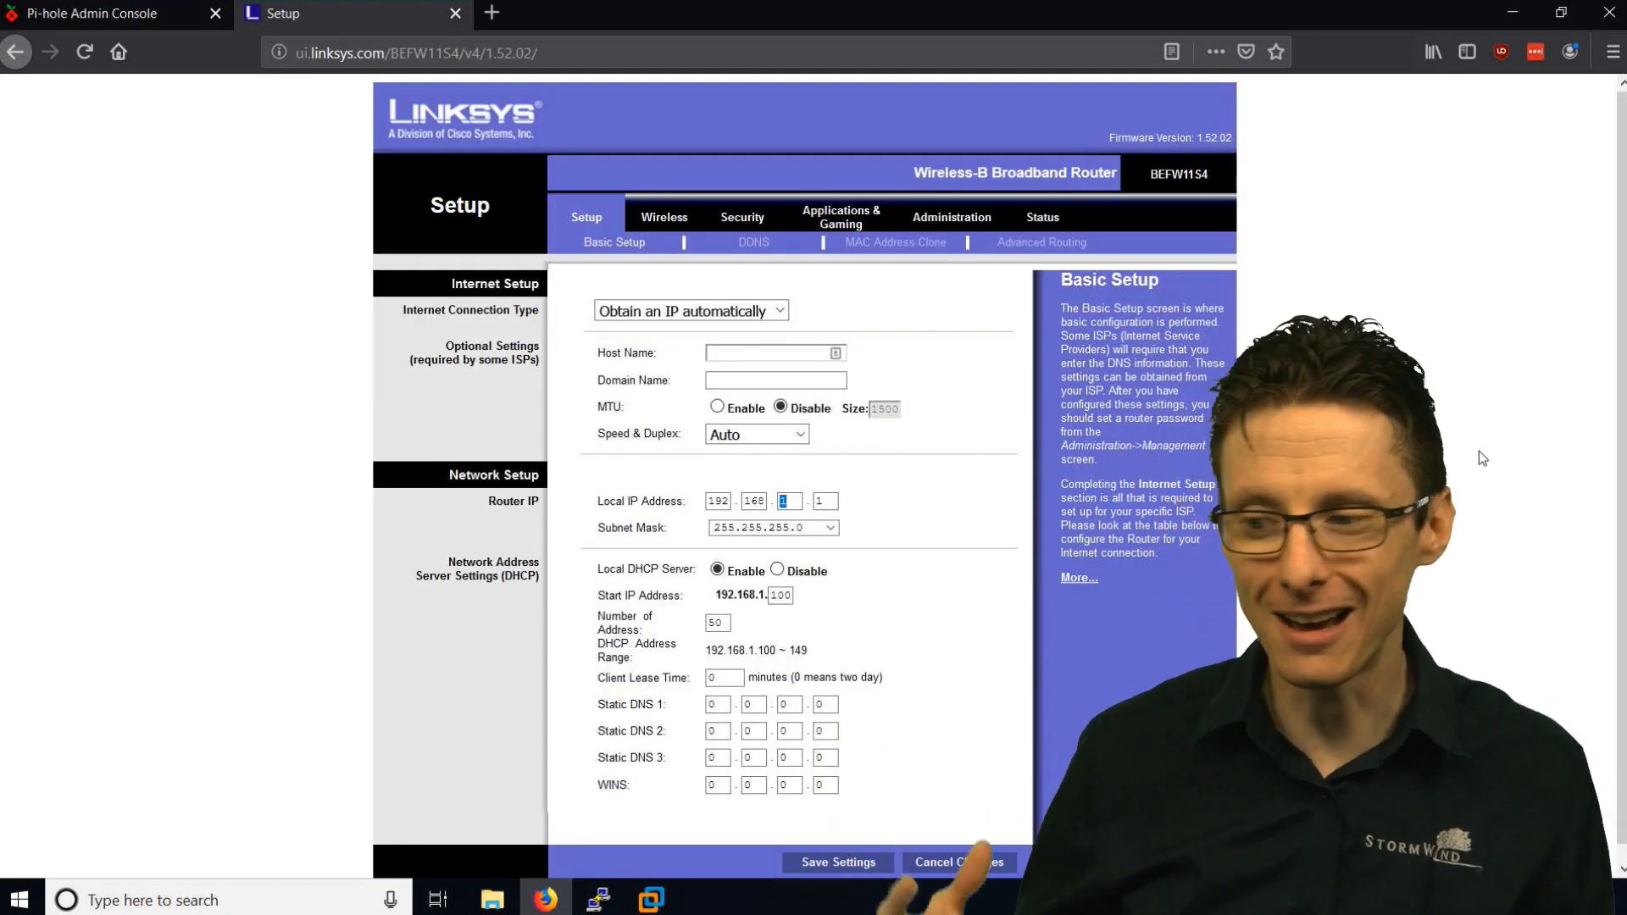
scroll("up", 3)
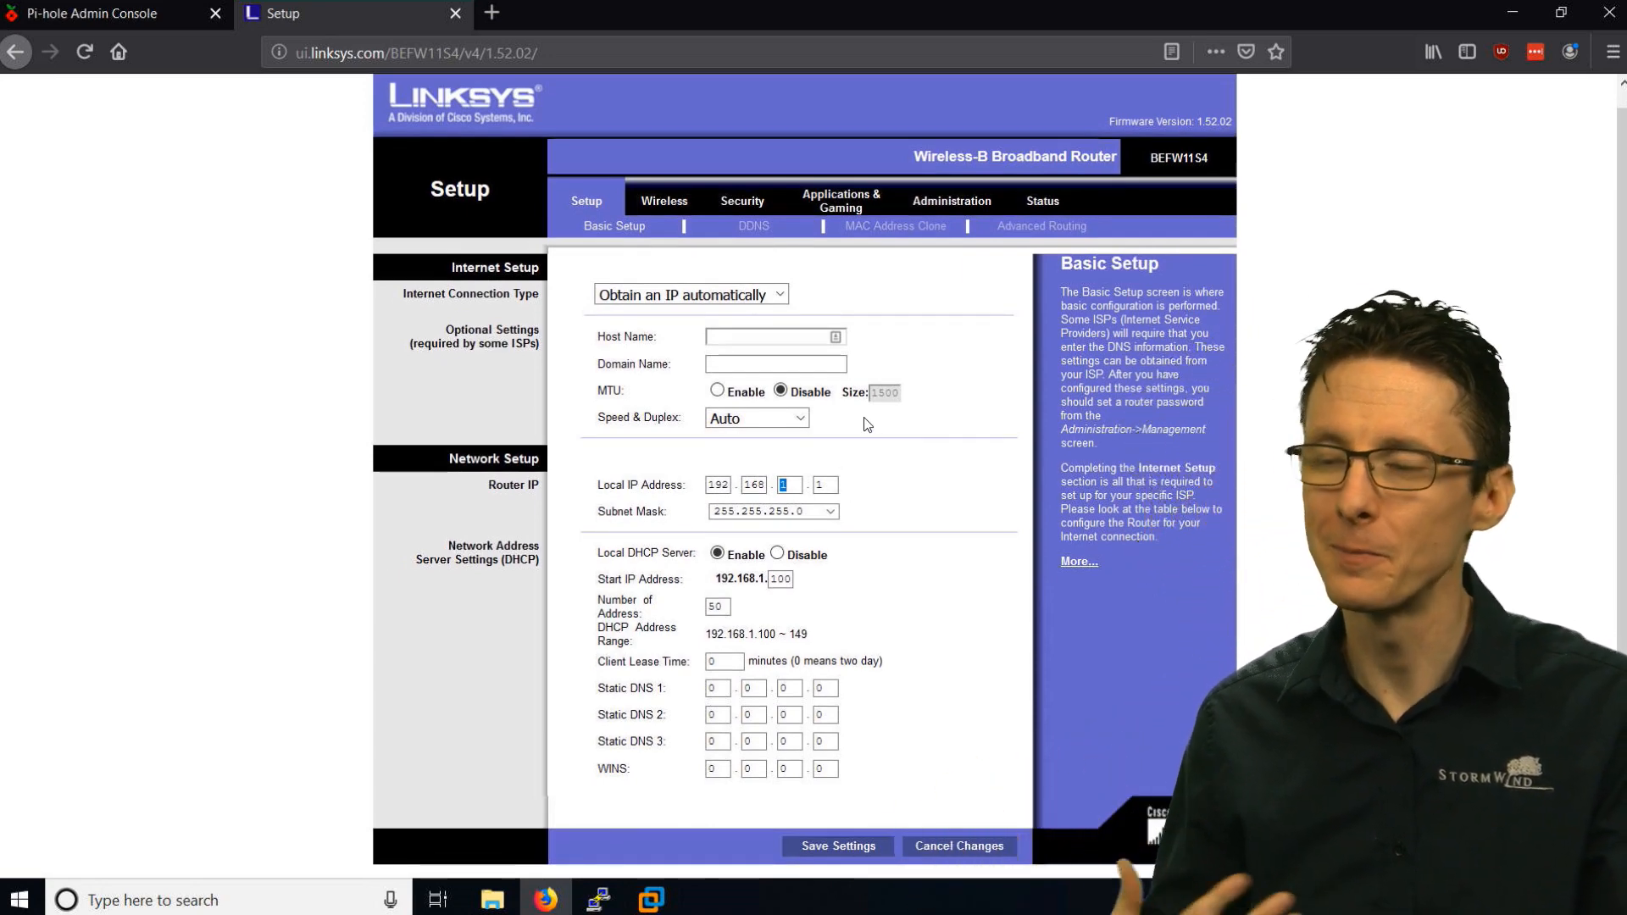
mouse_move(673, 466)
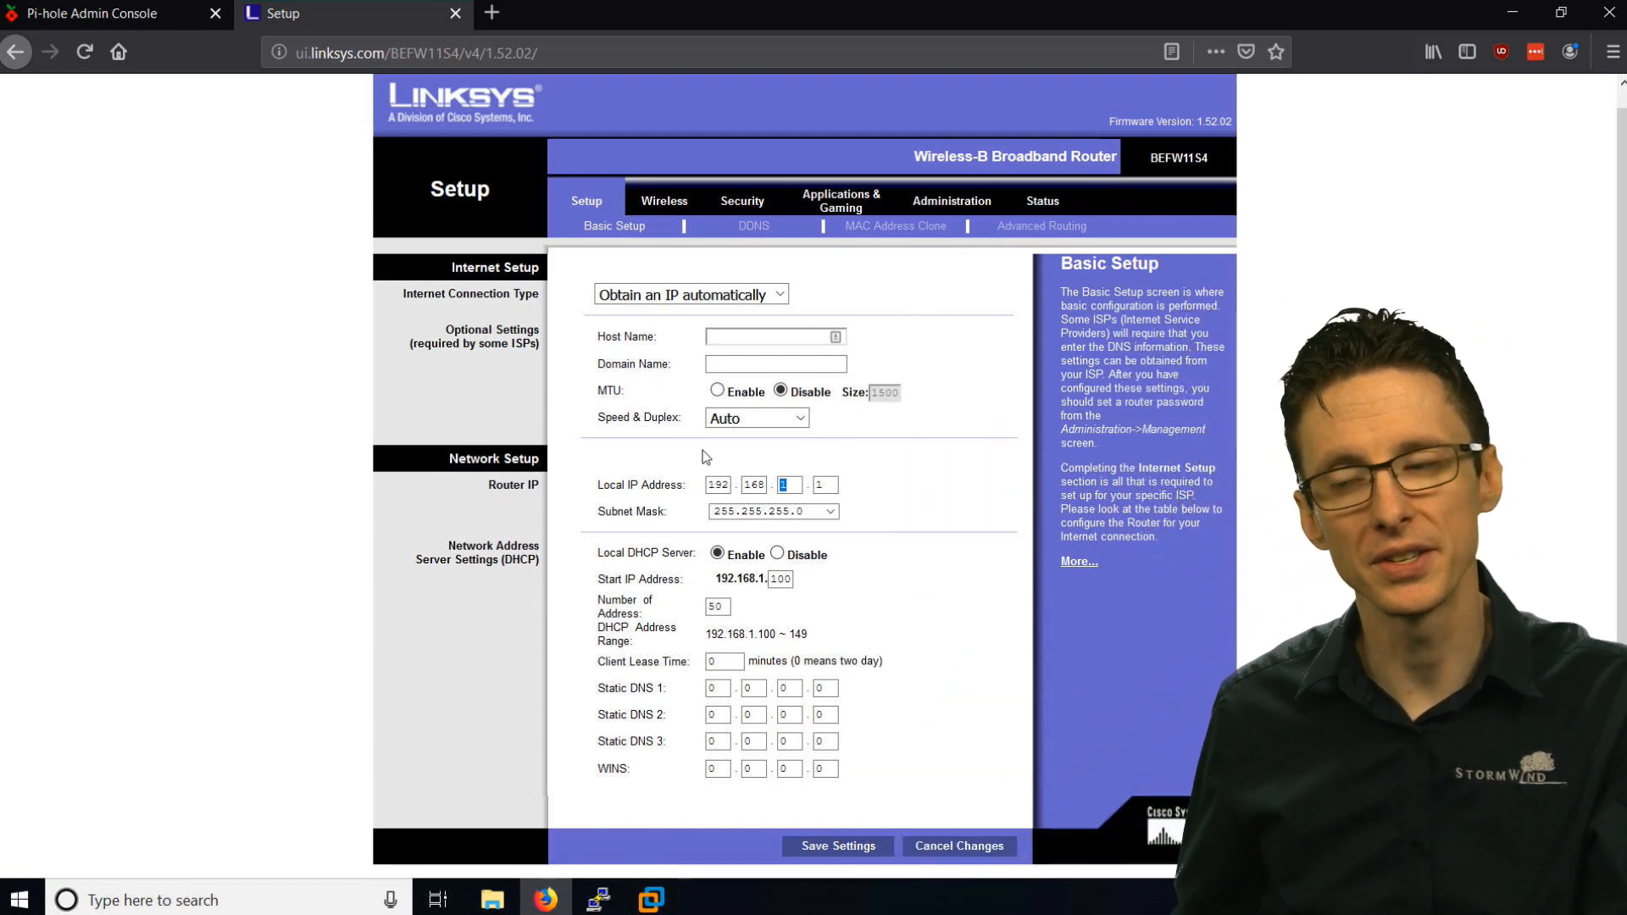
mouse_move(856, 444)
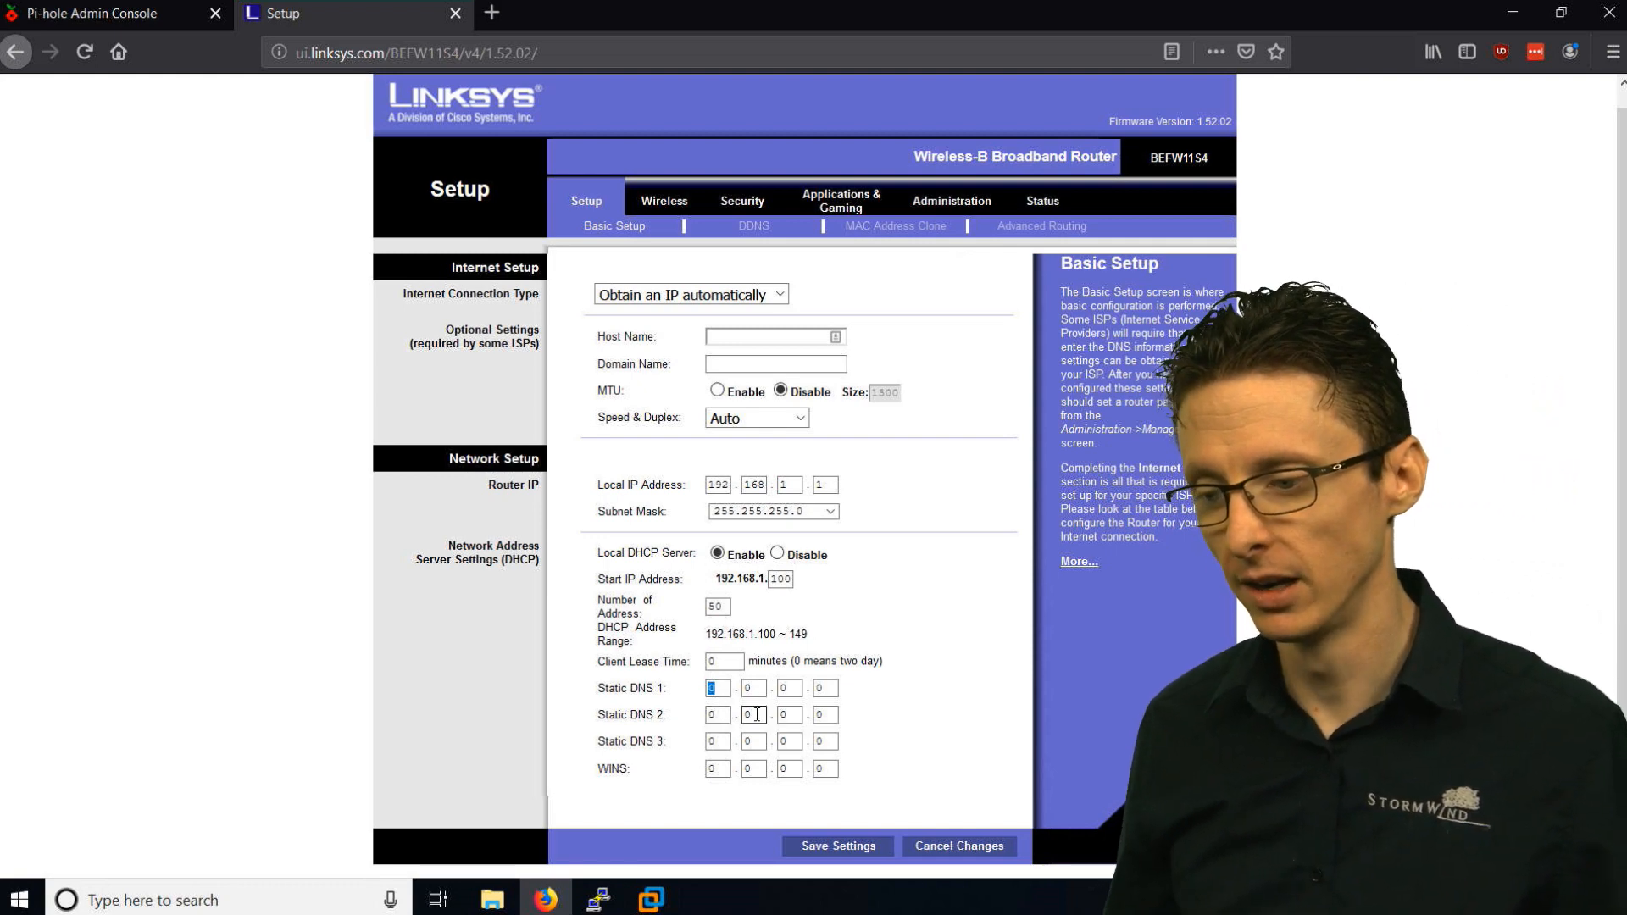
Enter 192.168.164.138 as Static DNS 1, confirming the Pi-hole IP from its tab
type("192")
left_click(753, 686)
type("168")
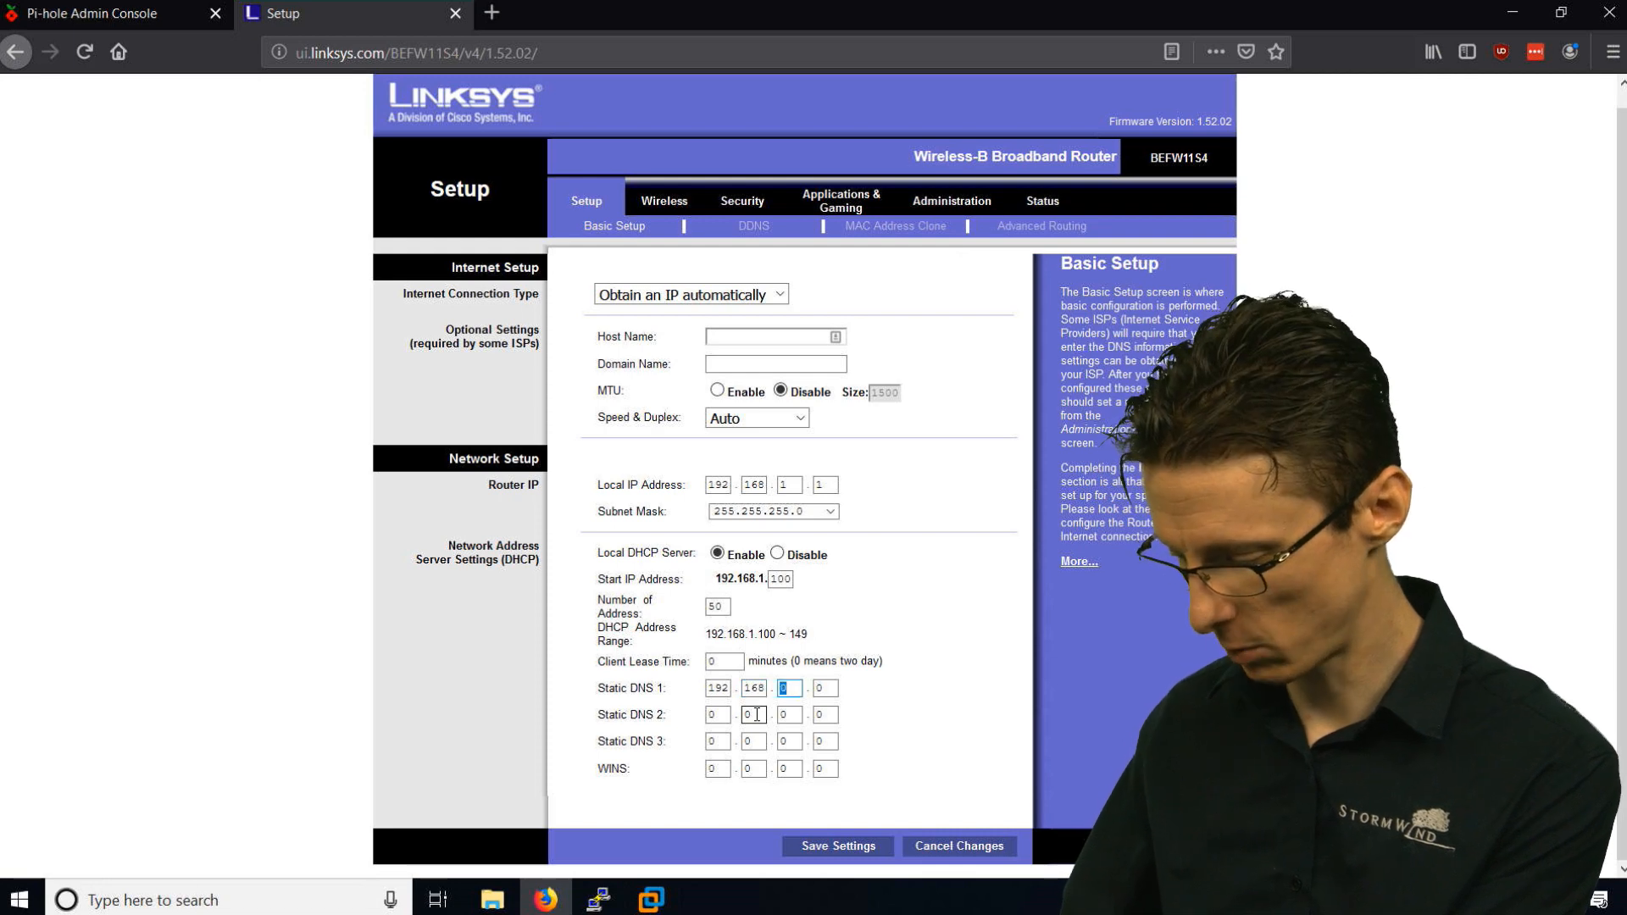
type("164")
left_click(823, 687)
type("138")
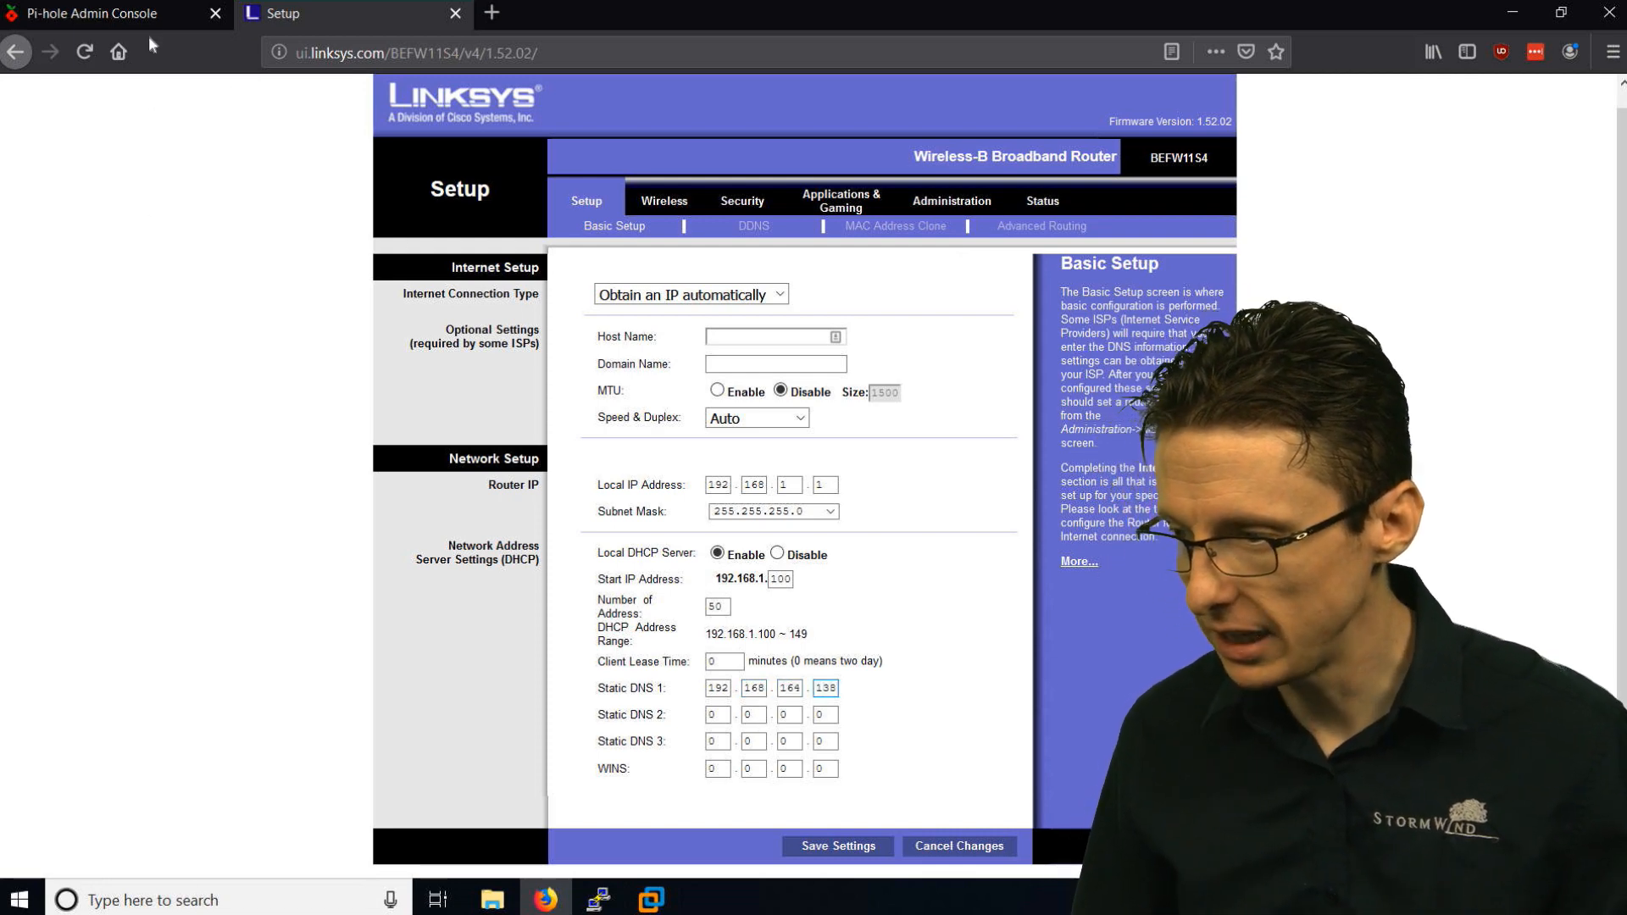
left_click(99, 12)
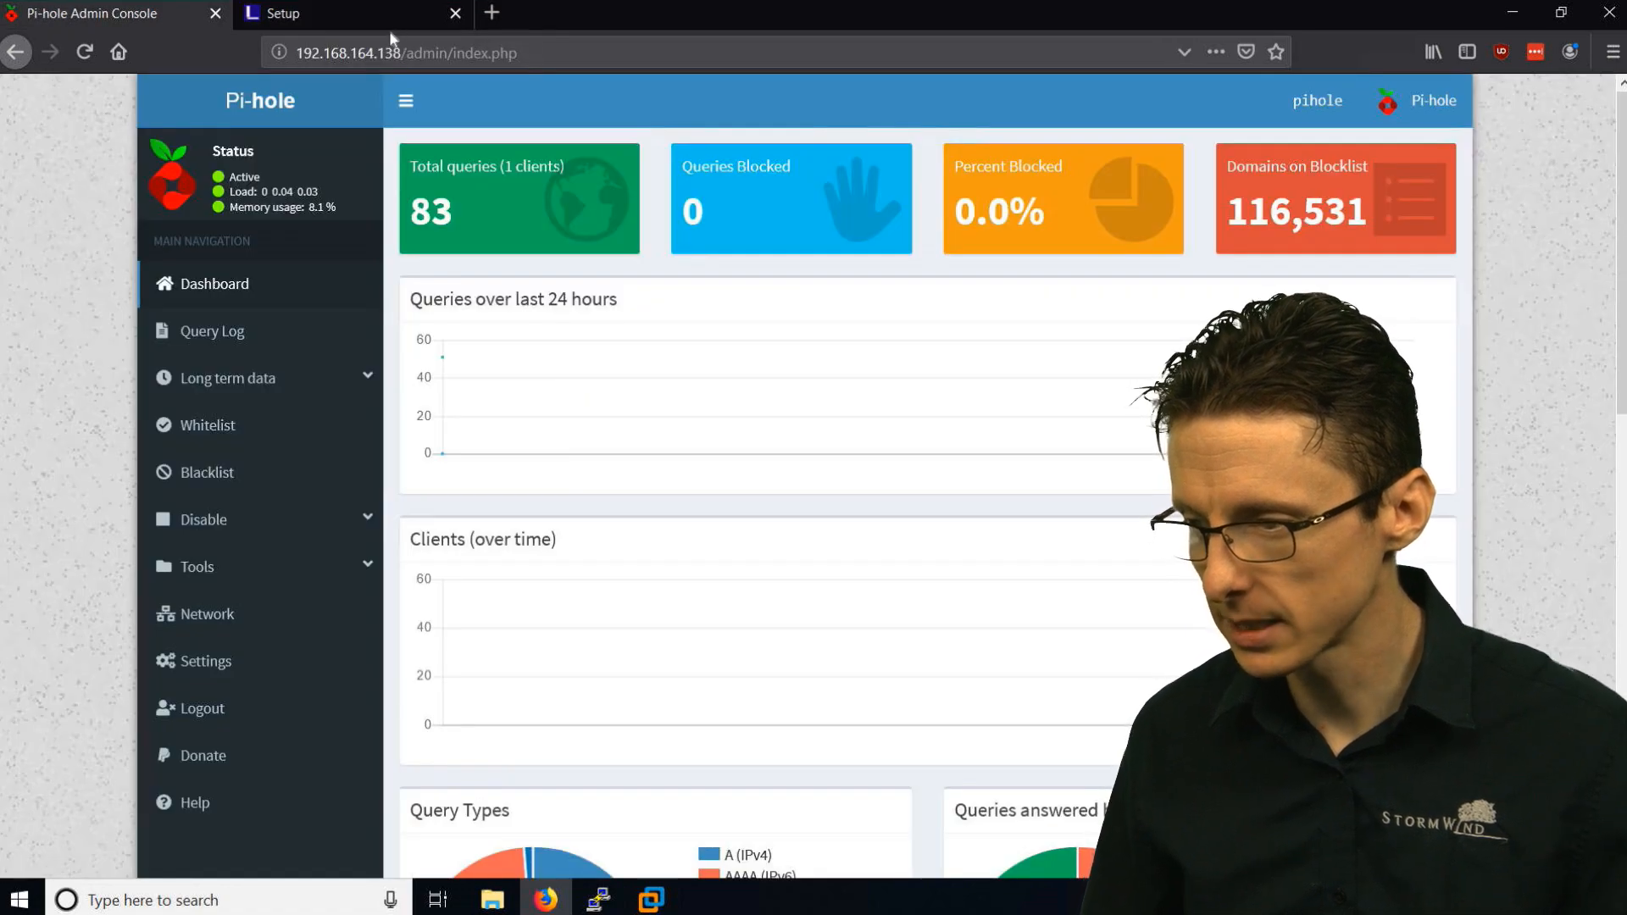
left_click(290, 11)
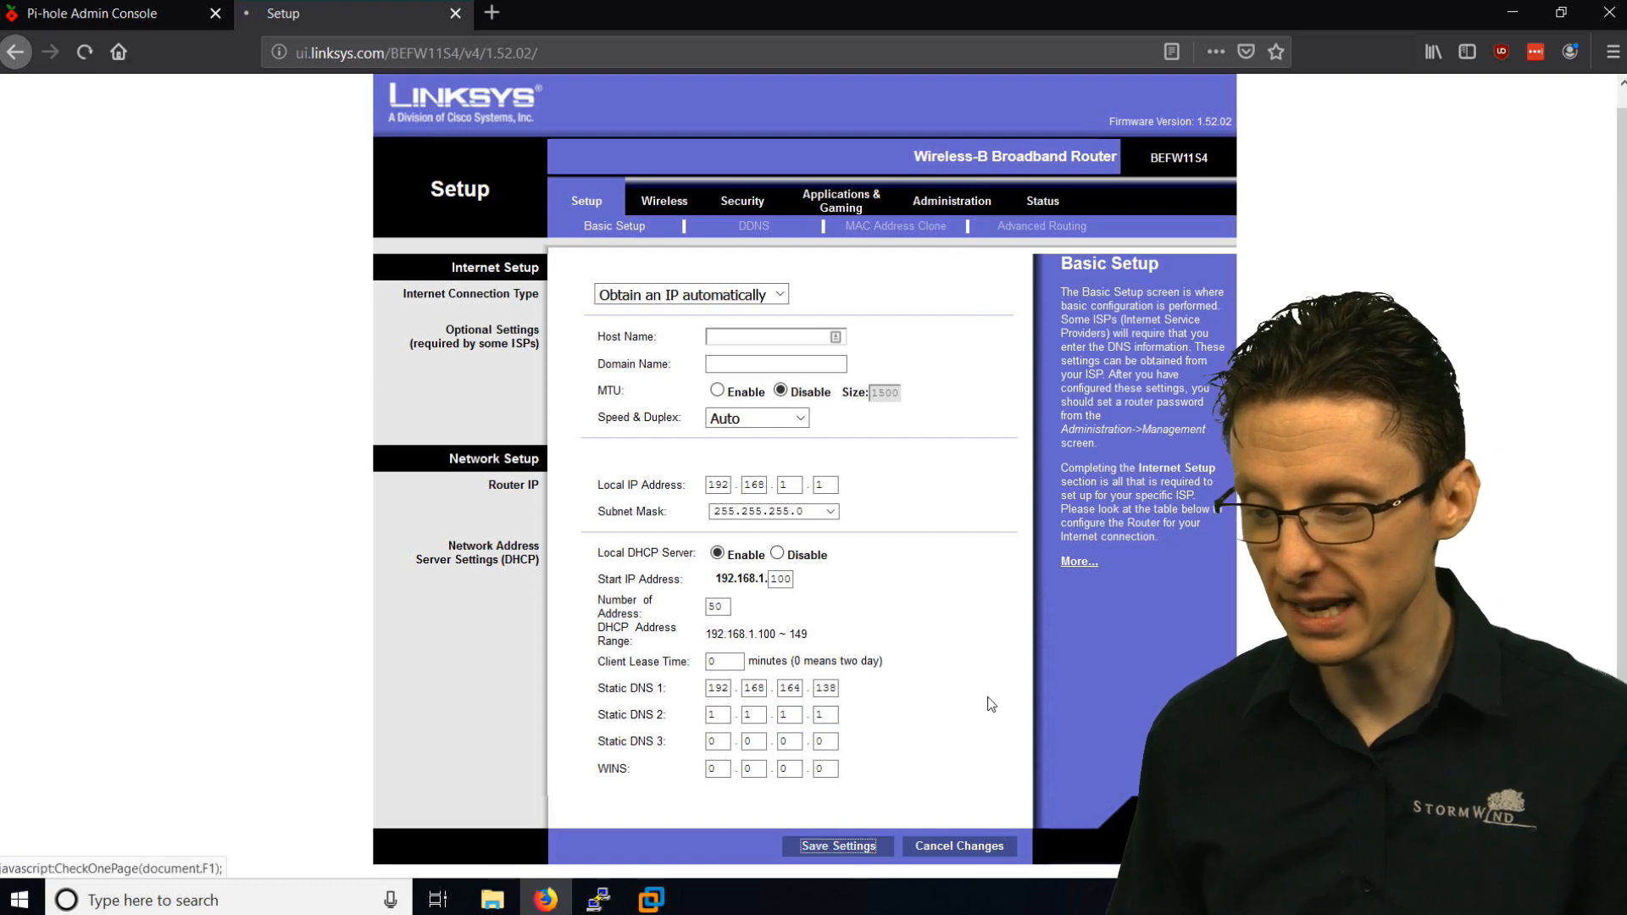
Save the router DNS settings (returns 404 Not Found) and return to the Pi-hole dashboard
left_click(837, 846)
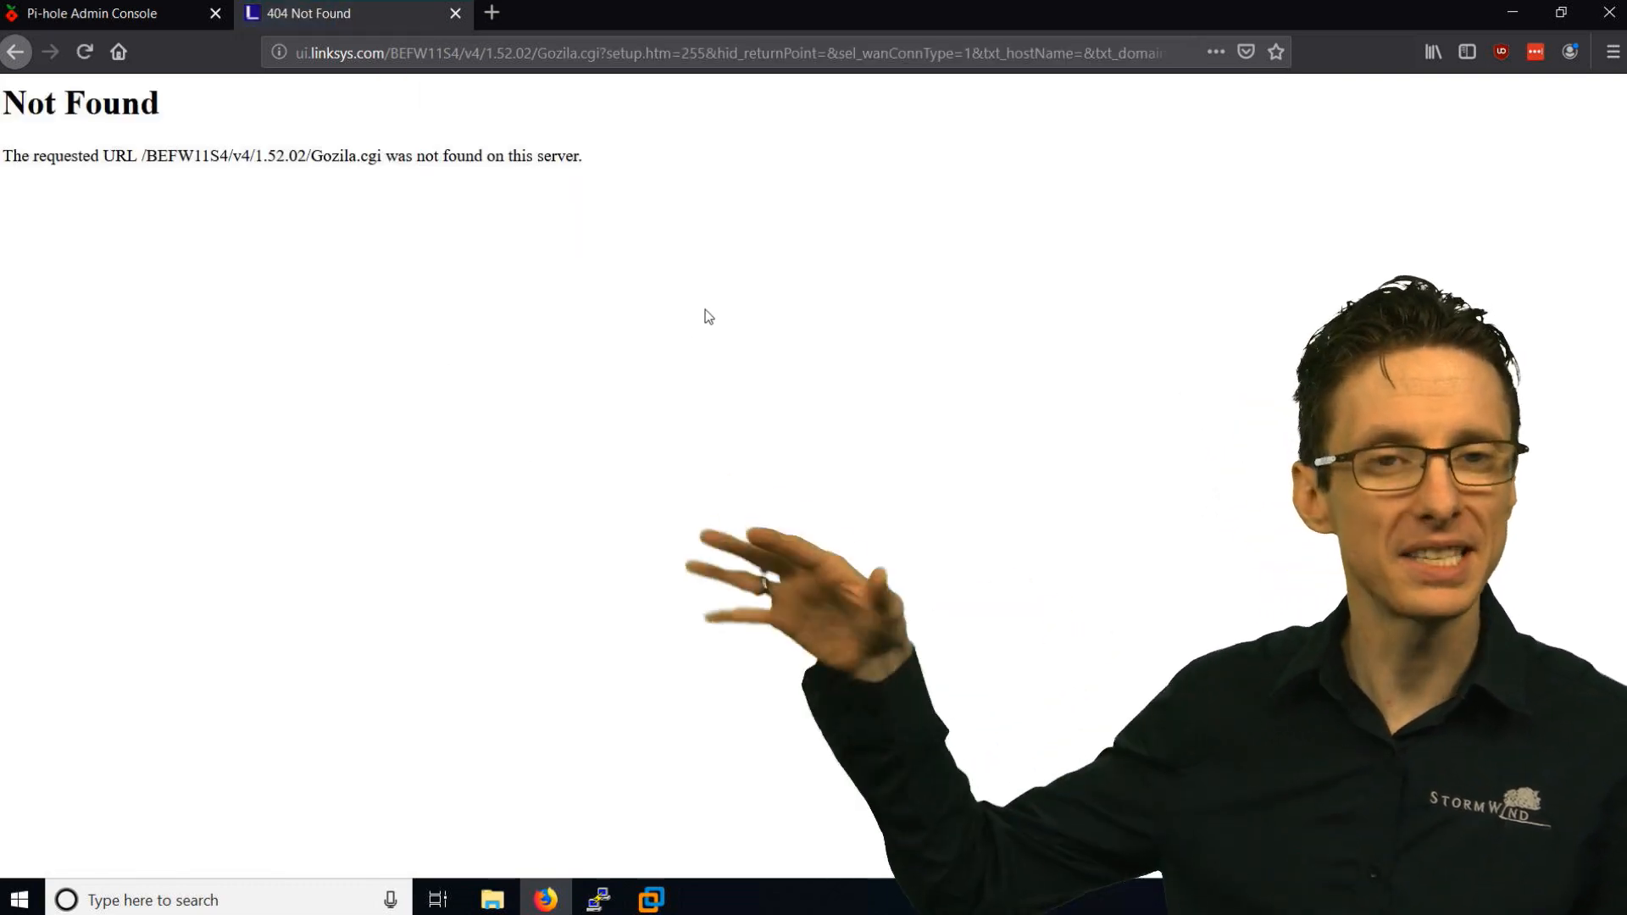
mouse_move(459, 373)
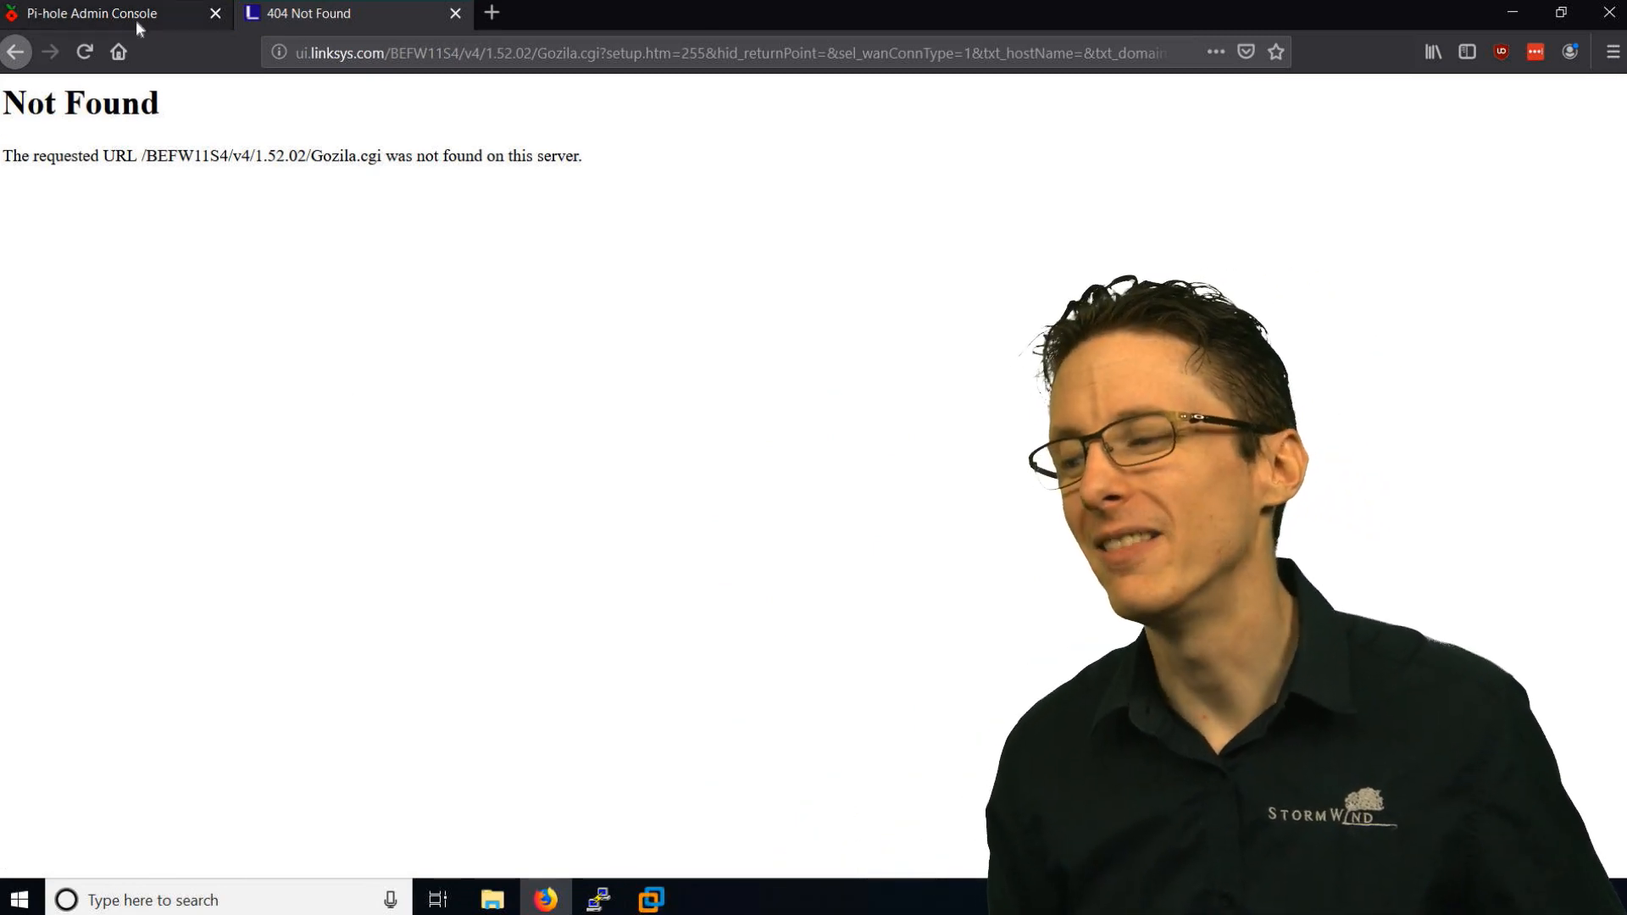
left_click(91, 14)
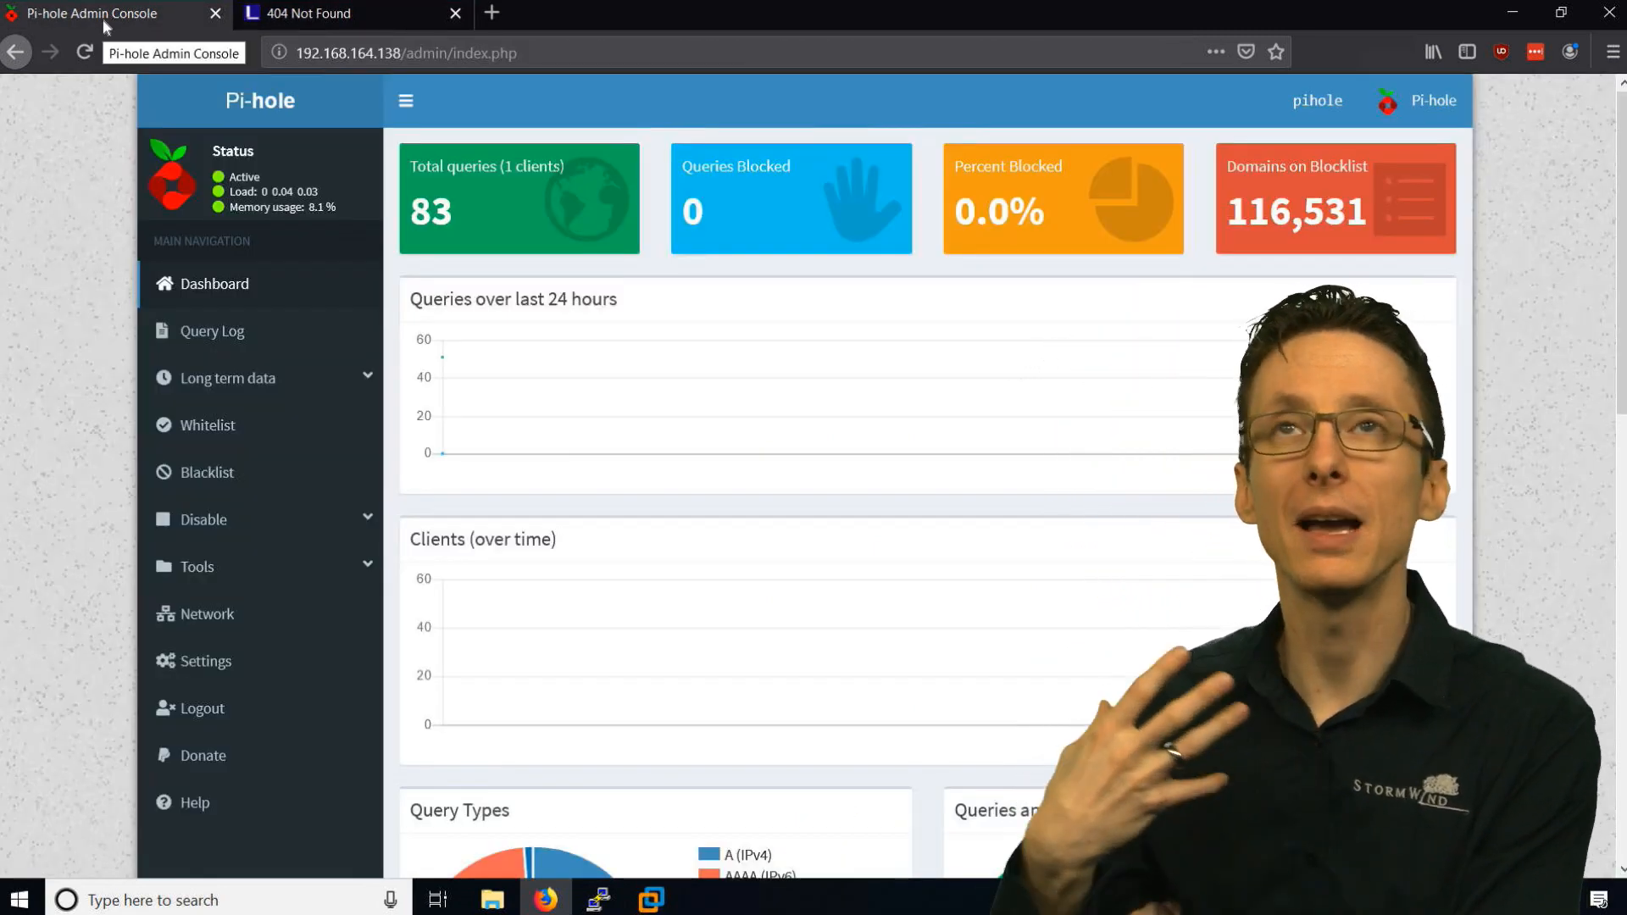